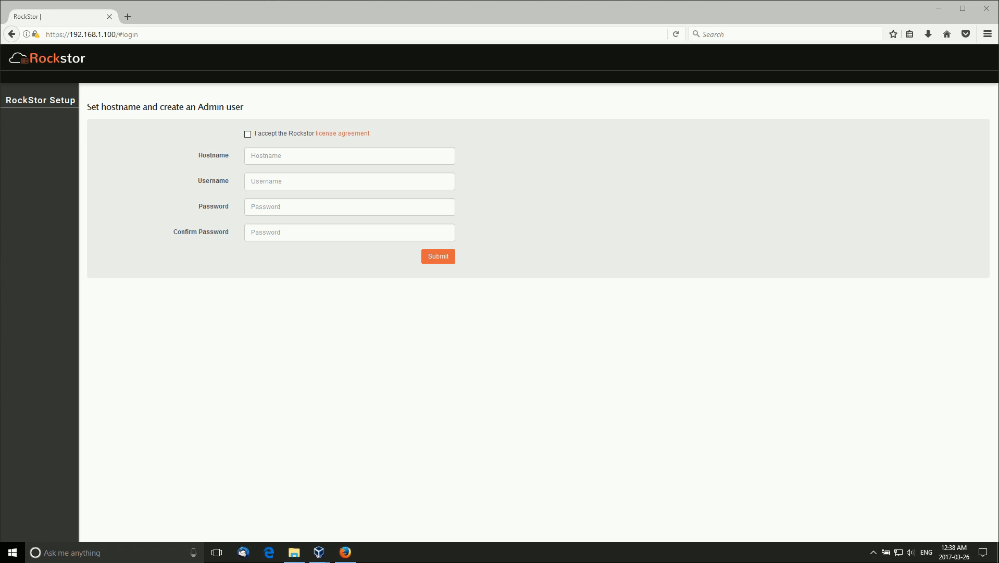
{"action": "mouse_move", "coordinate": [754, 402]}
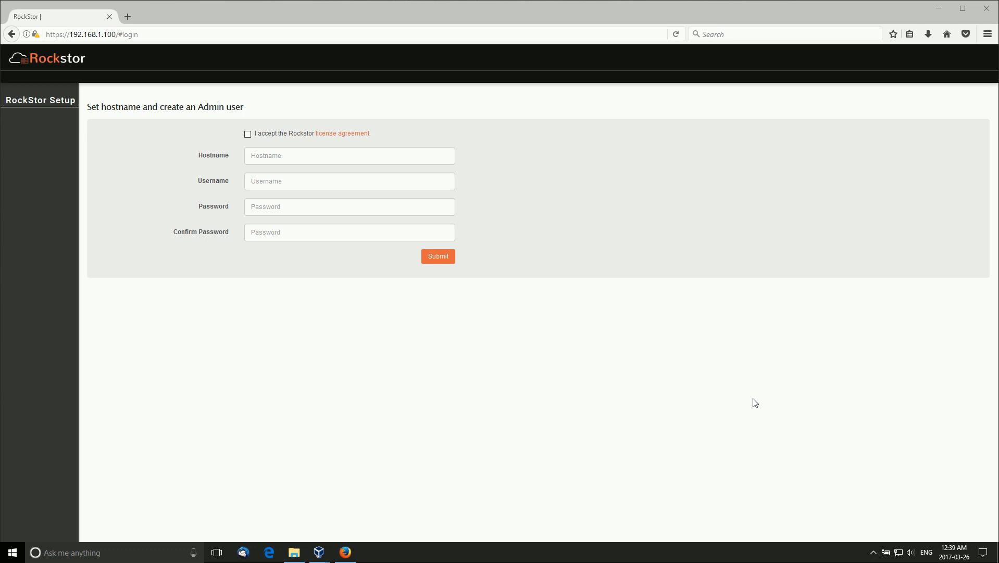
{"action": "mouse_move", "coordinate": [579, 250]}
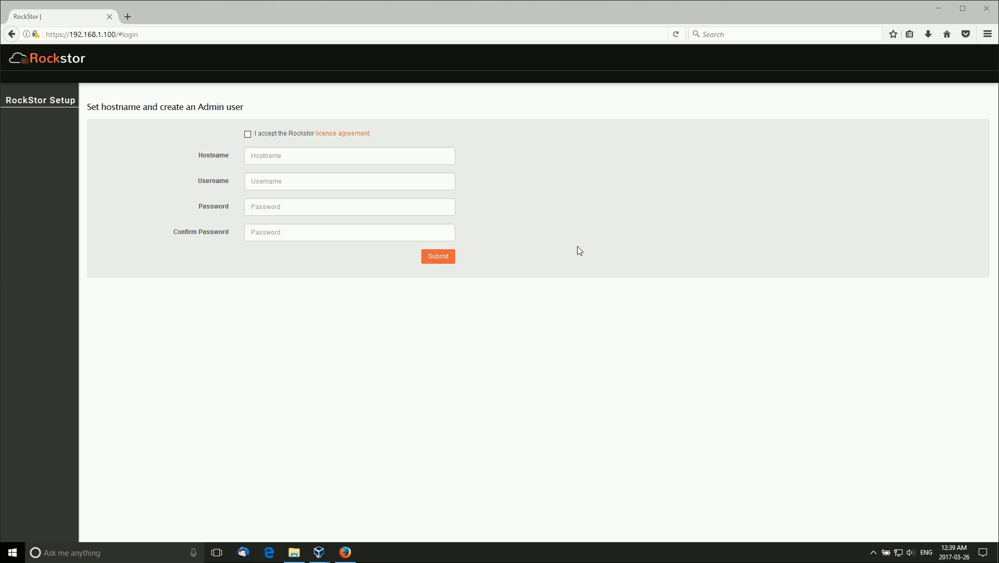
{"action": "mouse_move", "coordinate": [723, 422]}
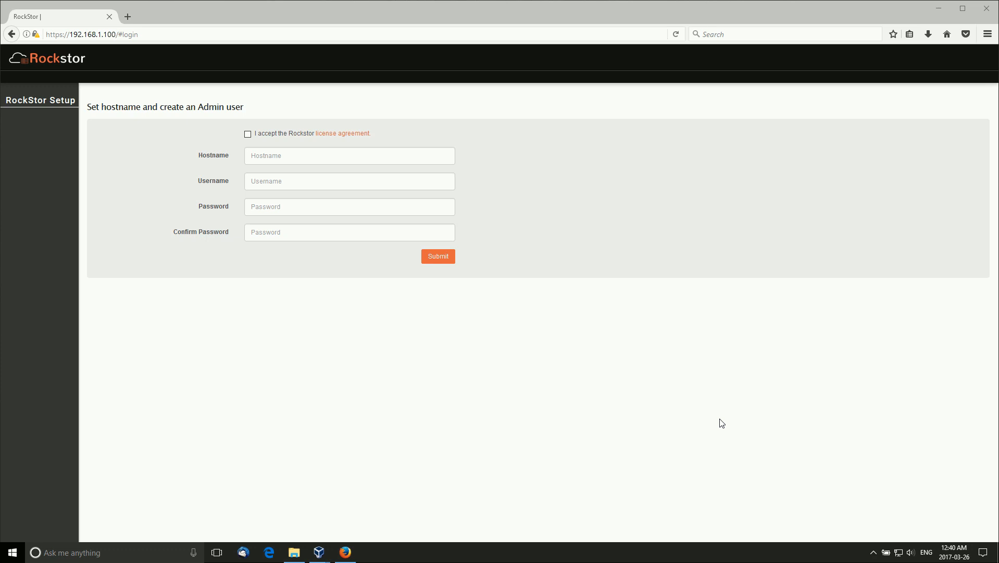
{"action": "mouse_move", "coordinate": [238, 174]}
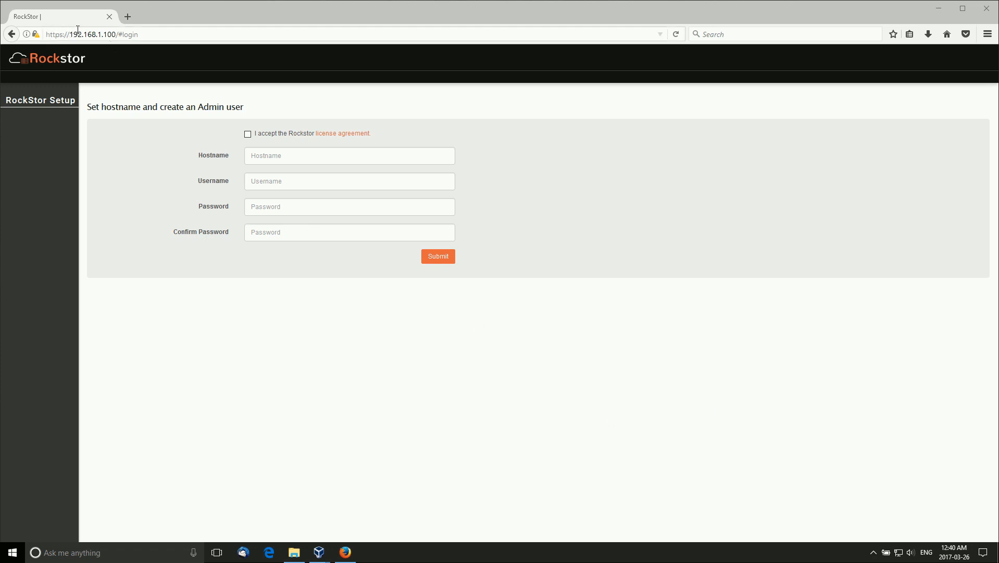
{"action": "mouse_move", "coordinate": [153, 33]}
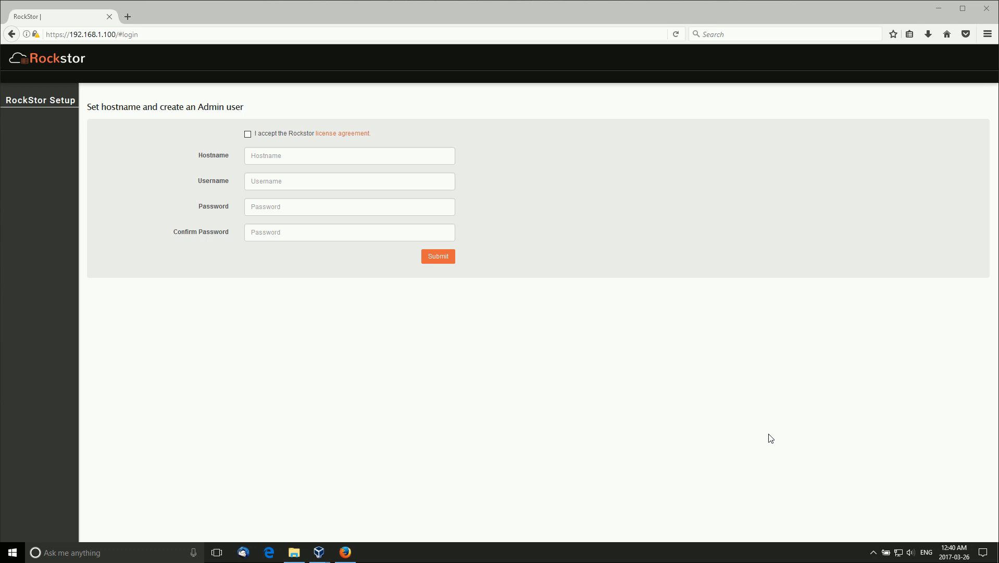
{"action": "mouse_move", "coordinate": [694, 353]}
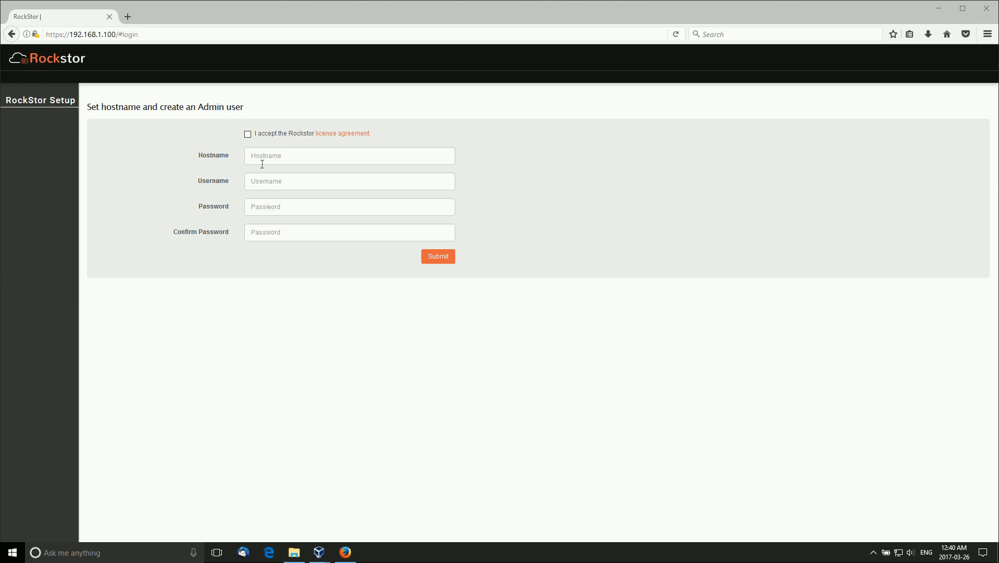
Step: Enter hostname 'silicon' and admin username 'pcuser' in the setup form
{"action": "left_click", "coordinate": [247, 133]}
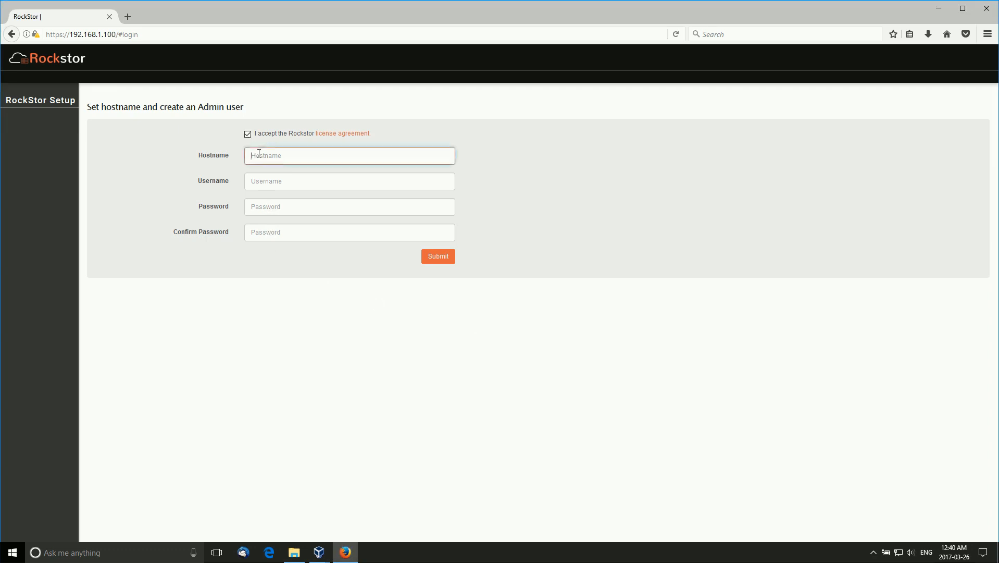
{"action": "type", "text": "silicon"}
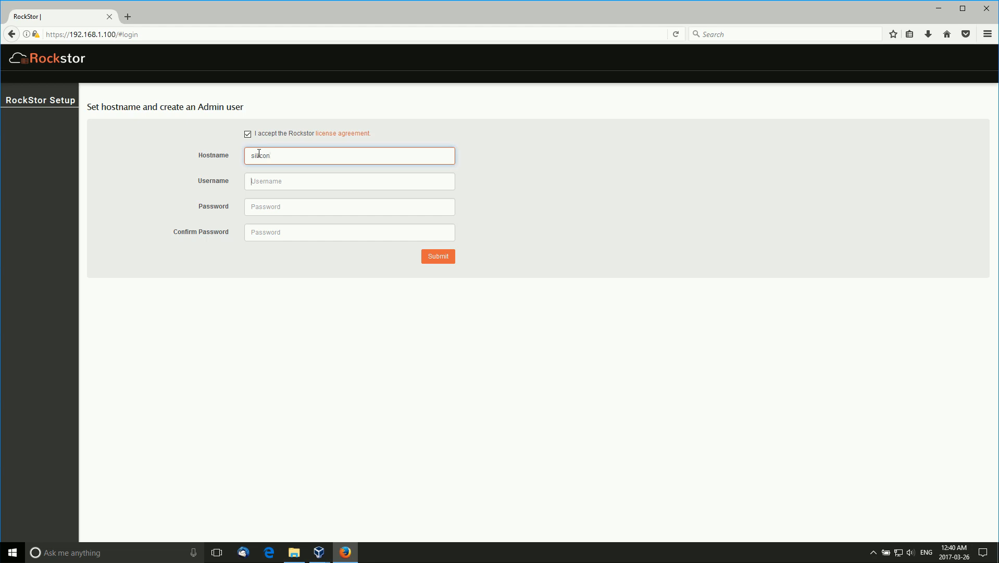
{"action": "left_click", "coordinate": [349, 181]}
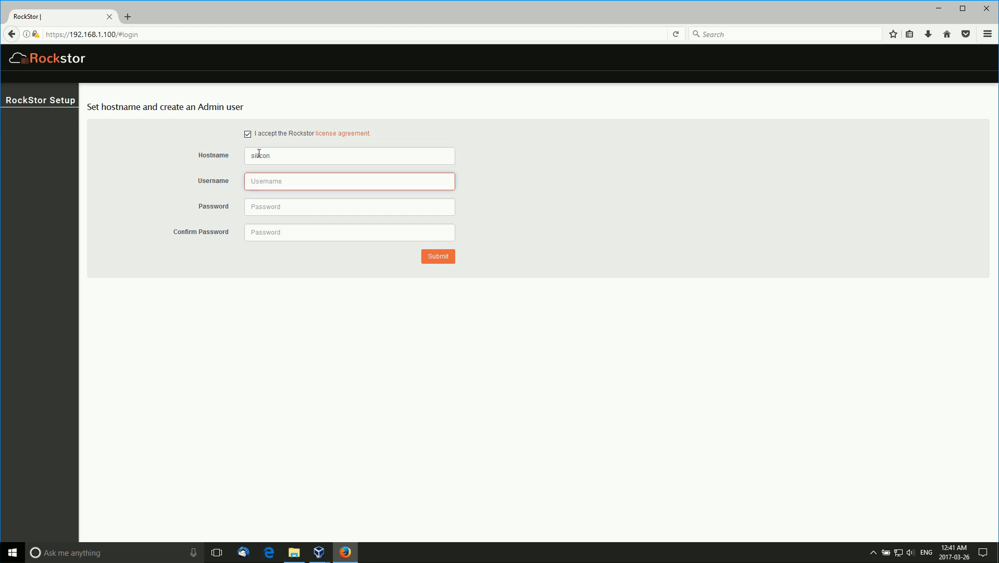
{"action": "type", "text": "pcuser"}
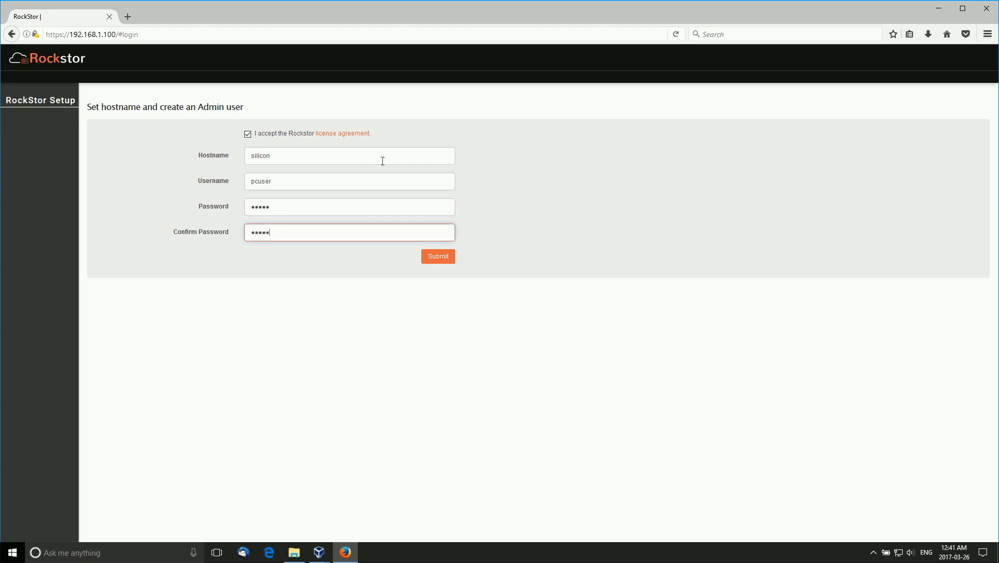
Step: Submit the setup and dismiss the browser's offer to save the login
{"action": "left_click", "coordinate": [438, 256]}
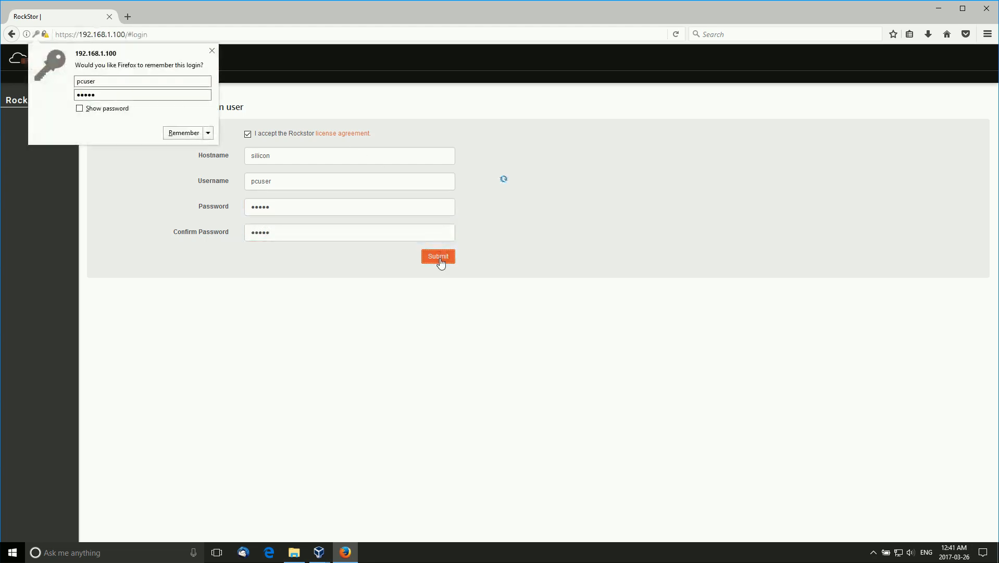
{"action": "left_click", "coordinate": [438, 256]}
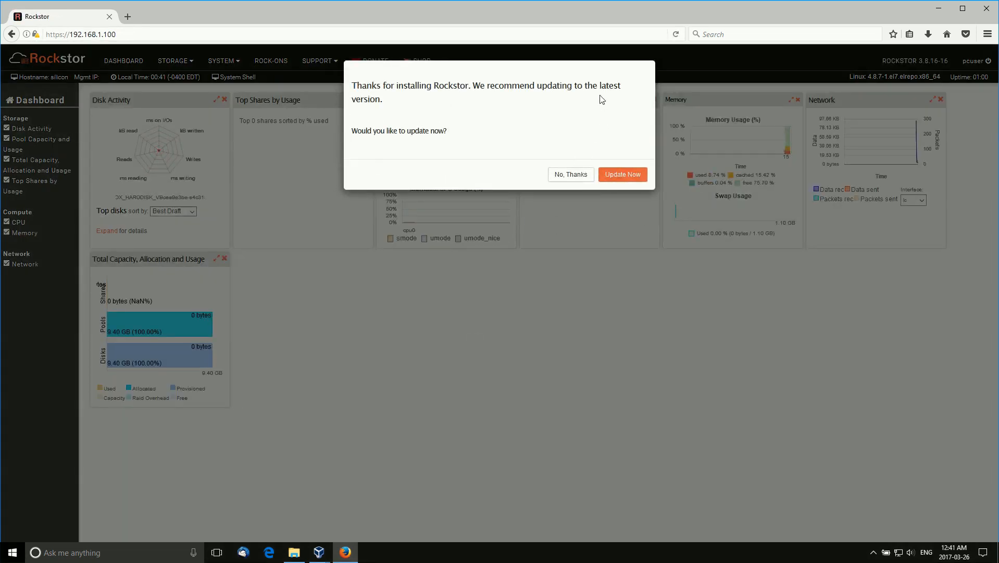
{"action": "mouse_move", "coordinate": [572, 244]}
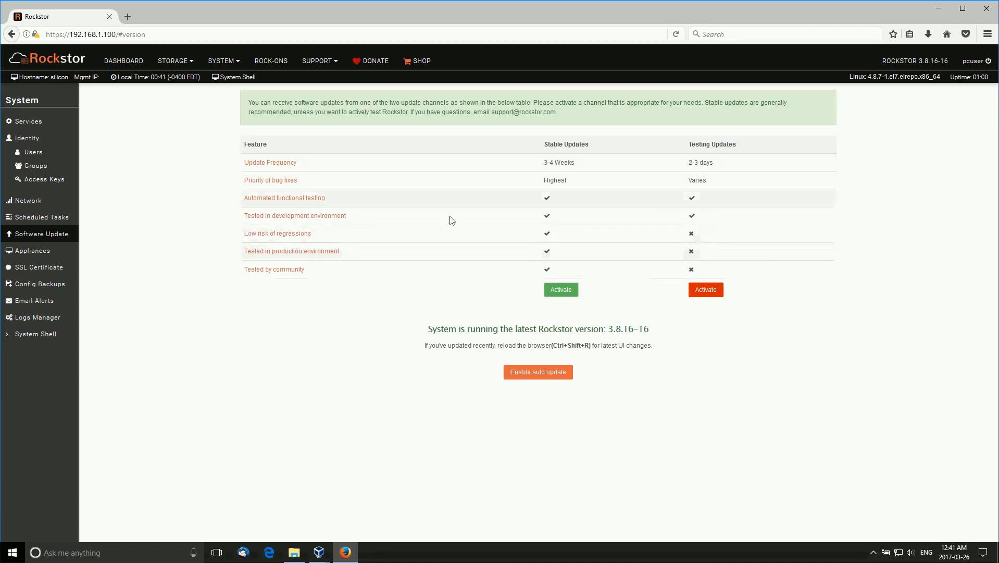
{"action": "mouse_move", "coordinate": [895, 248]}
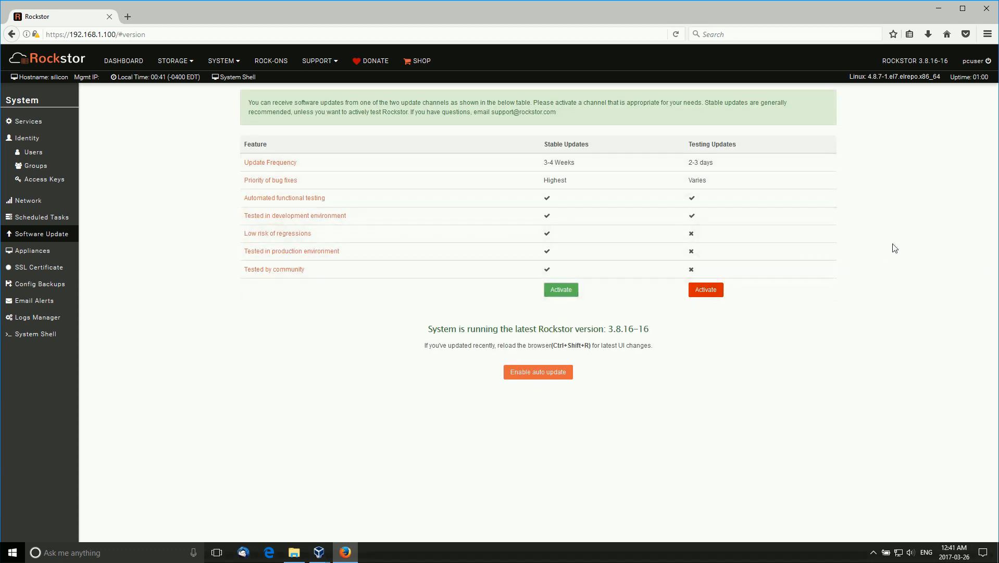
{"action": "mouse_move", "coordinate": [680, 340]}
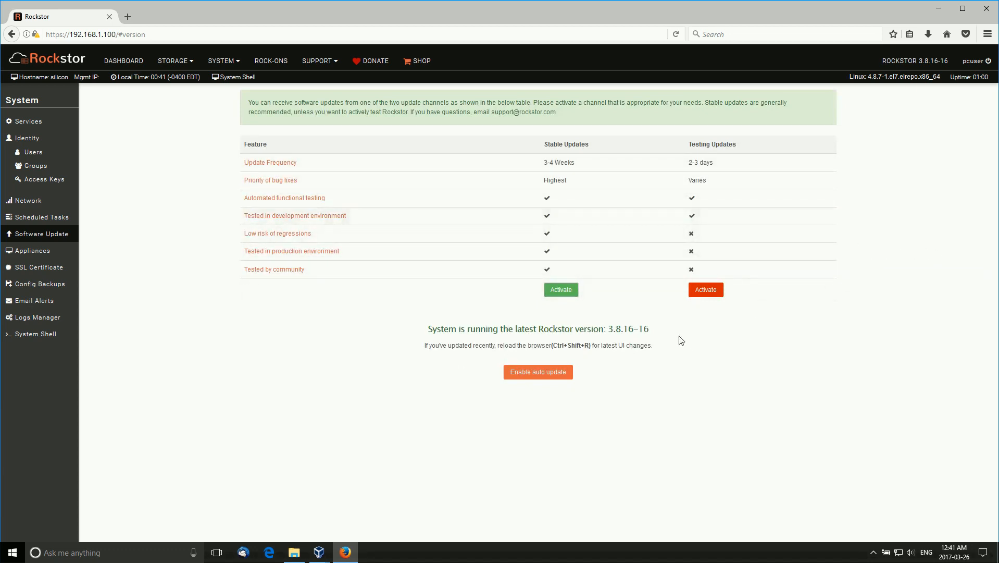
{"action": "mouse_move", "coordinate": [671, 342]}
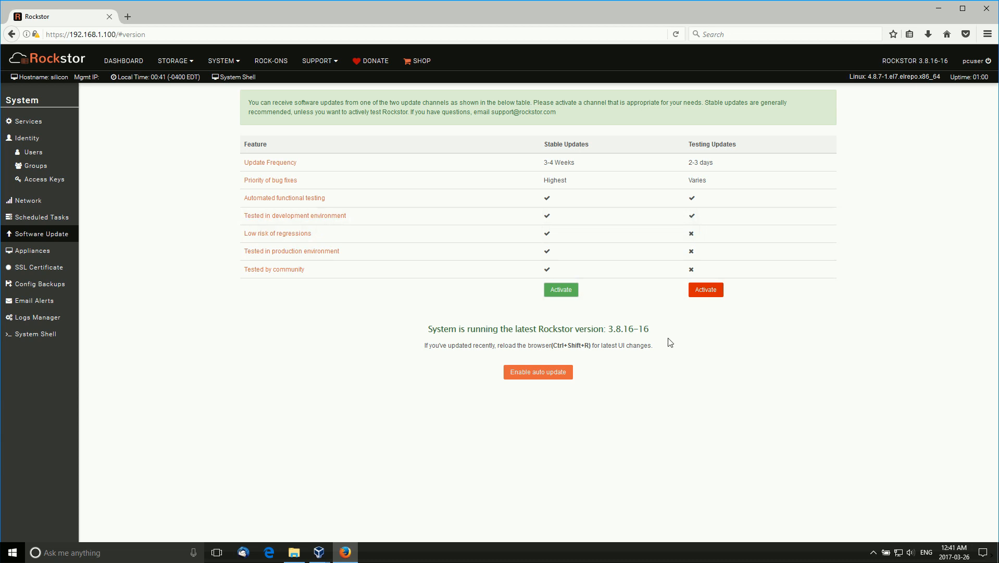
{"action": "mouse_move", "coordinate": [862, 371]}
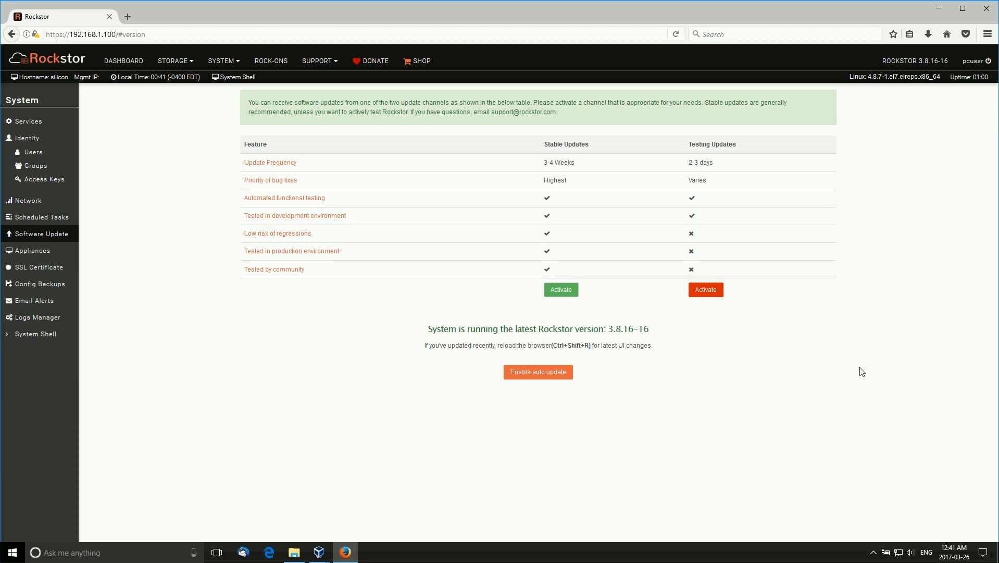
{"action": "mouse_move", "coordinate": [598, 145]}
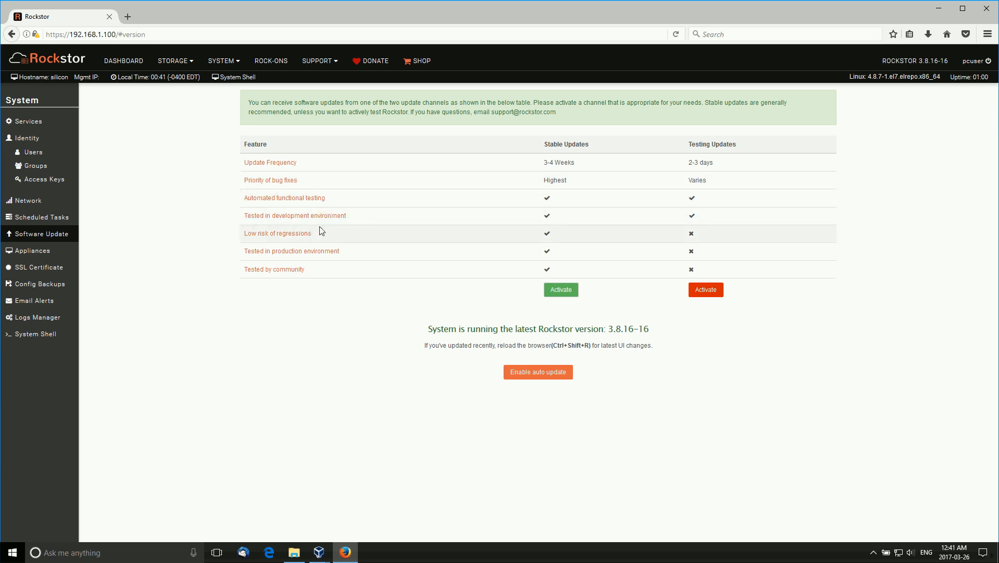
{"action": "mouse_move", "coordinate": [370, 226]}
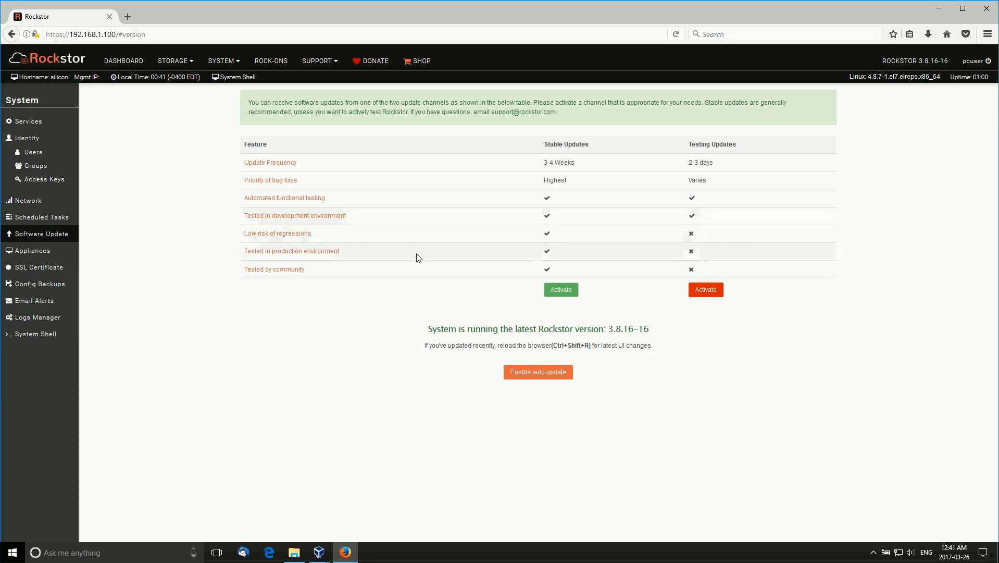
{"action": "mouse_move", "coordinate": [437, 277]}
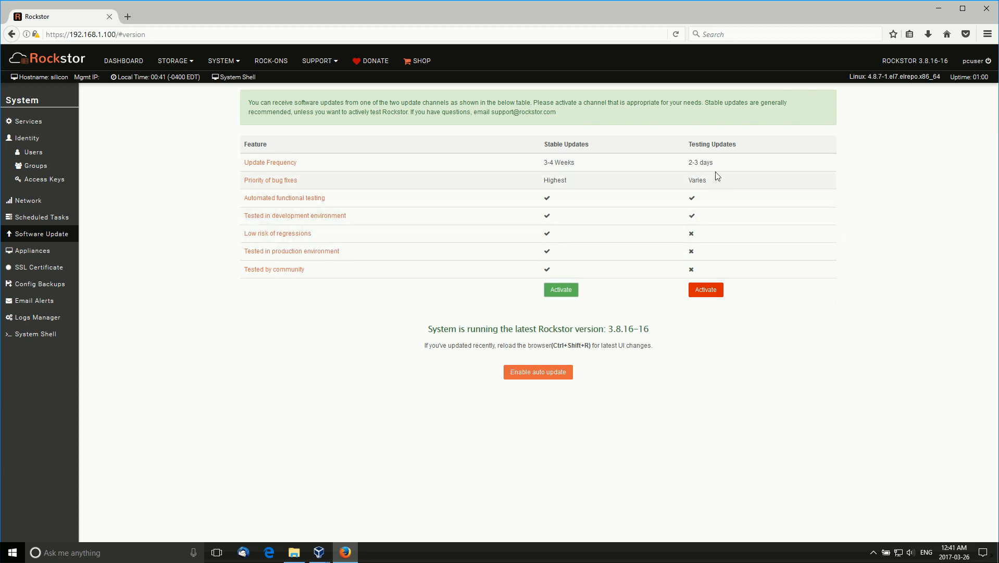
{"action": "mouse_move", "coordinate": [365, 192]}
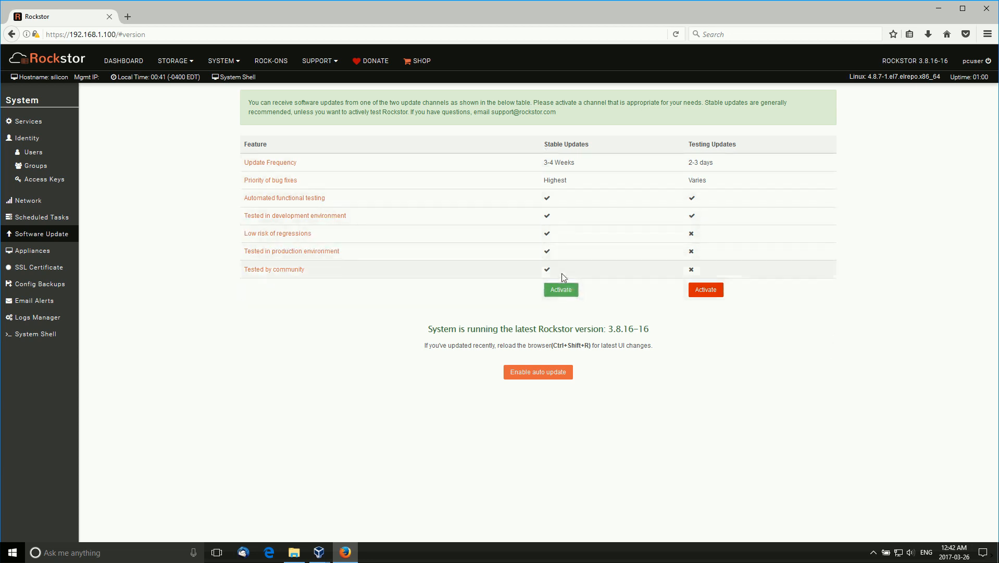
{"action": "mouse_move", "coordinate": [566, 290]}
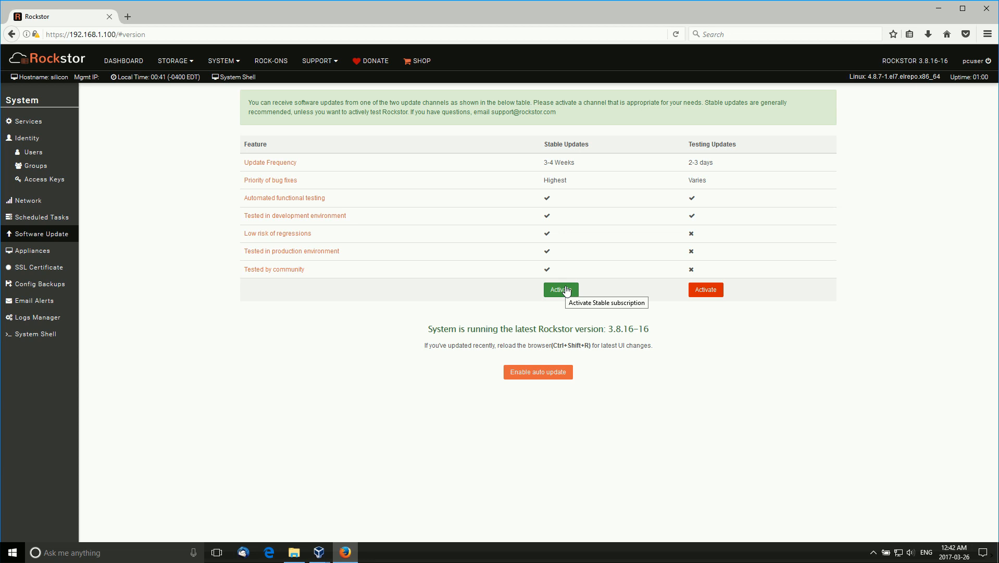
{"action": "mouse_move", "coordinate": [716, 145]}
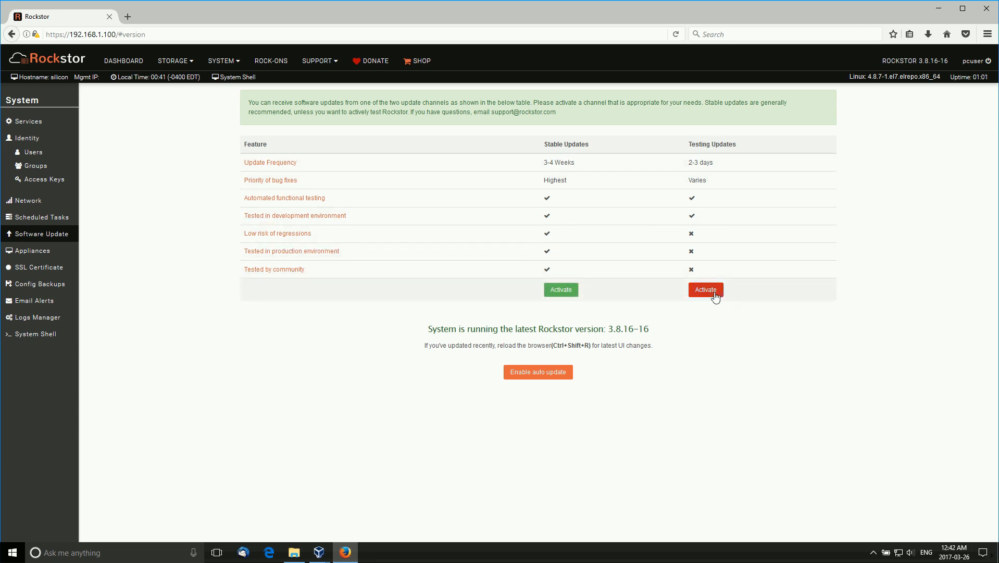
Step: Activate the Testing update channel, review the 3.9.0-1 changelog, and return to the dashboard
{"action": "left_click", "coordinate": [706, 289]}
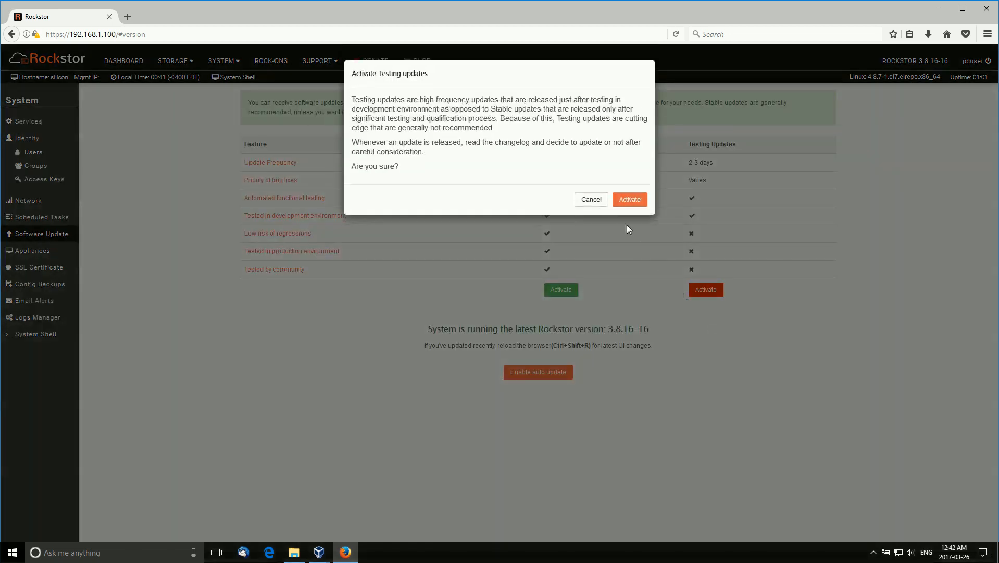
{"action": "left_click", "coordinate": [629, 199]}
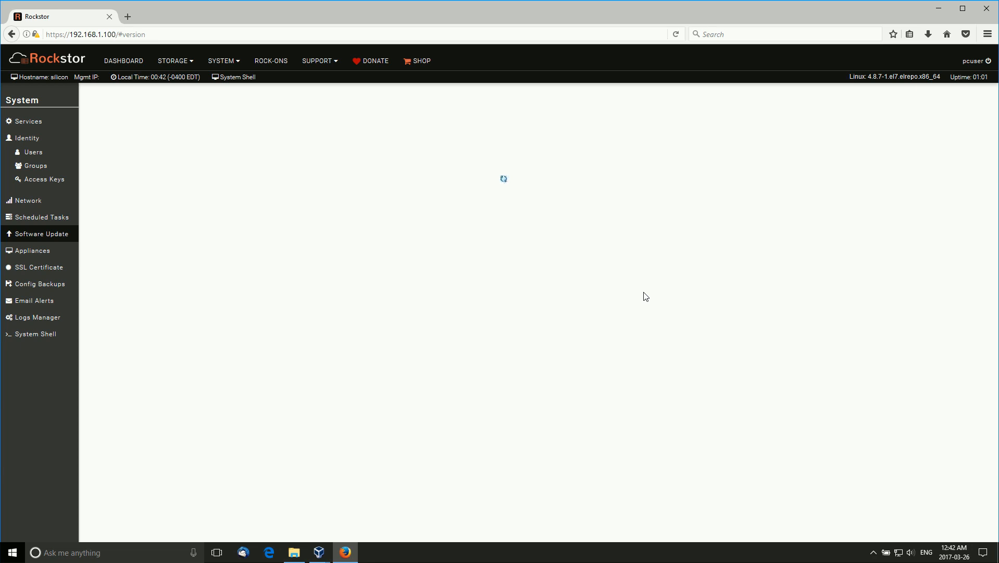
{"action": "mouse_move", "coordinate": [620, 272]}
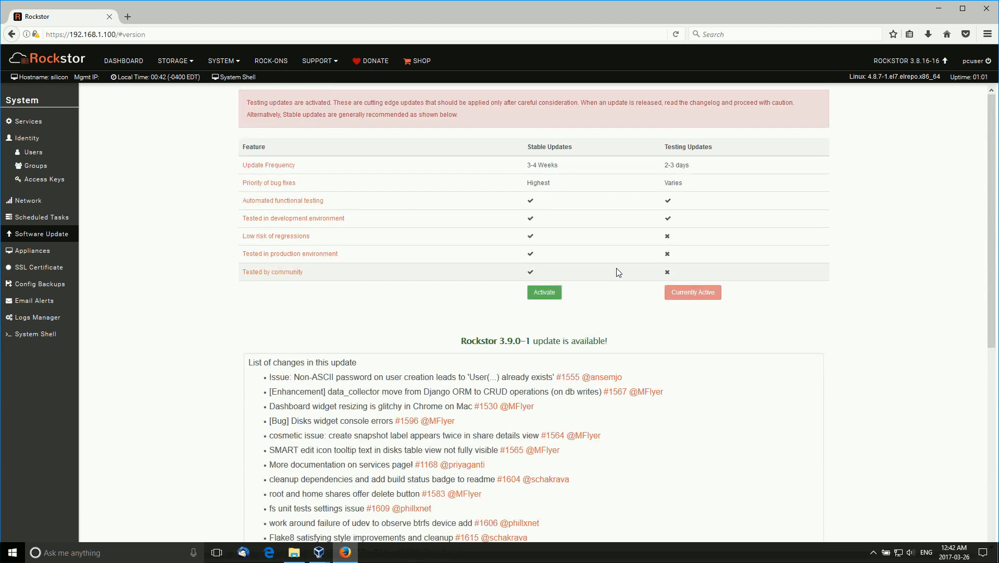
{"action": "mouse_move", "coordinate": [328, 361]}
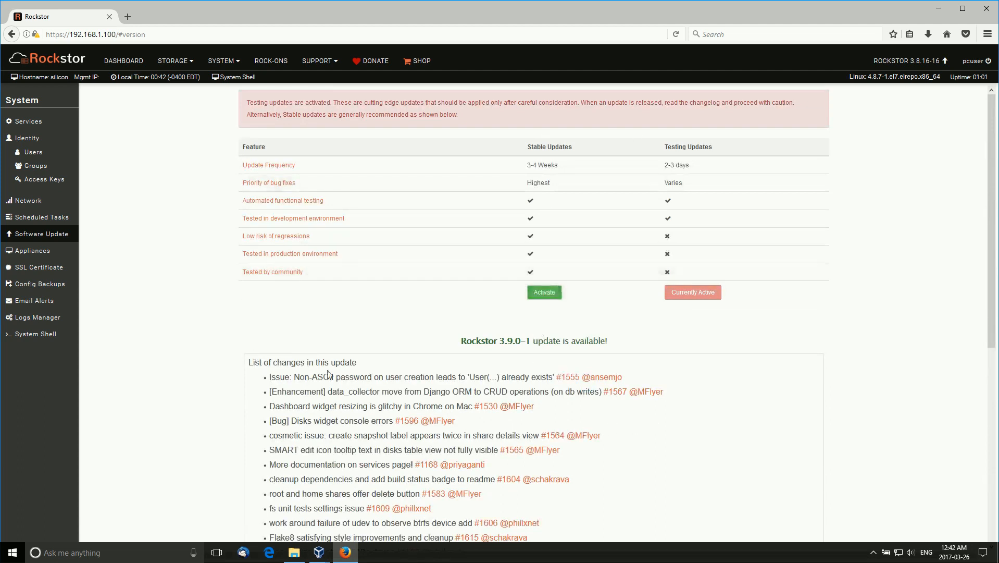
{"action": "mouse_move", "coordinate": [686, 350]}
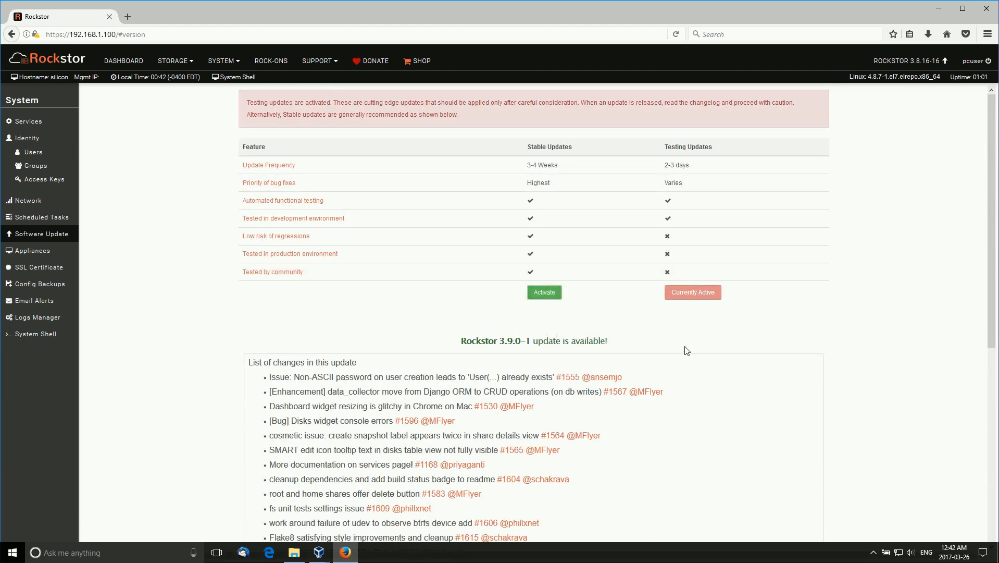
{"action": "scroll", "scroll_direction": "down", "scroll_amount": 3}
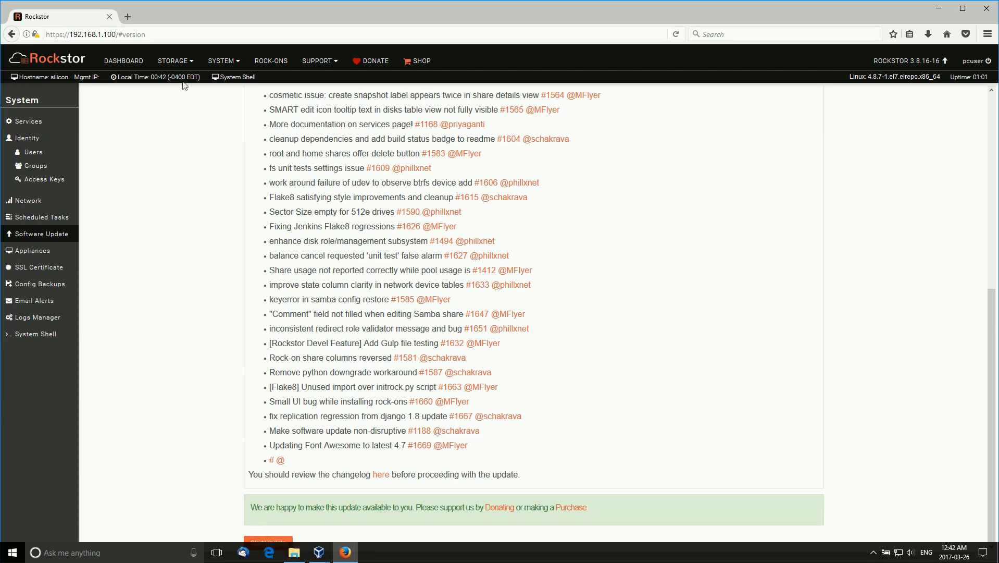
{"action": "left_click", "coordinate": [124, 61]}
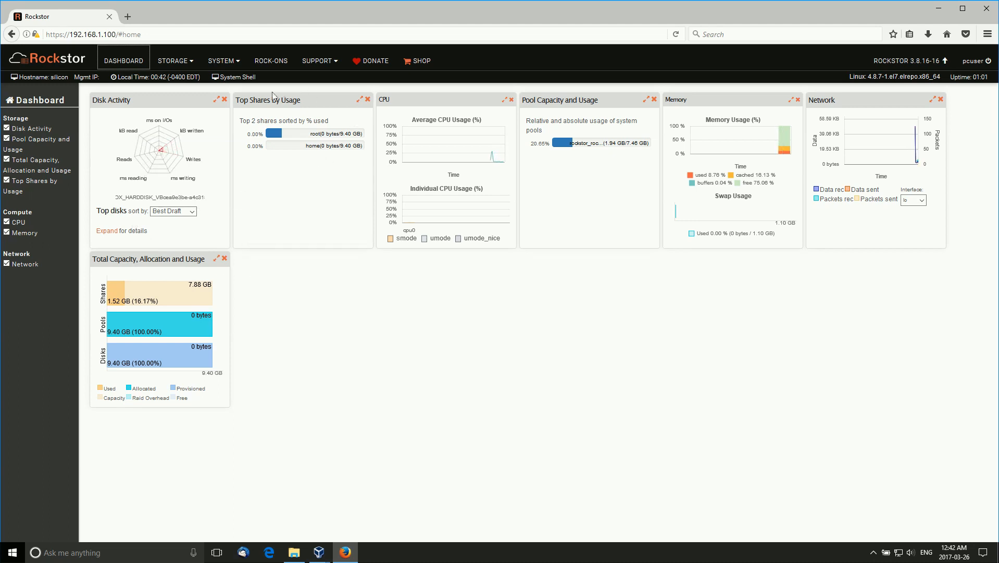
{"action": "mouse_move", "coordinate": [282, 170]}
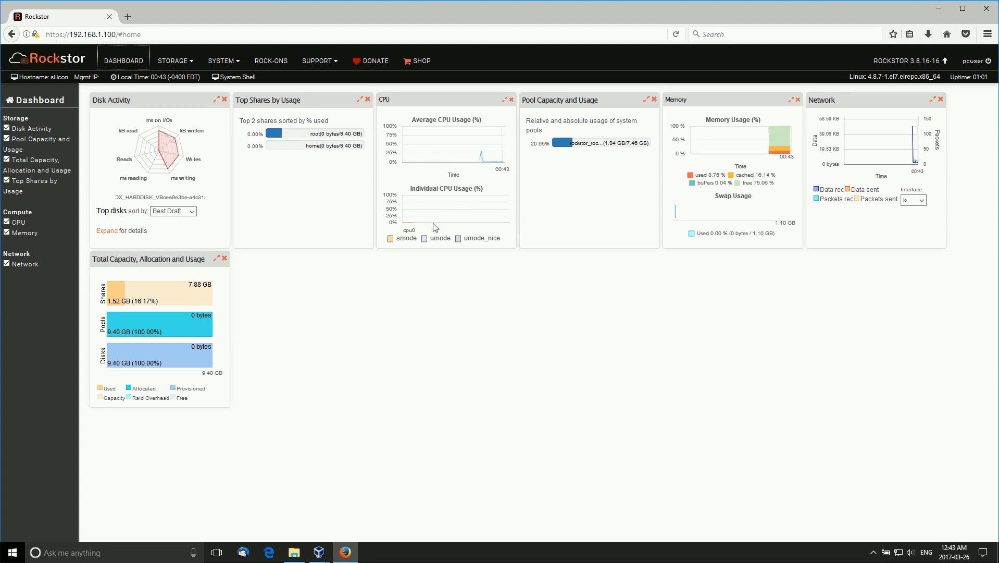
{"action": "mouse_move", "coordinate": [664, 167]}
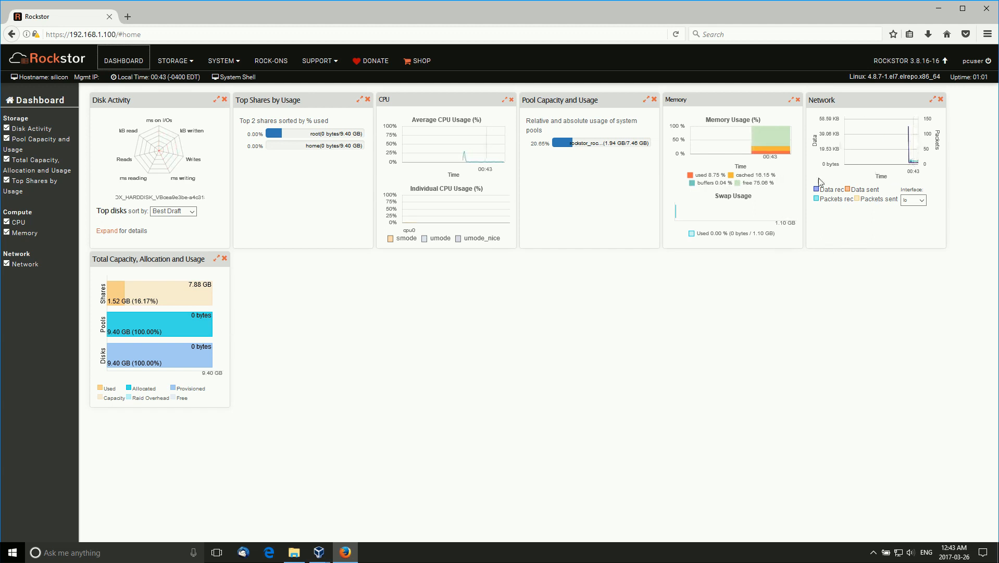
{"action": "mouse_move", "coordinate": [145, 295]}
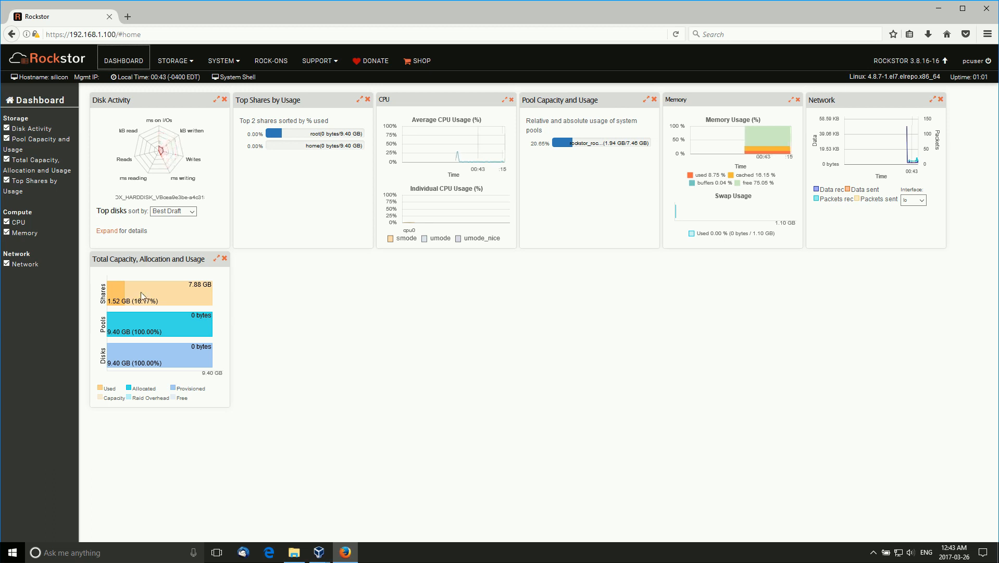
{"action": "mouse_move", "coordinate": [78, 240]}
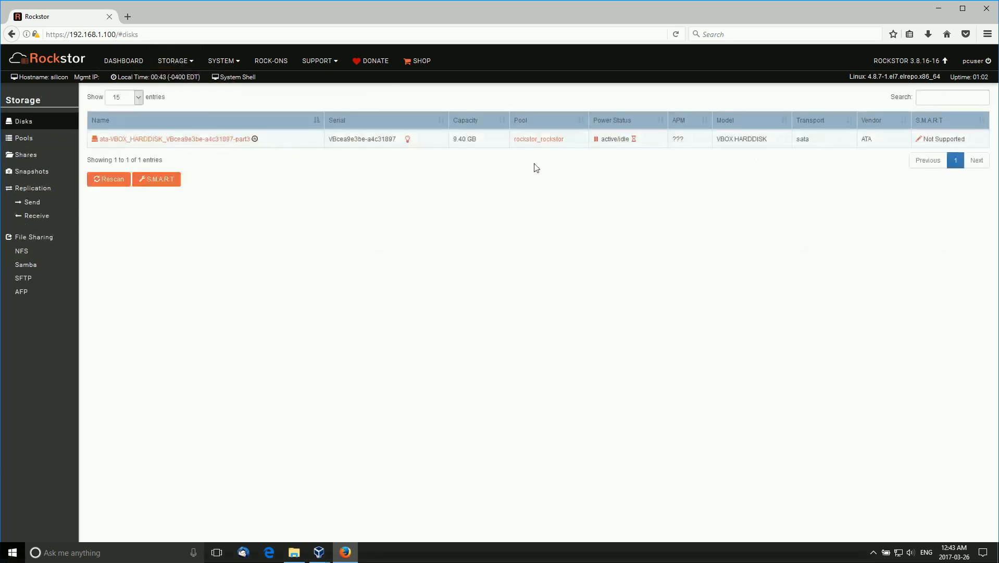
{"action": "mouse_move", "coordinate": [534, 260]}
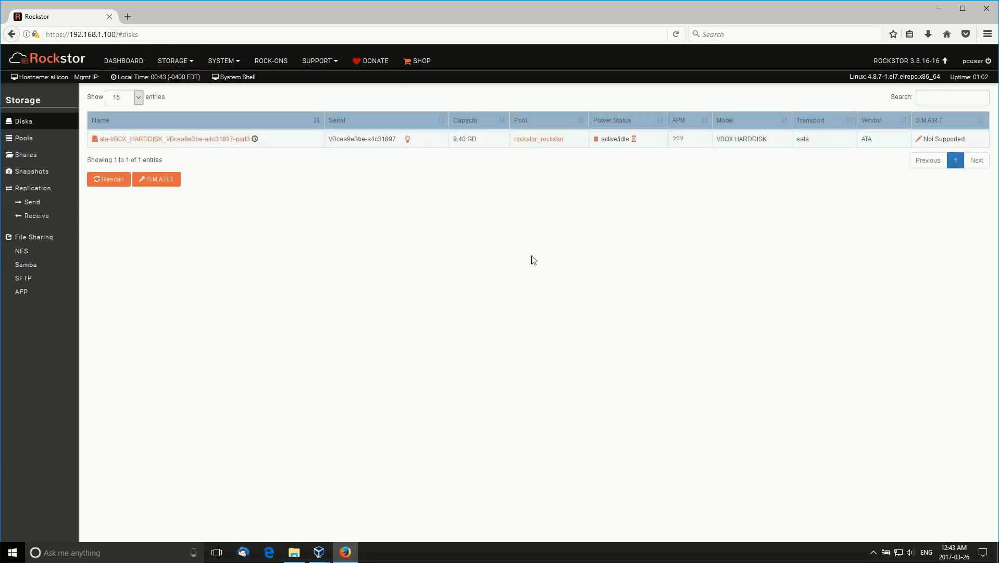
{"action": "mouse_move", "coordinate": [810, 140]}
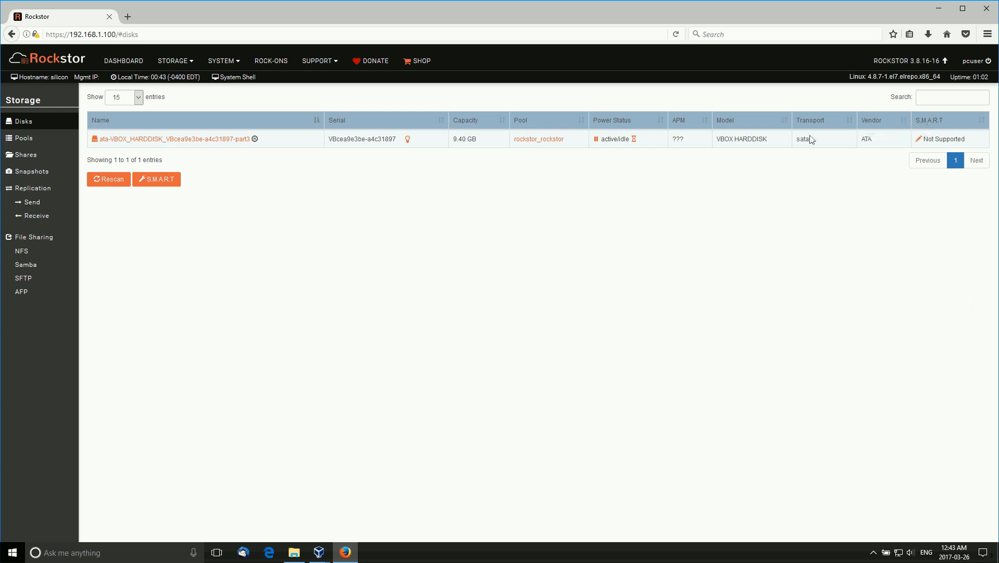
{"action": "mouse_move", "coordinate": [745, 272]}
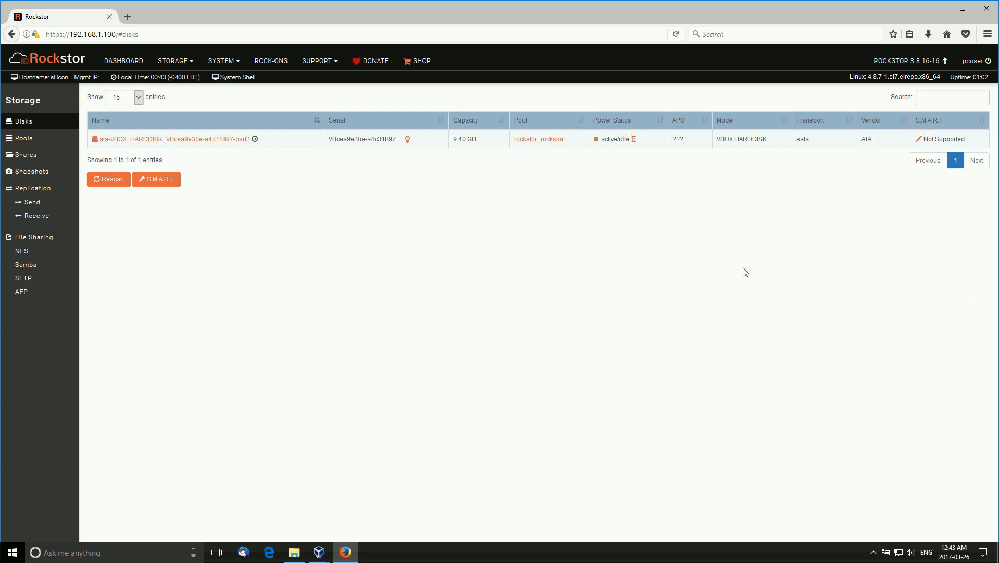
{"action": "mouse_move", "coordinate": [776, 246]}
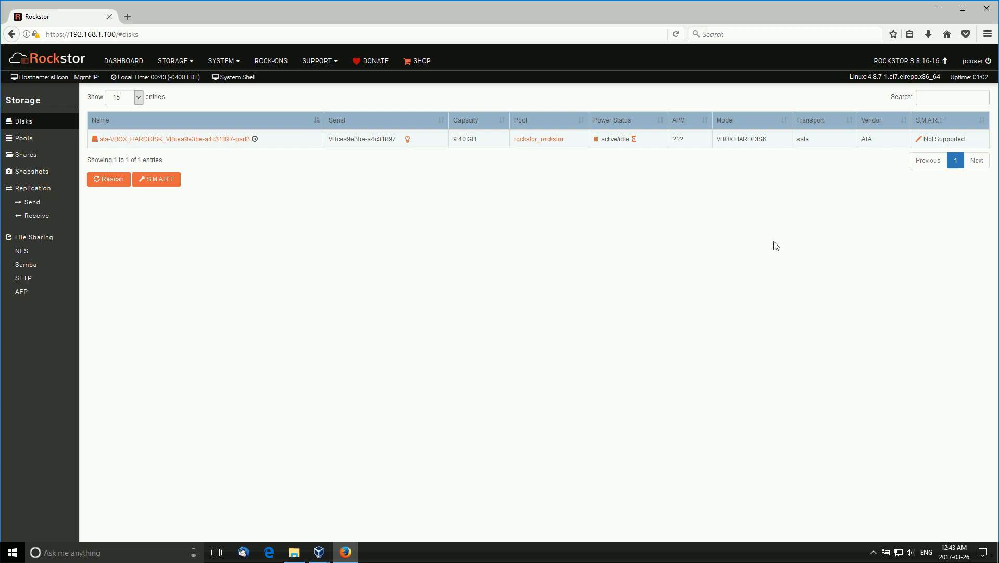
{"action": "mouse_move", "coordinate": [323, 138]}
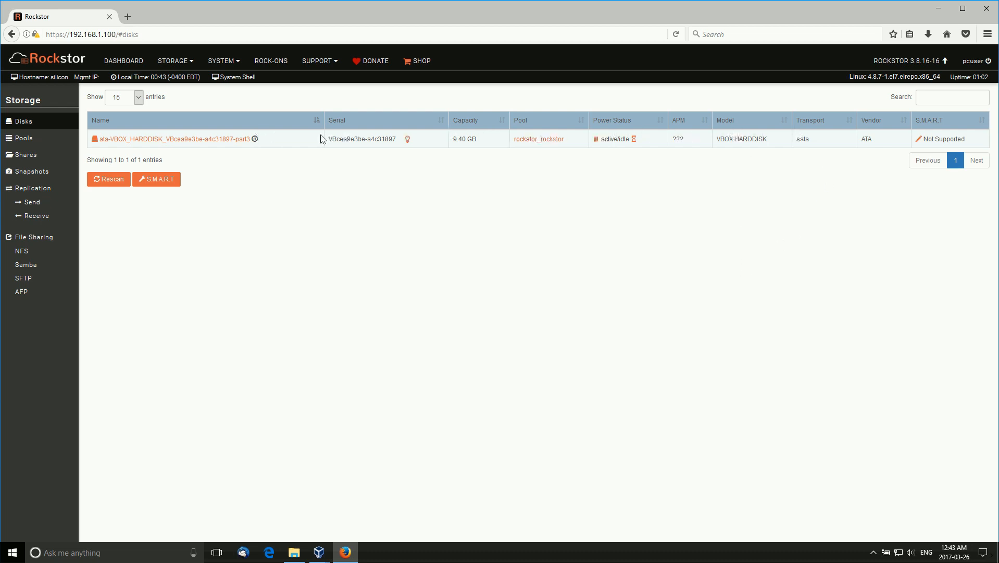
{"action": "mouse_move", "coordinate": [181, 194]}
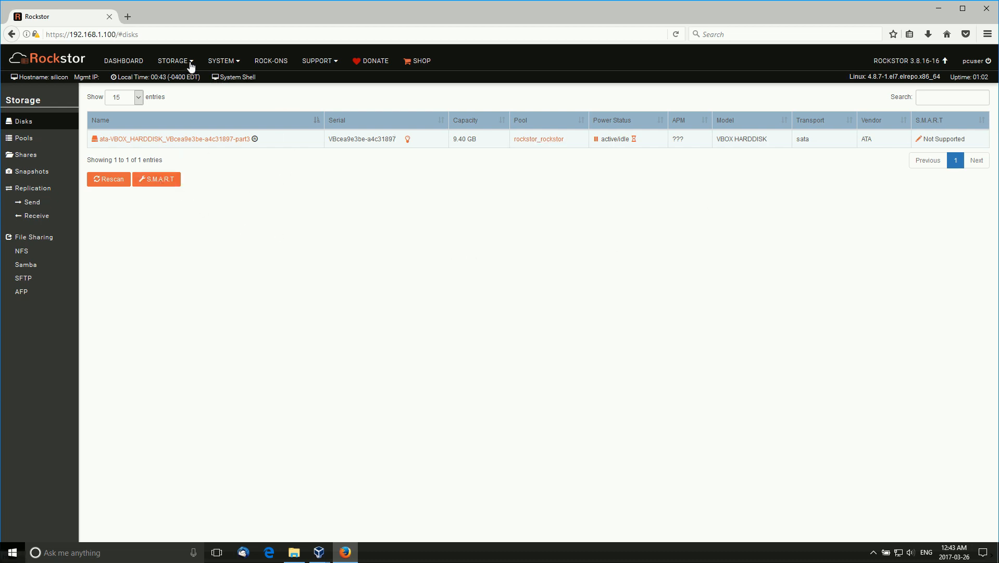
Step: Show the Pools page listing the rockstor_rockstor pool (9.40 GB, 20.79% used, single raid)
{"action": "left_click", "coordinate": [176, 60]}
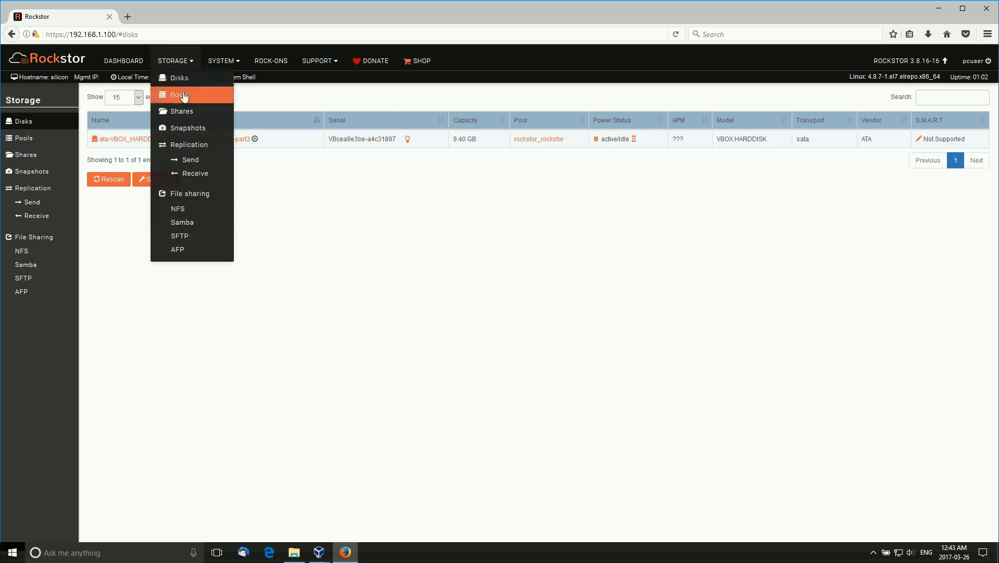
{"action": "left_click", "coordinate": [179, 94]}
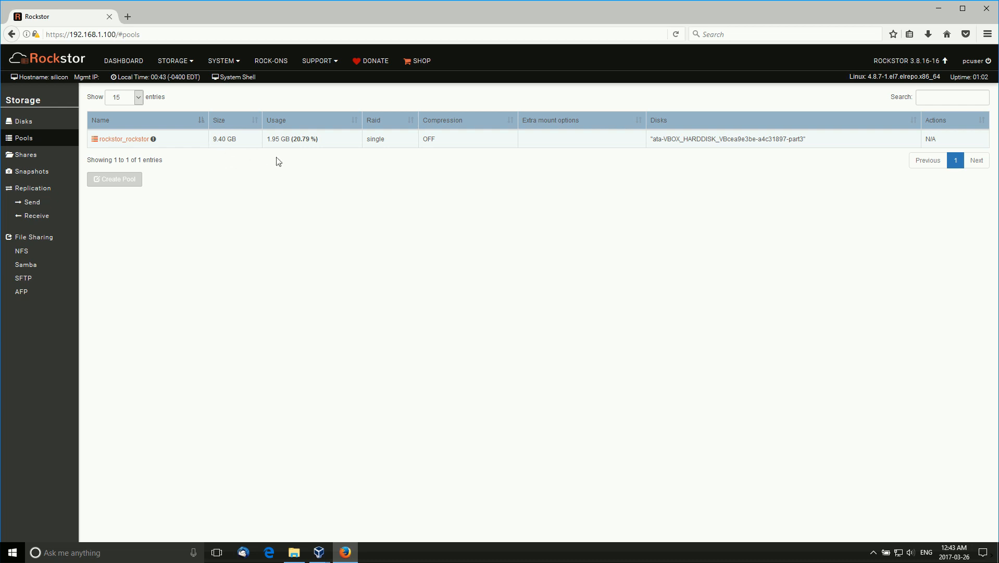
{"action": "mouse_move", "coordinate": [432, 147]}
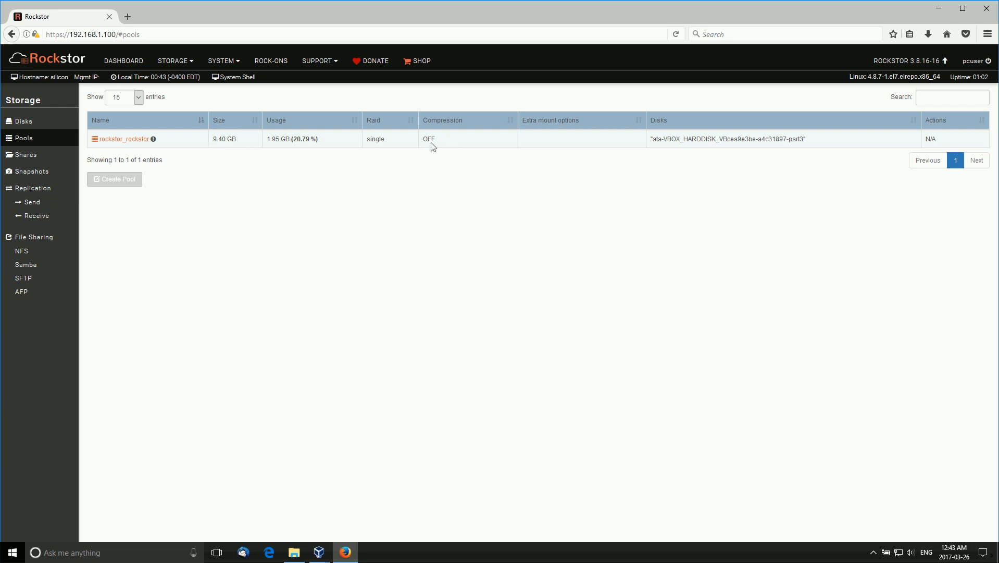
{"action": "mouse_move", "coordinate": [538, 271]}
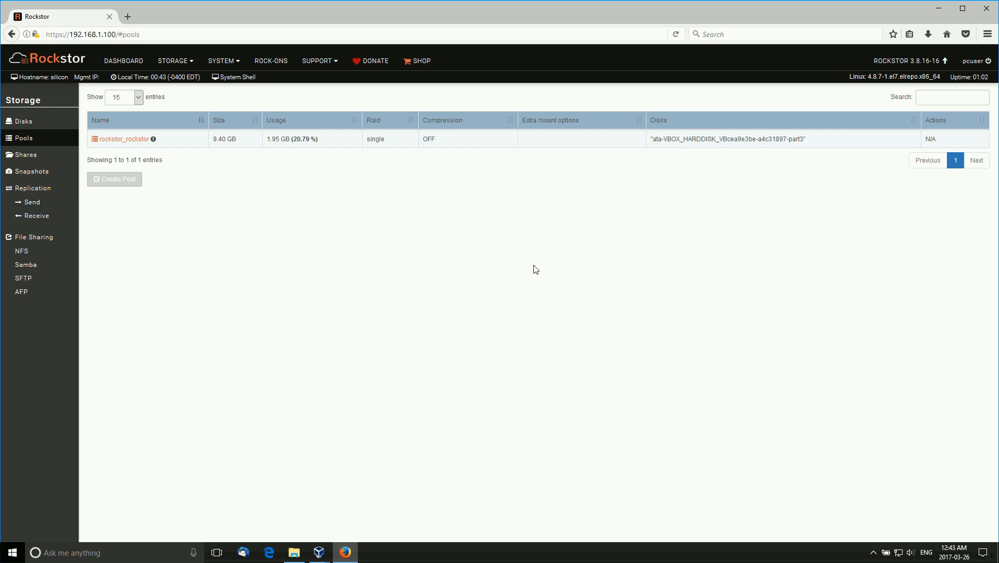
{"action": "mouse_move", "coordinate": [544, 262]}
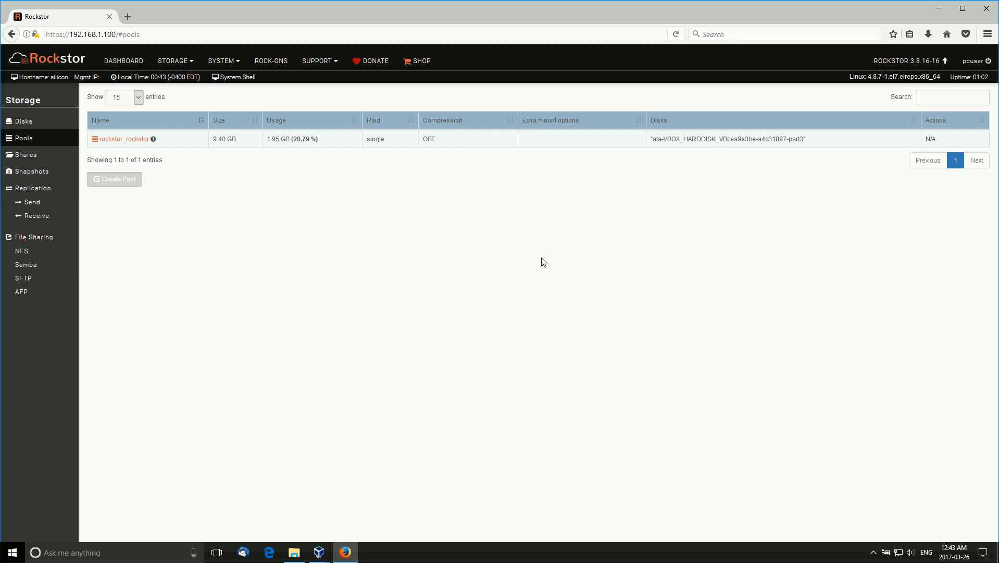
{"action": "mouse_move", "coordinate": [560, 185]}
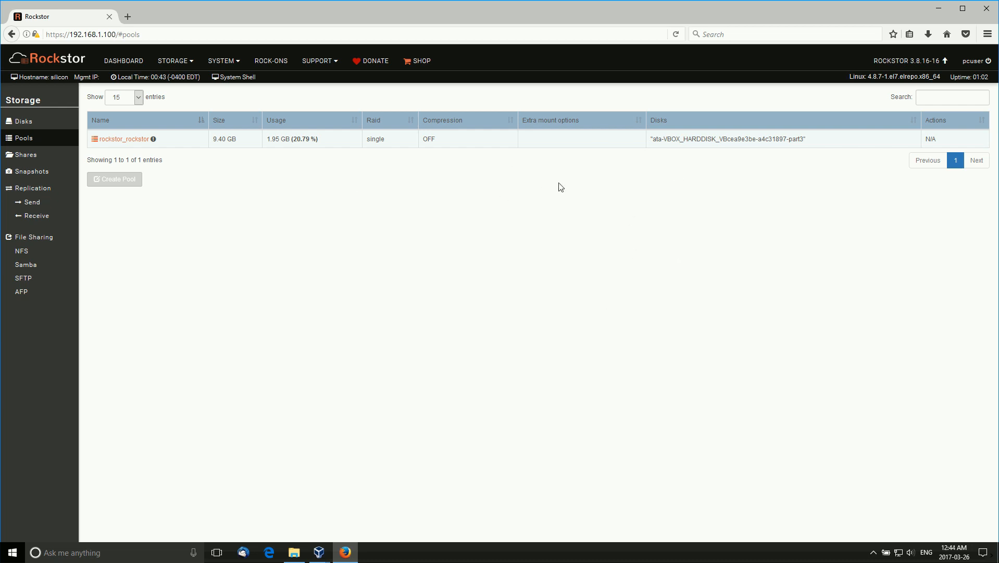
{"action": "mouse_move", "coordinate": [984, 163]}
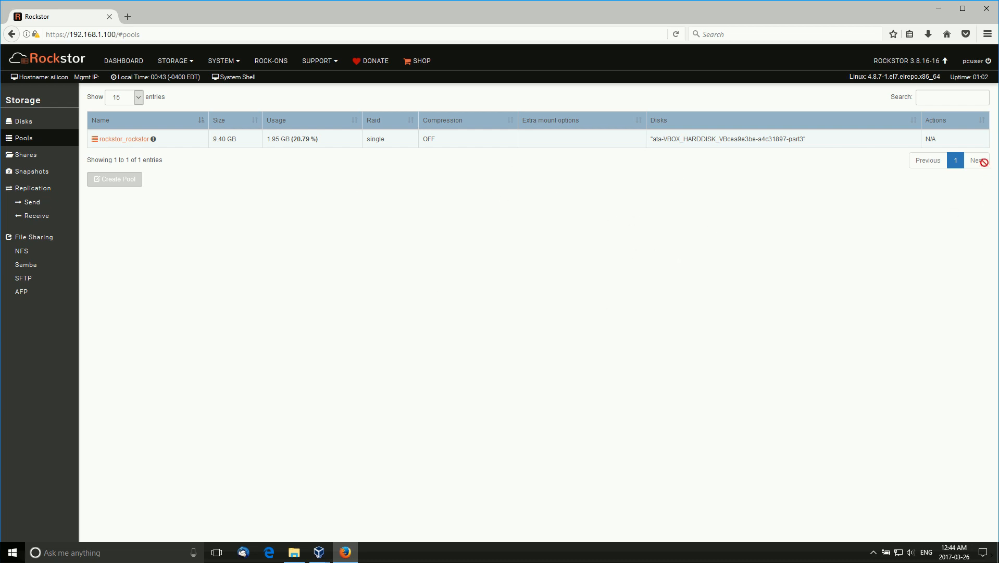
{"action": "left_click", "coordinate": [223, 60]}
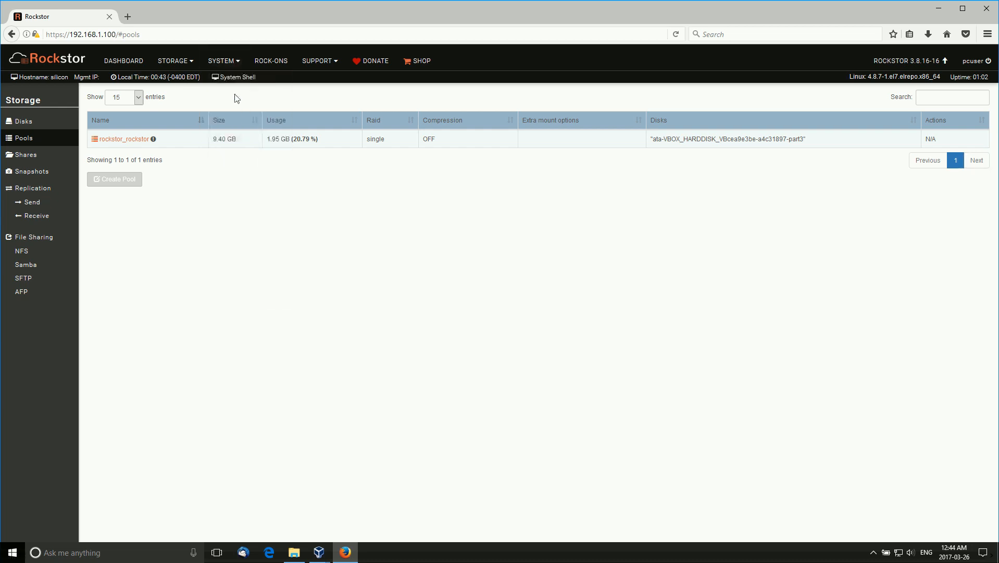
{"action": "left_click", "coordinate": [221, 61]}
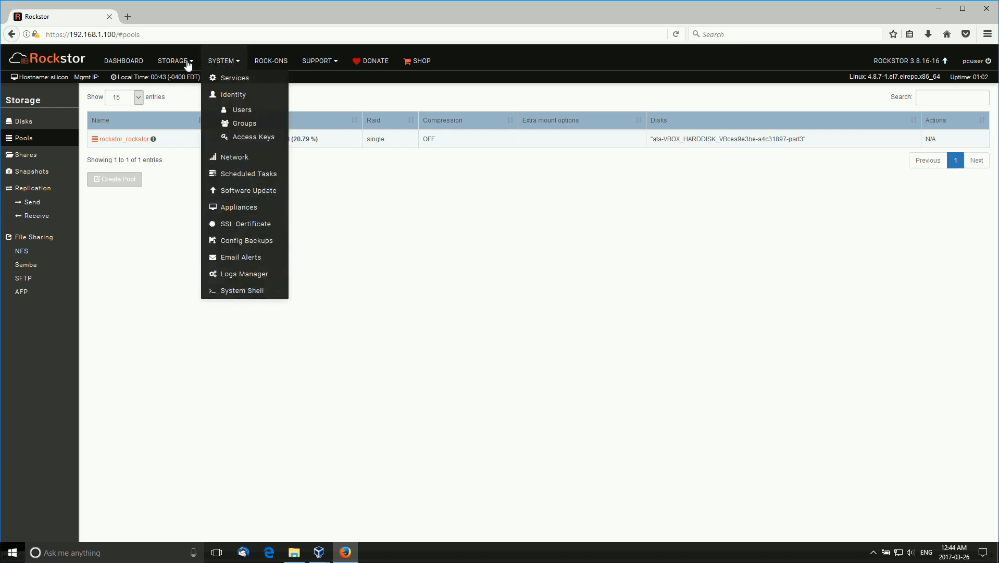
Step: Show the Shares page listing the home and root shares
{"action": "left_click", "coordinate": [22, 154]}
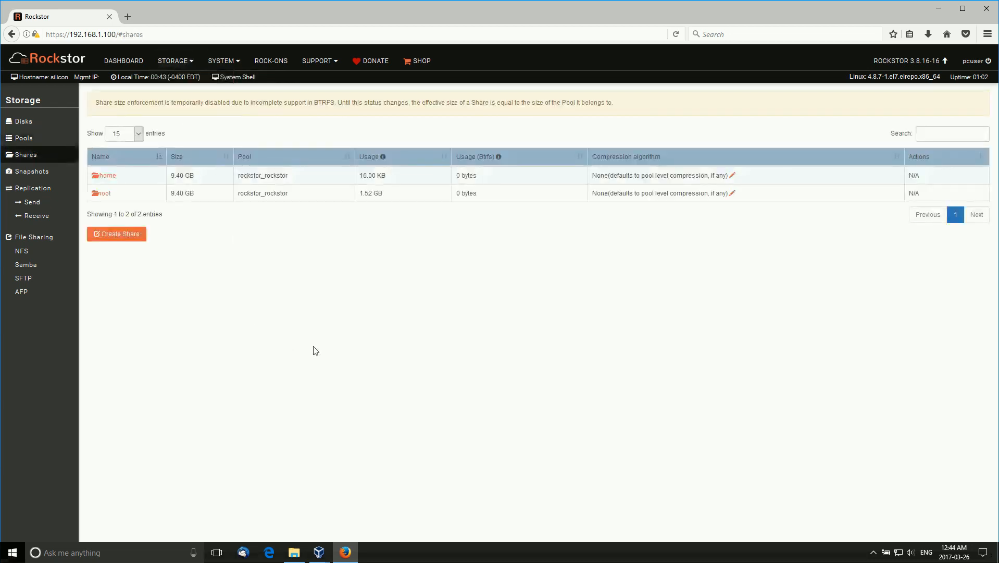
{"action": "mouse_move", "coordinate": [442, 228]}
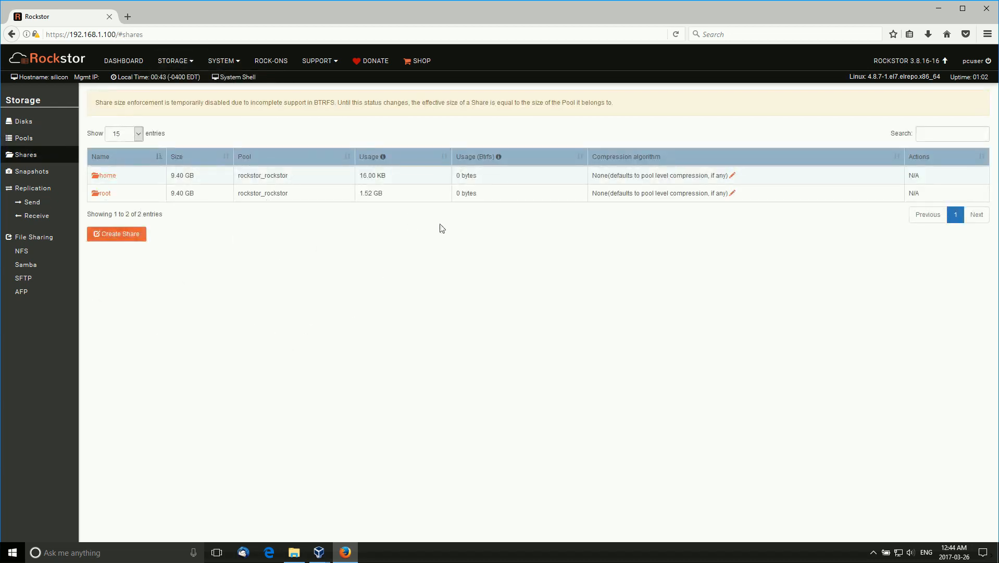
{"action": "mouse_move", "coordinate": [825, 277]}
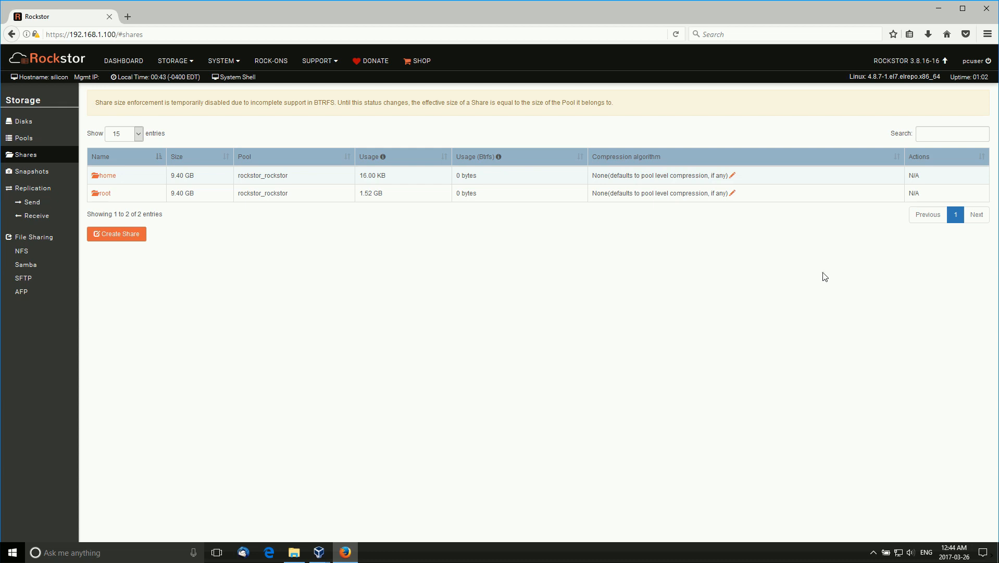
{"action": "mouse_move", "coordinate": [579, 293]}
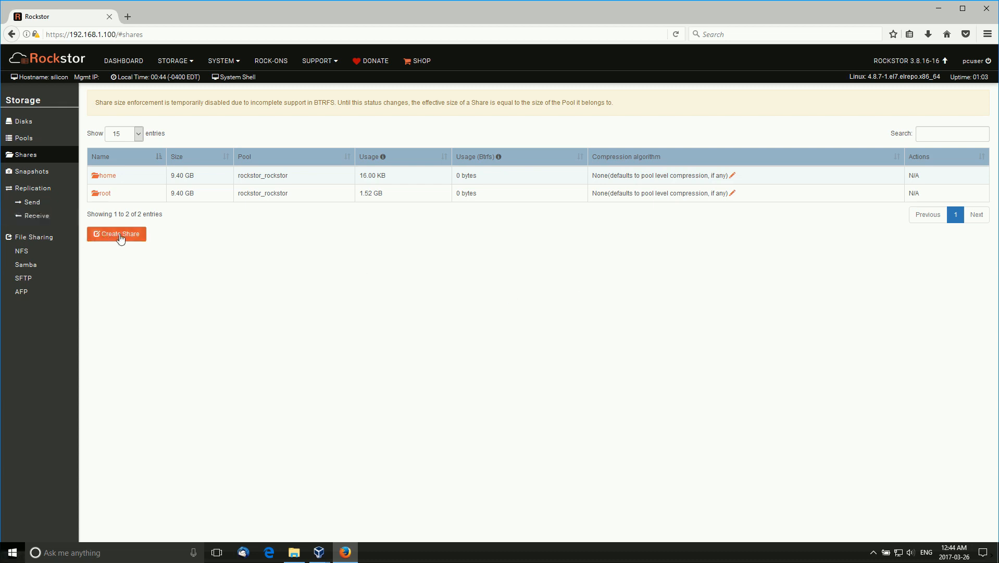
Step: Start a new share, abandon it via the Pools page, and return to the Shares list
{"action": "left_click", "coordinate": [116, 234]}
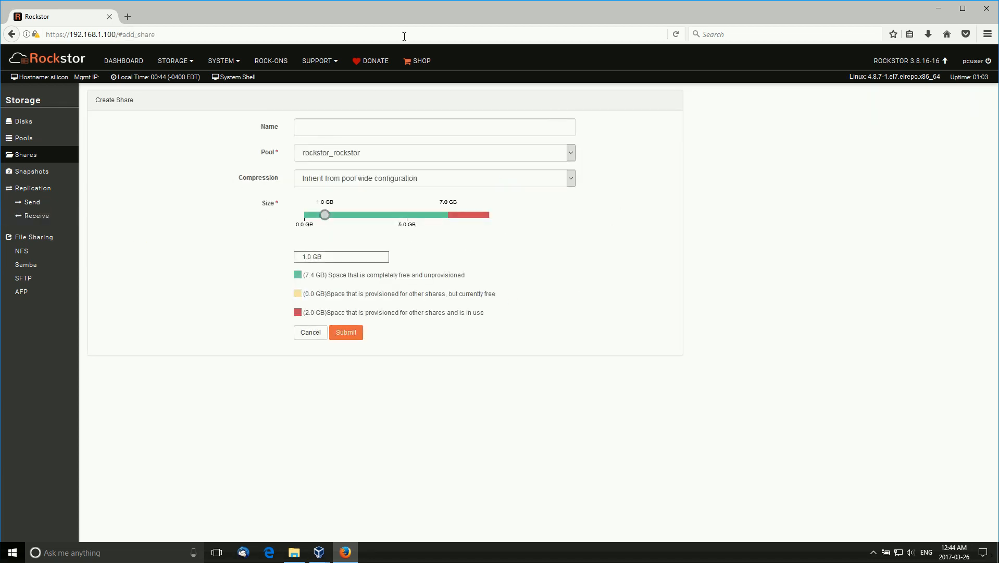
{"action": "mouse_move", "coordinate": [370, 181]}
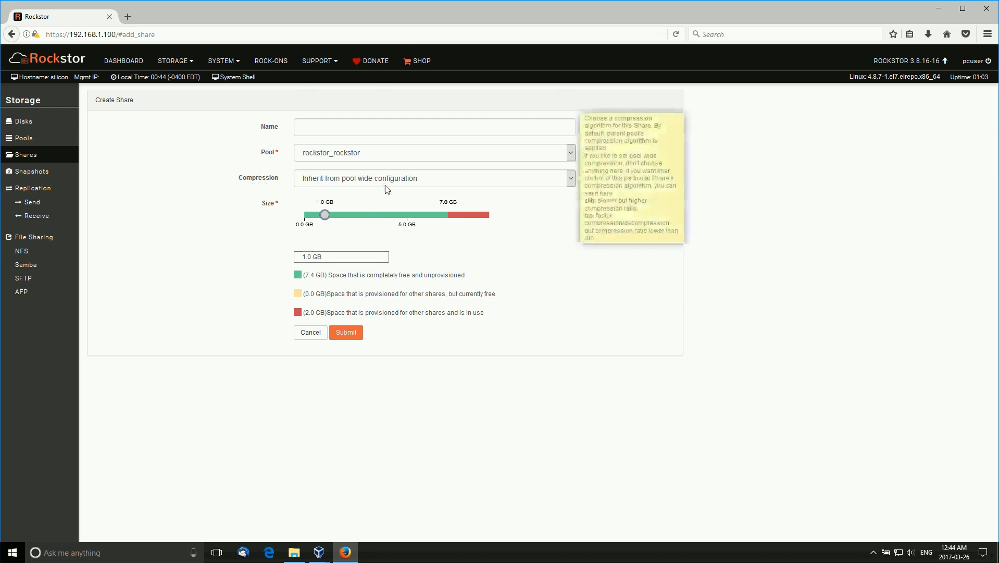
{"action": "mouse_move", "coordinate": [632, 321]}
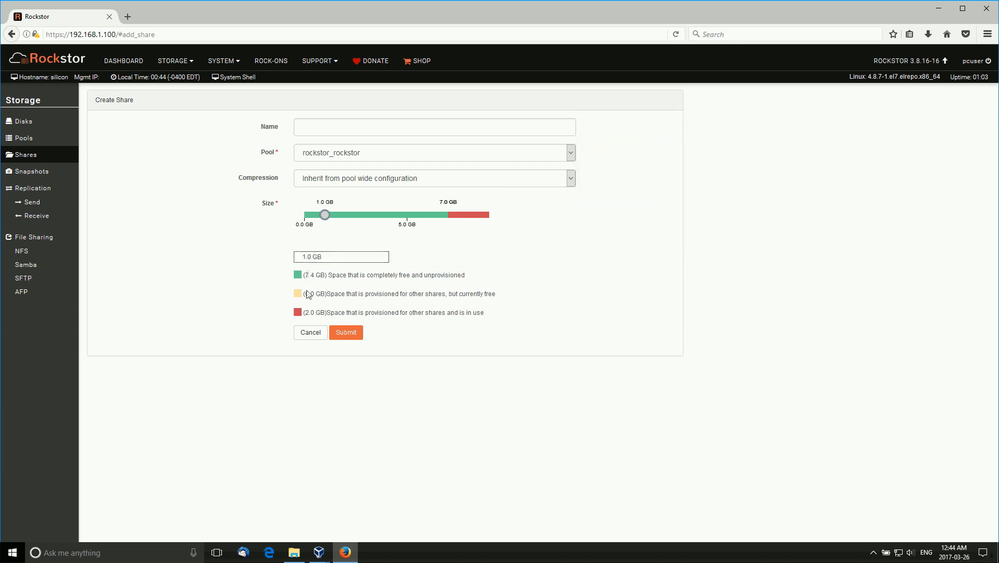
{"action": "mouse_move", "coordinate": [353, 276]}
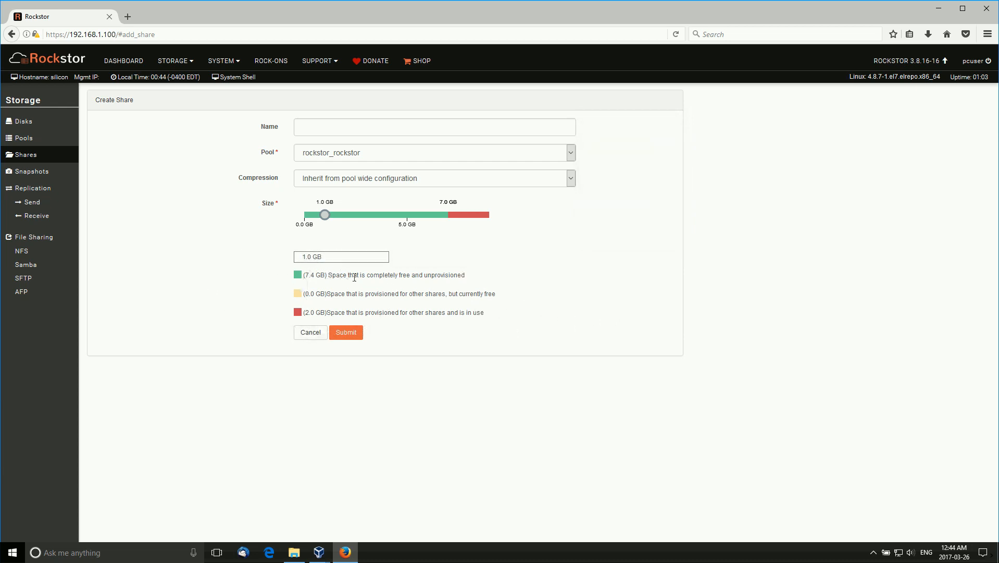
{"action": "mouse_move", "coordinate": [303, 283]}
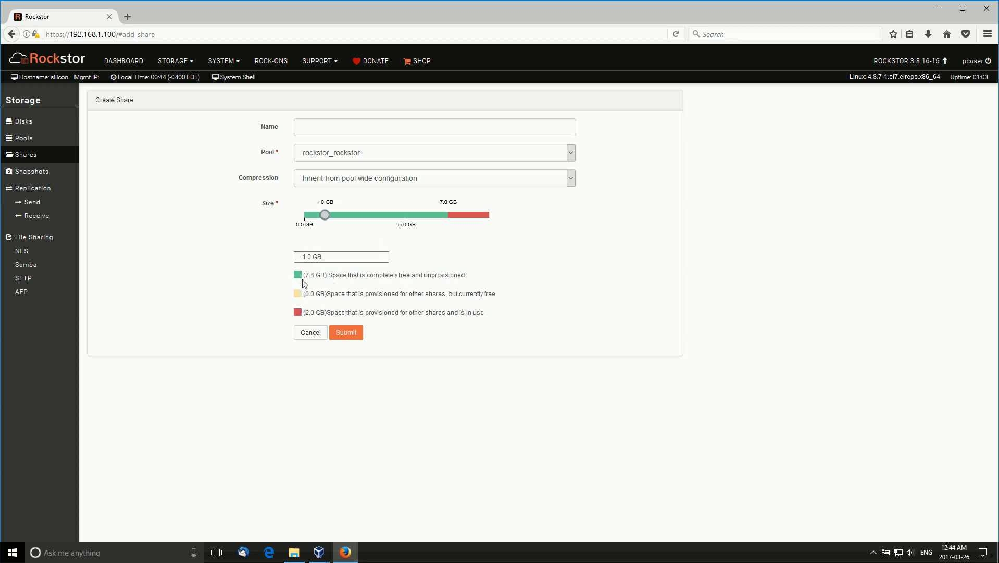
{"action": "mouse_move", "coordinate": [46, 155]}
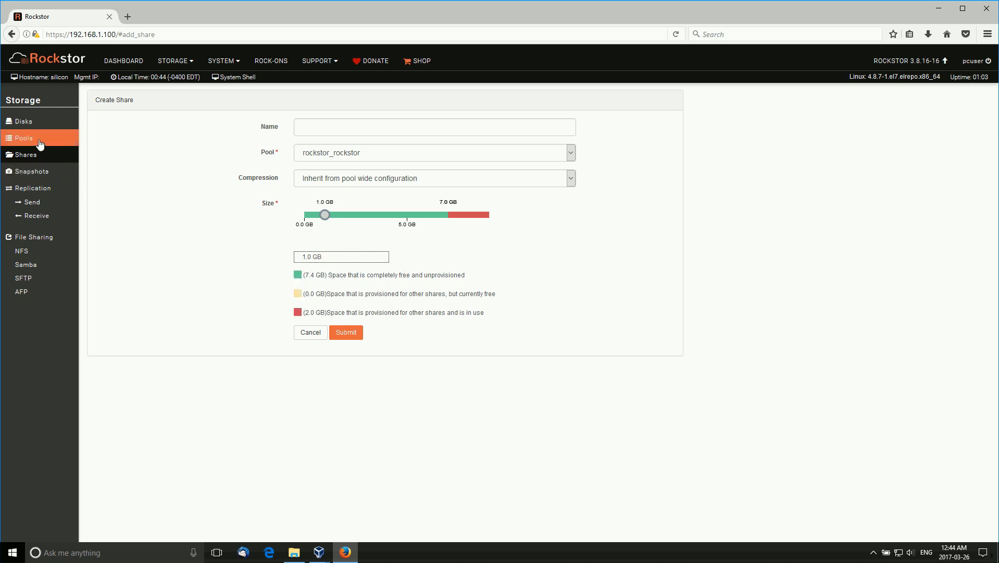
{"action": "left_click", "coordinate": [23, 138]}
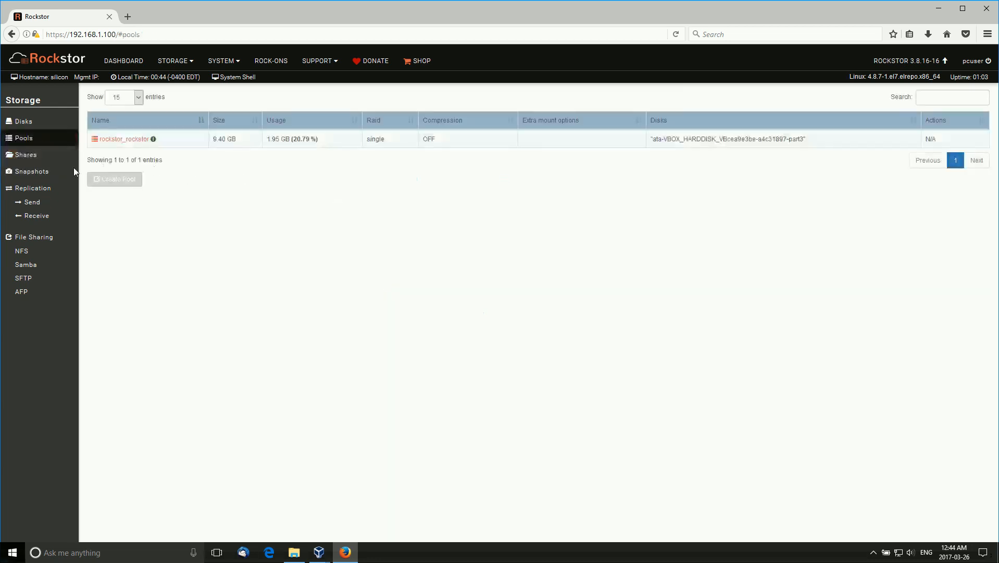
{"action": "left_click", "coordinate": [23, 154]}
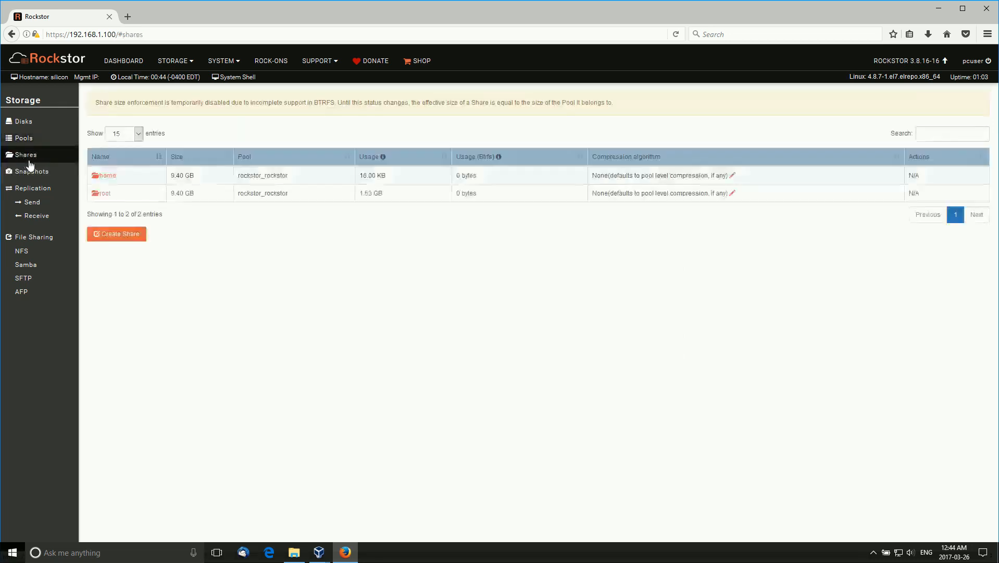
{"action": "left_click", "coordinate": [174, 61]}
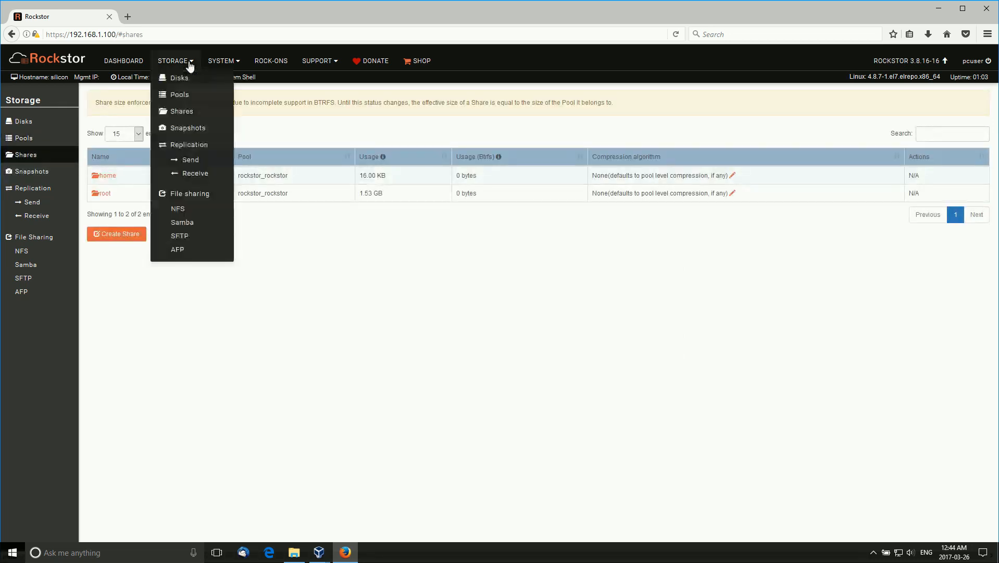
Step: Check the Snapshots page, which shows no snapshots
{"action": "left_click", "coordinate": [188, 127]}
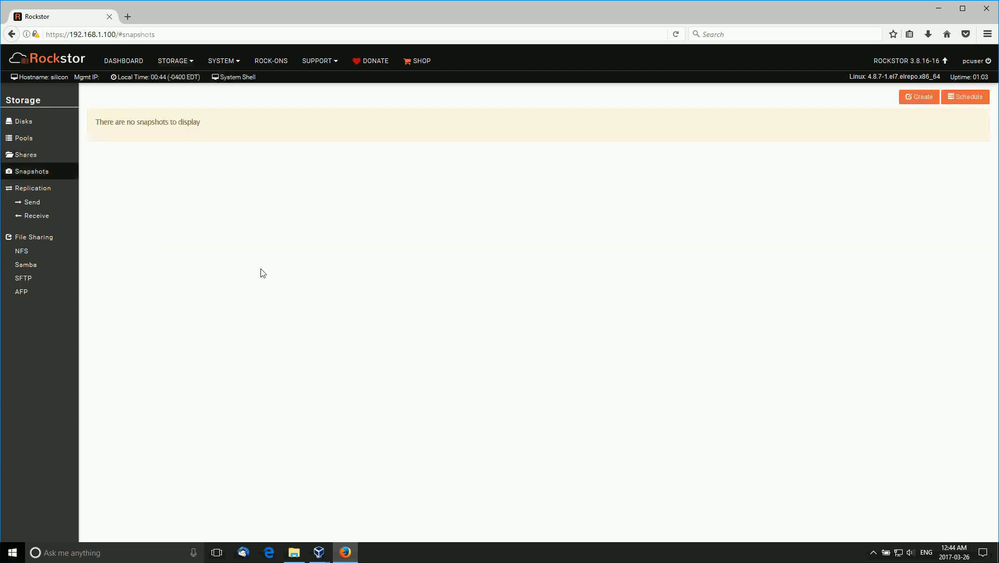
{"action": "mouse_move", "coordinate": [510, 310]}
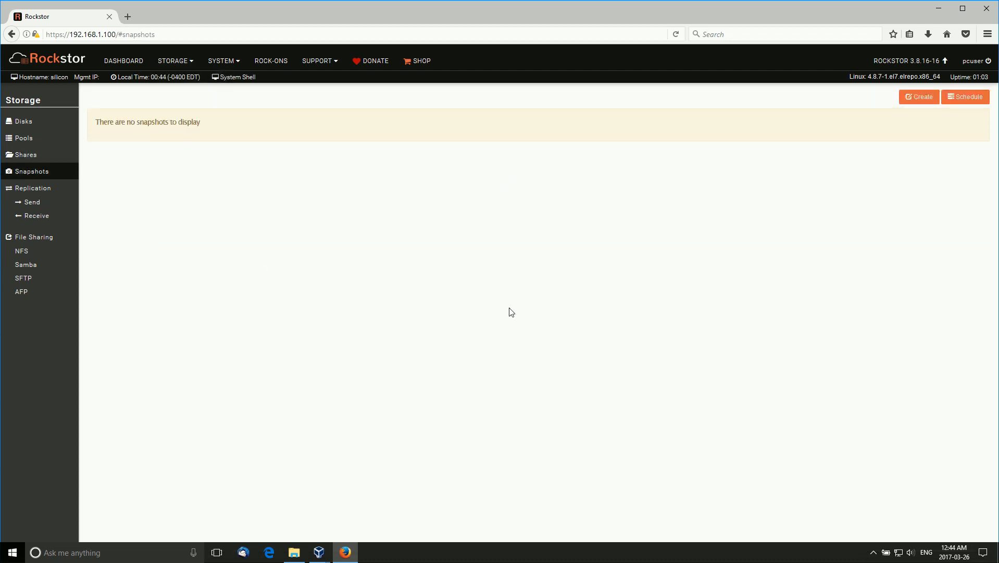
{"action": "mouse_move", "coordinate": [808, 326]}
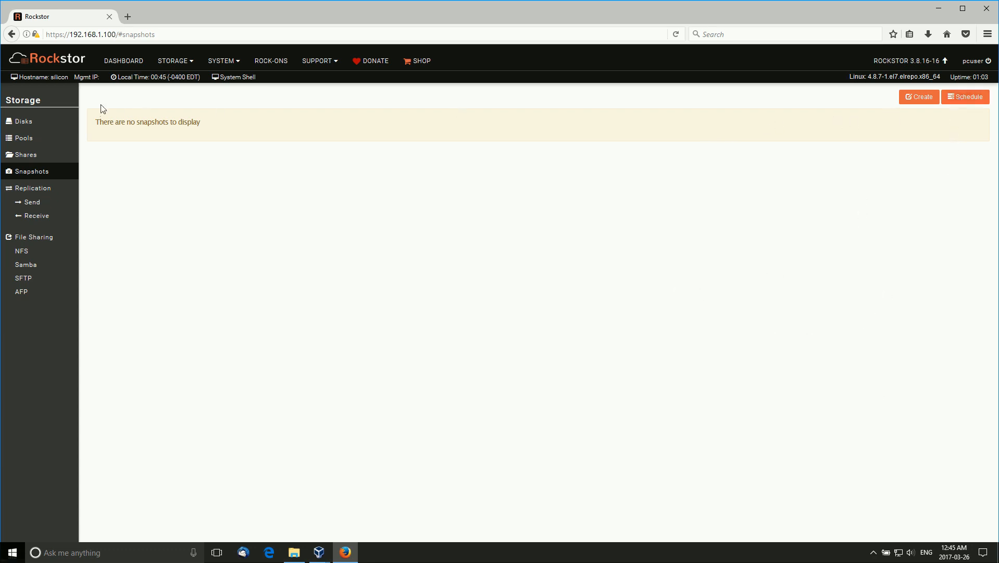
{"action": "left_click", "coordinate": [174, 60]}
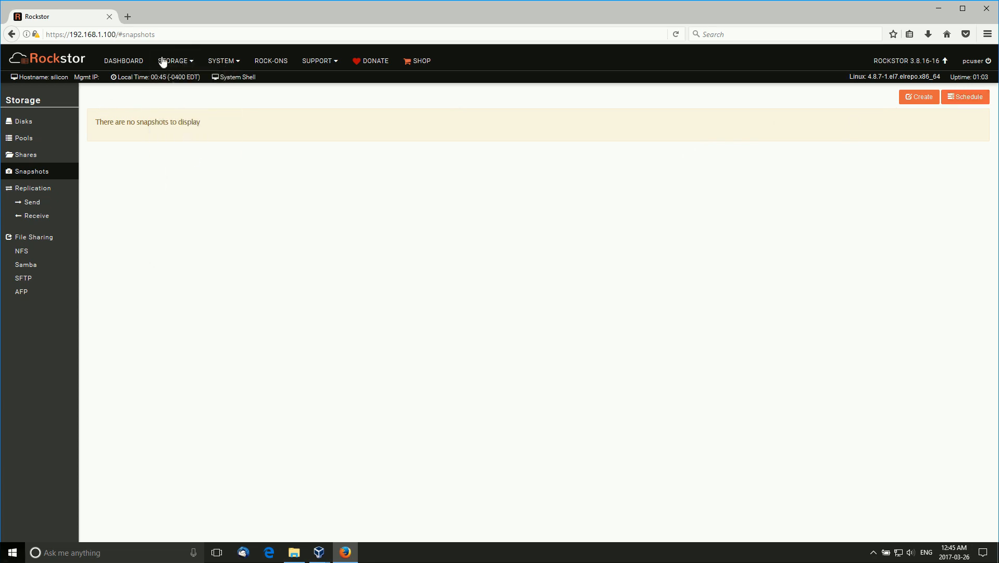
{"action": "left_click", "coordinate": [173, 60]}
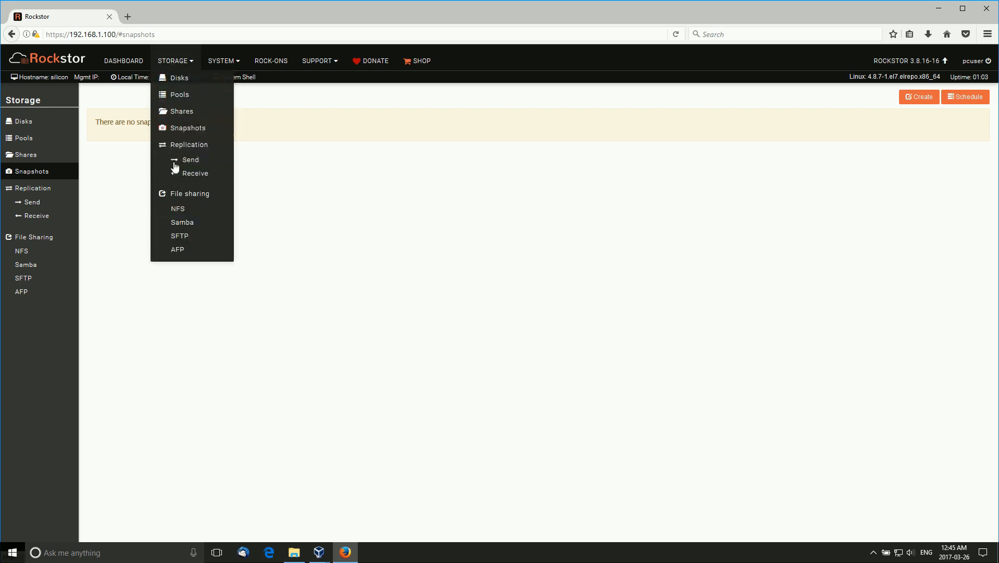
{"action": "mouse_move", "coordinate": [532, 272]}
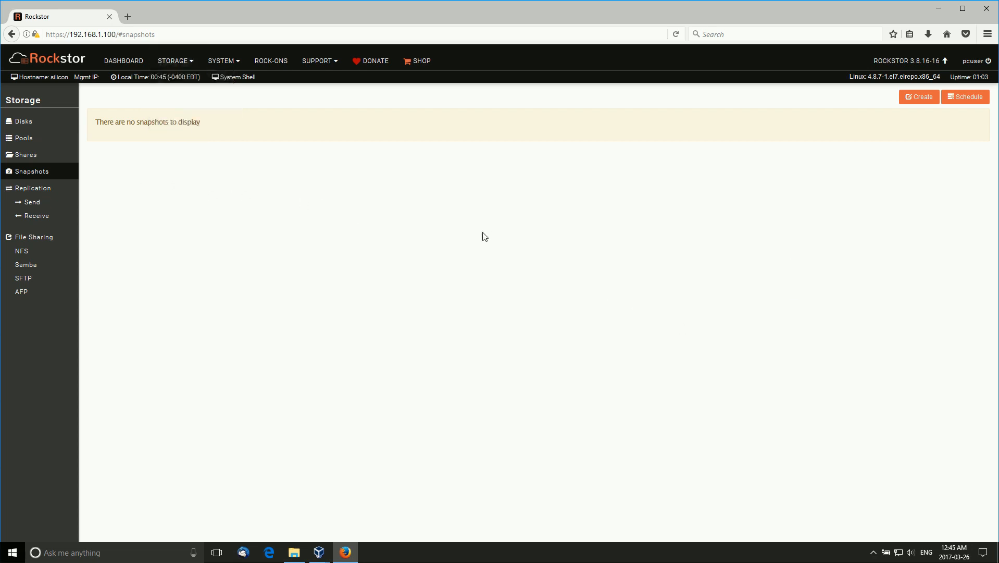
{"action": "mouse_move", "coordinate": [444, 250]}
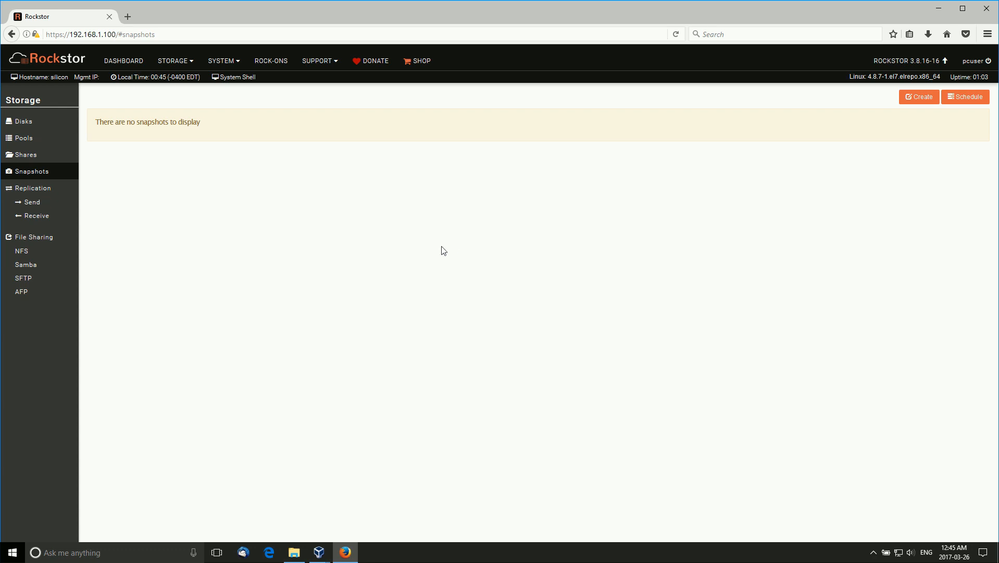
Step: Bring up the NFS file sharing page showing the service off and no exports
{"action": "left_click", "coordinate": [174, 60]}
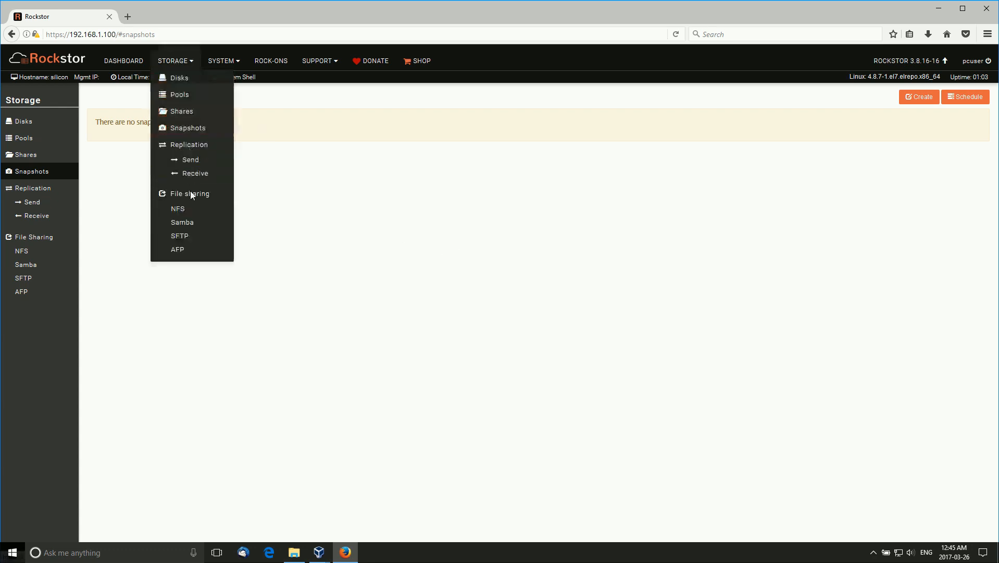
{"action": "left_click", "coordinate": [177, 208]}
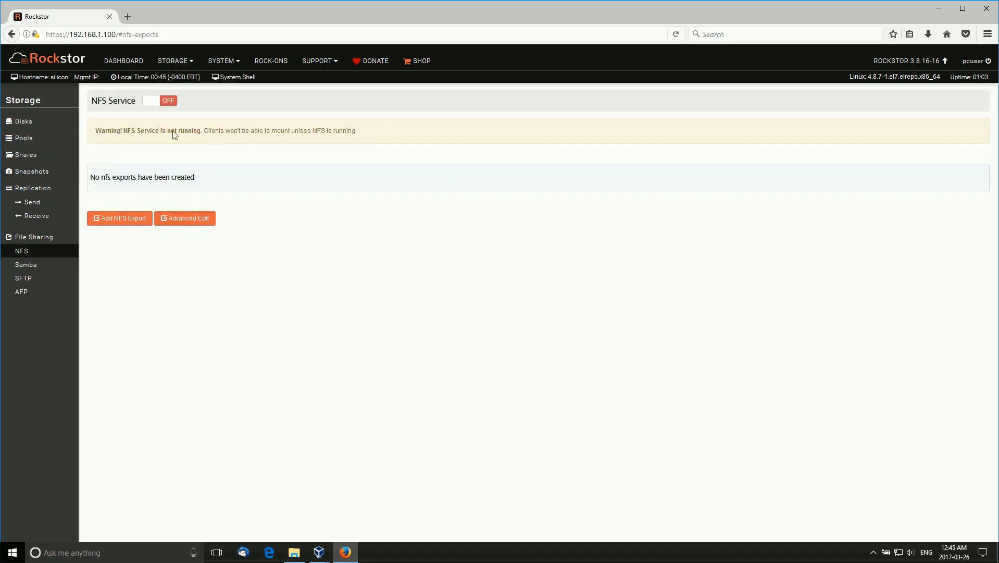
{"action": "left_click", "coordinate": [176, 60]}
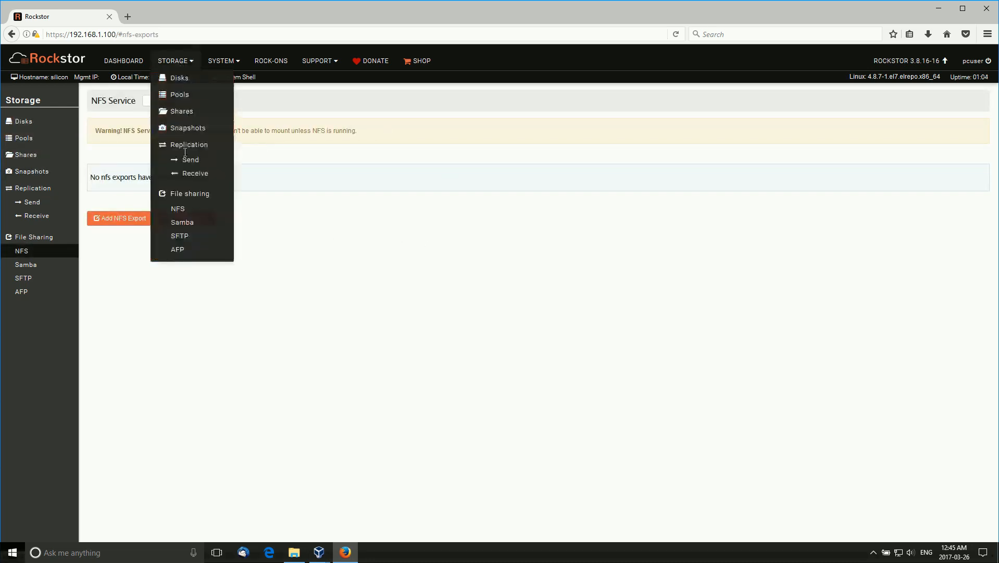
{"action": "mouse_move", "coordinate": [177, 249]}
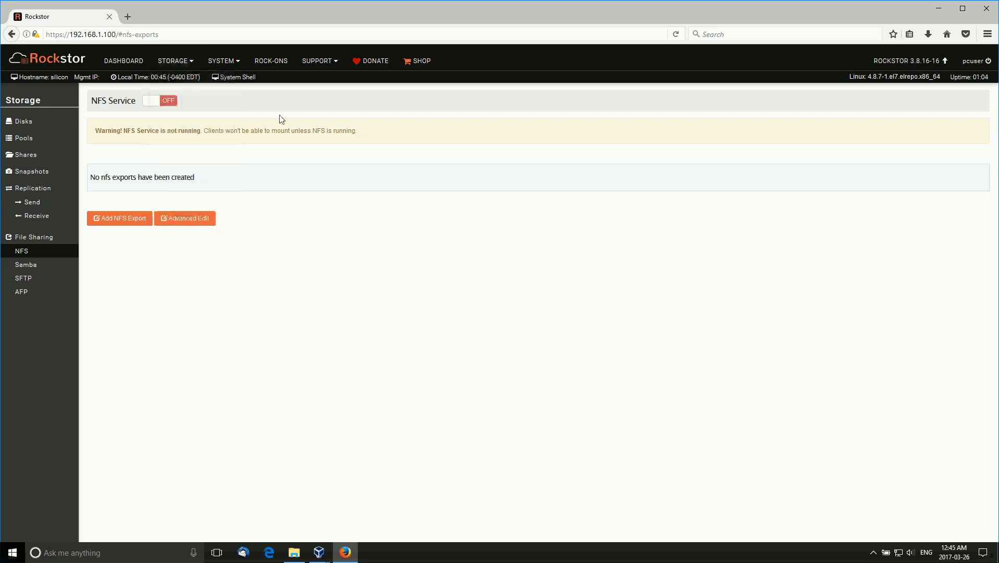
{"action": "mouse_move", "coordinate": [402, 285]}
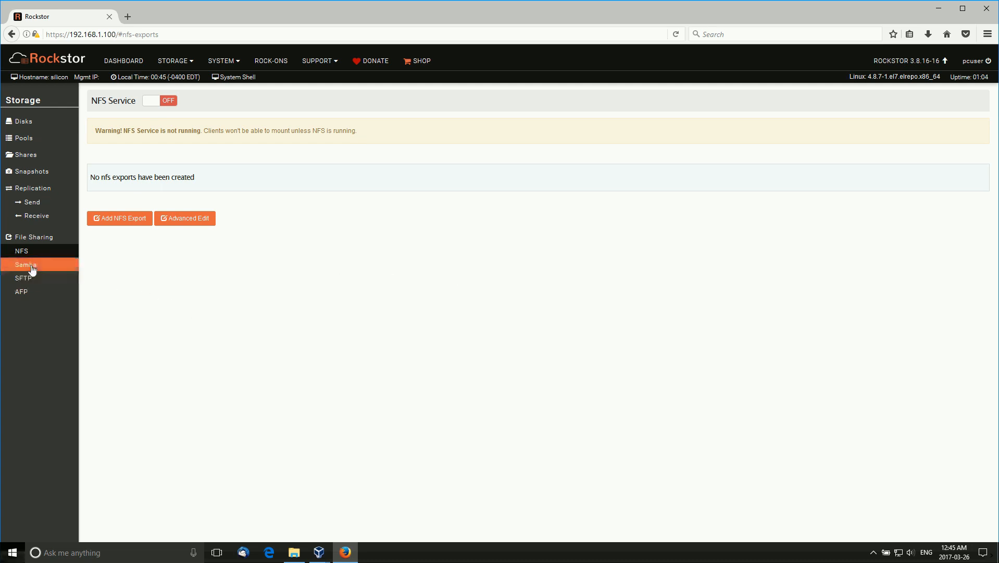
{"action": "left_click", "coordinate": [26, 264]}
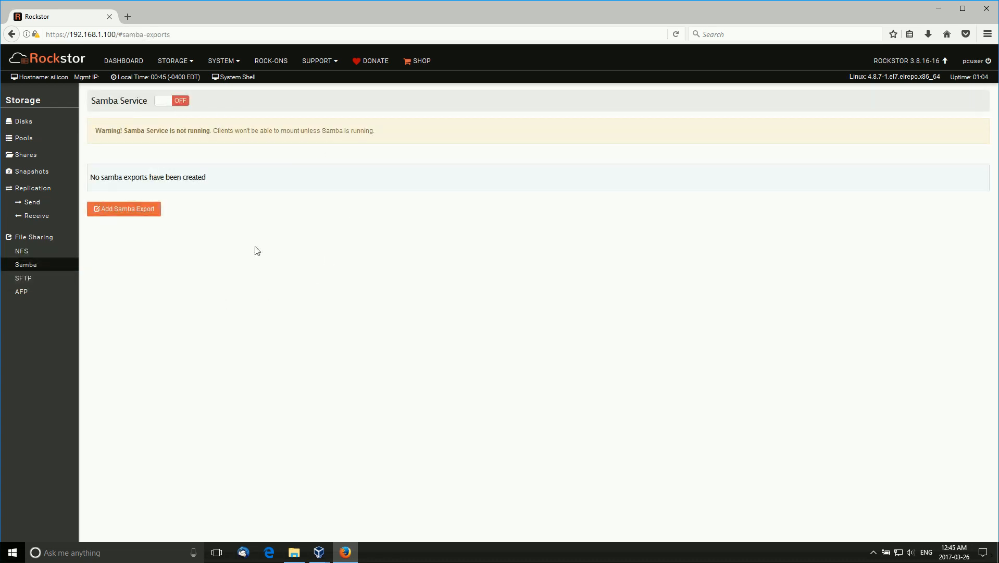
{"action": "mouse_move", "coordinate": [128, 218]}
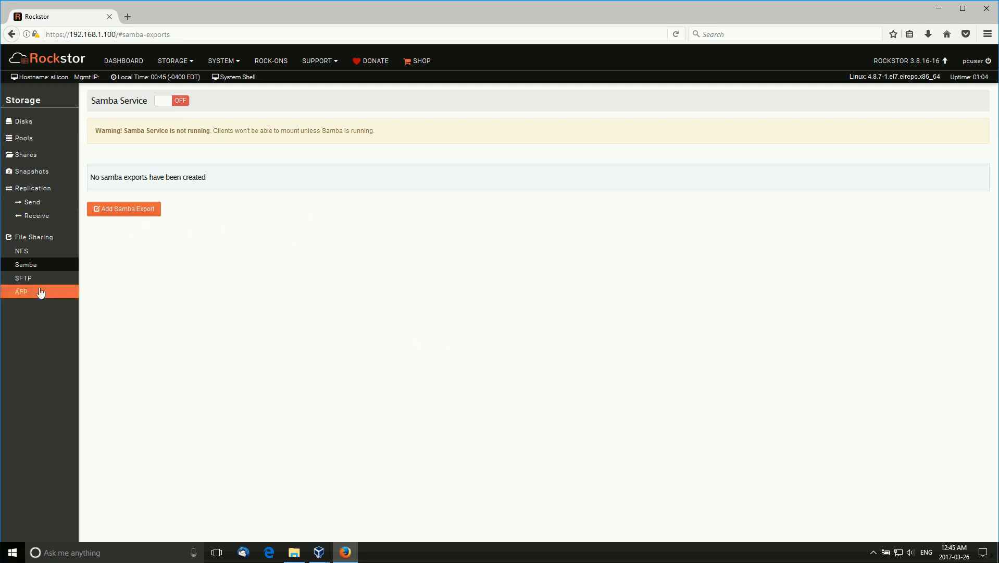
{"action": "left_click", "coordinate": [22, 277]}
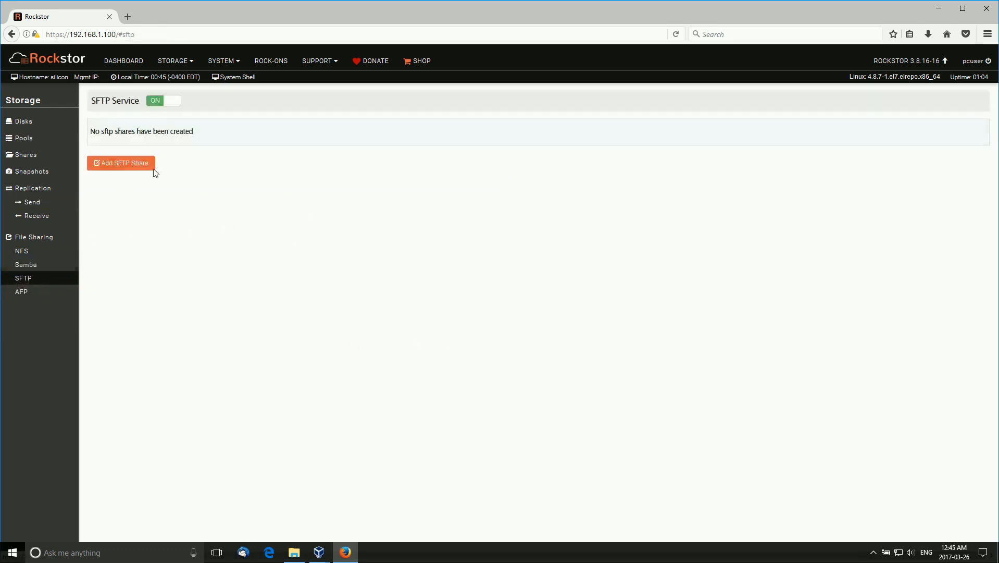
{"action": "left_click", "coordinate": [21, 292]}
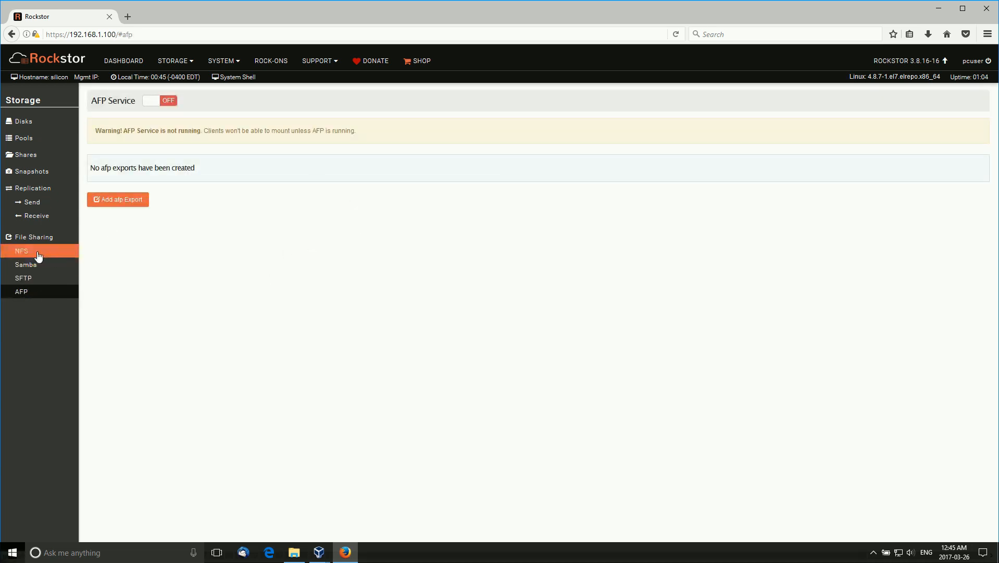
{"action": "left_click", "coordinate": [21, 251]}
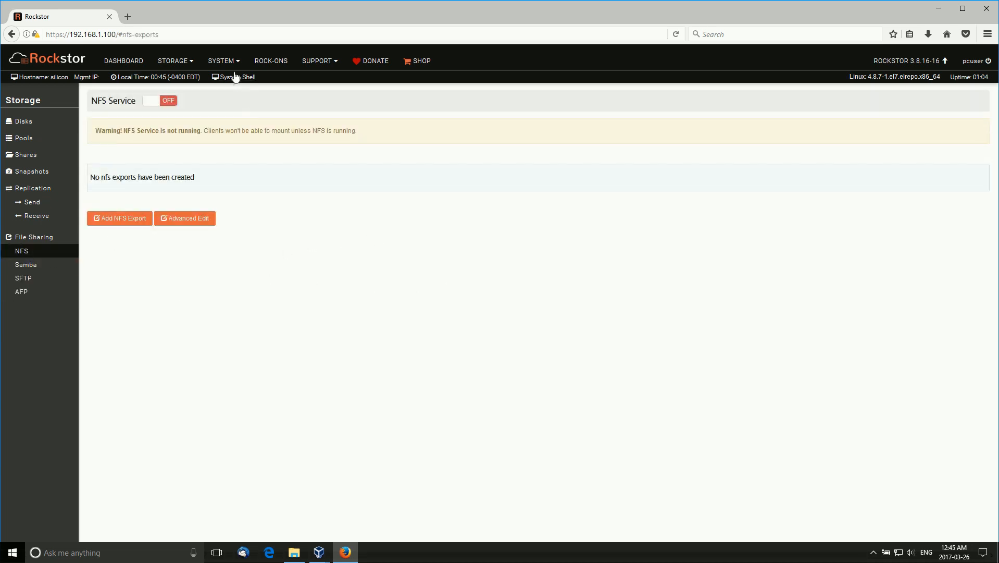
Step: Review the Services page with Bootstrap, Rockstor, S.M.A.R.T and SFTP on and others off
{"action": "left_click", "coordinate": [221, 61]}
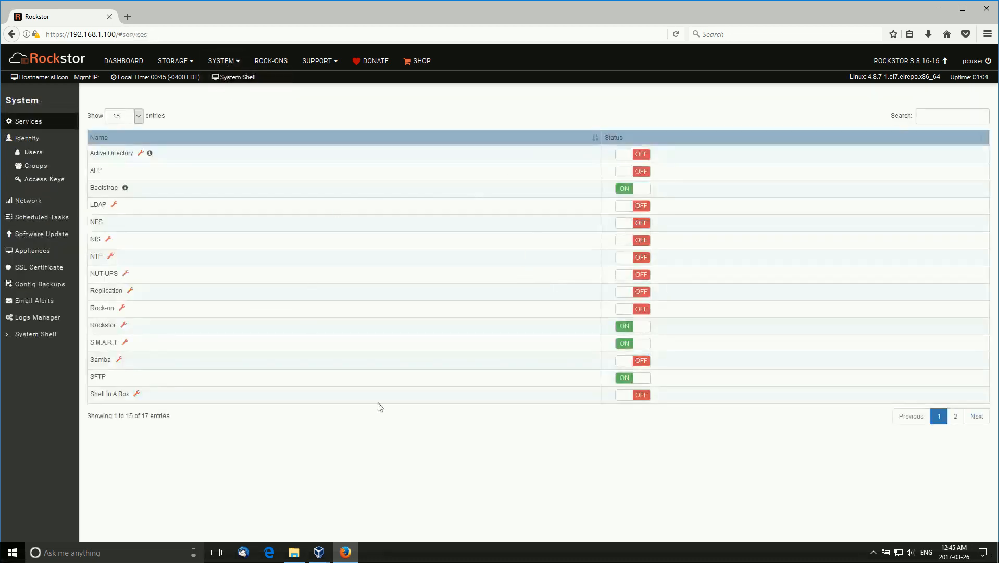
{"action": "mouse_move", "coordinate": [548, 340]}
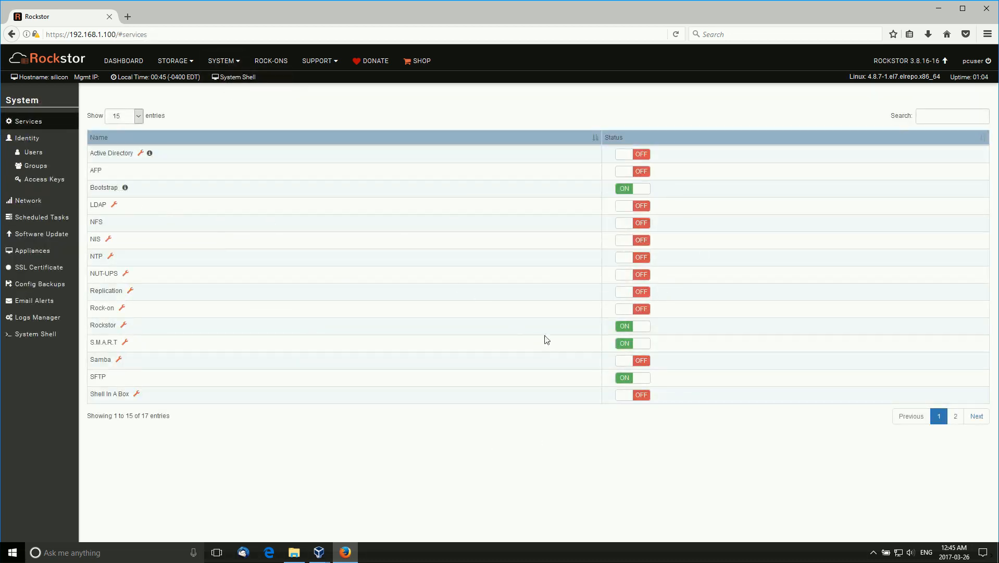
{"action": "mouse_move", "coordinate": [170, 349]}
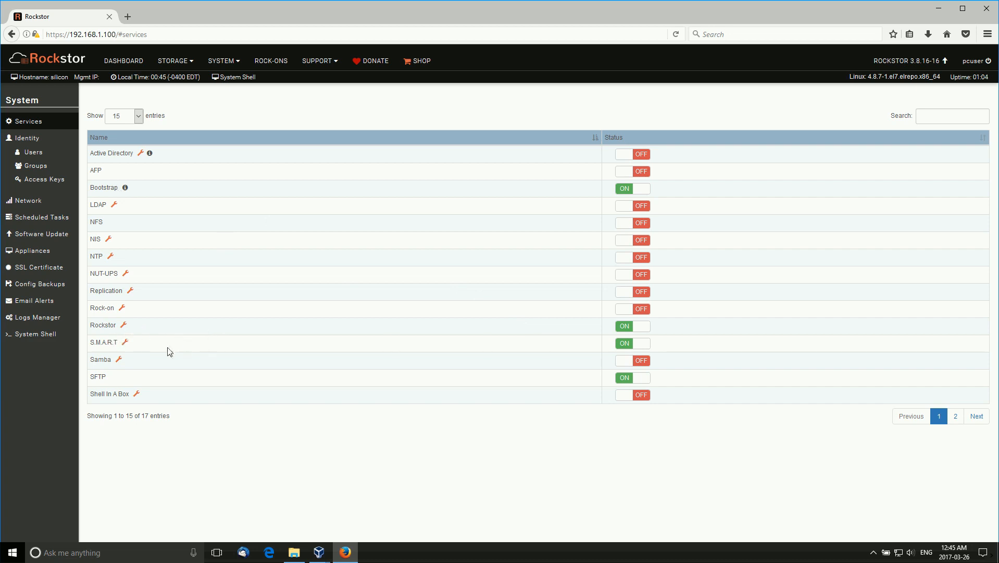
{"action": "mouse_move", "coordinate": [297, 389]}
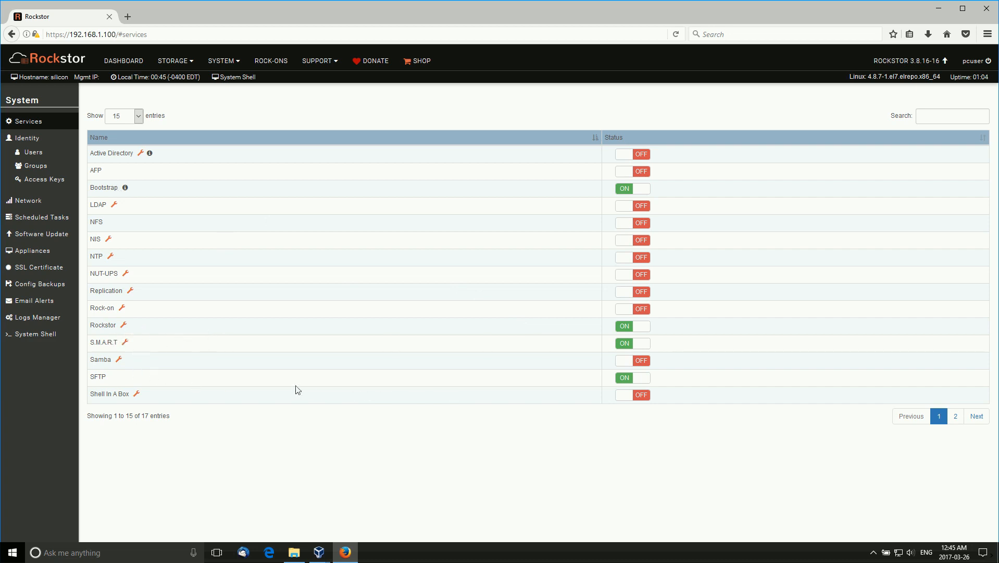
{"action": "mouse_move", "coordinate": [145, 403]}
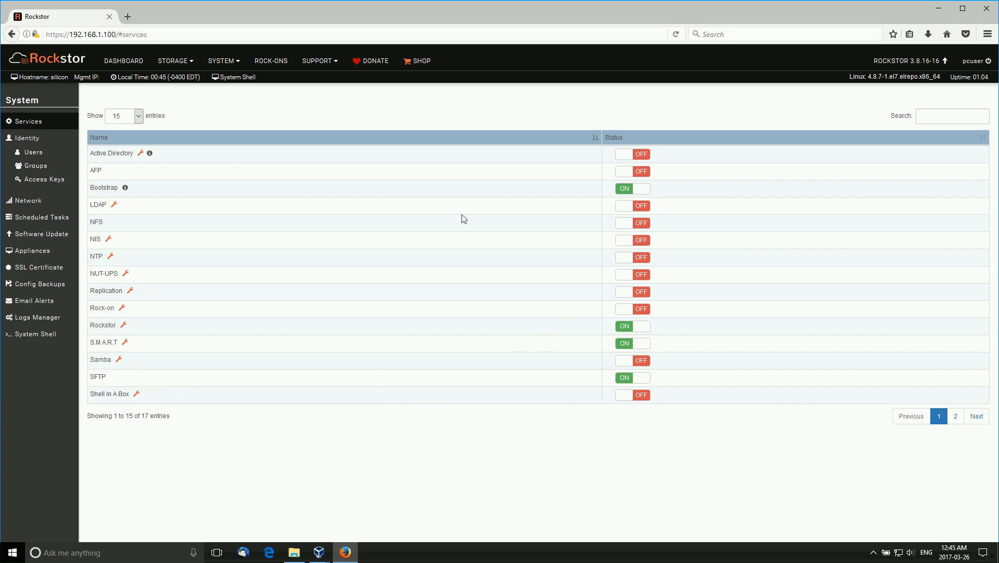
{"action": "mouse_move", "coordinate": [530, 264]}
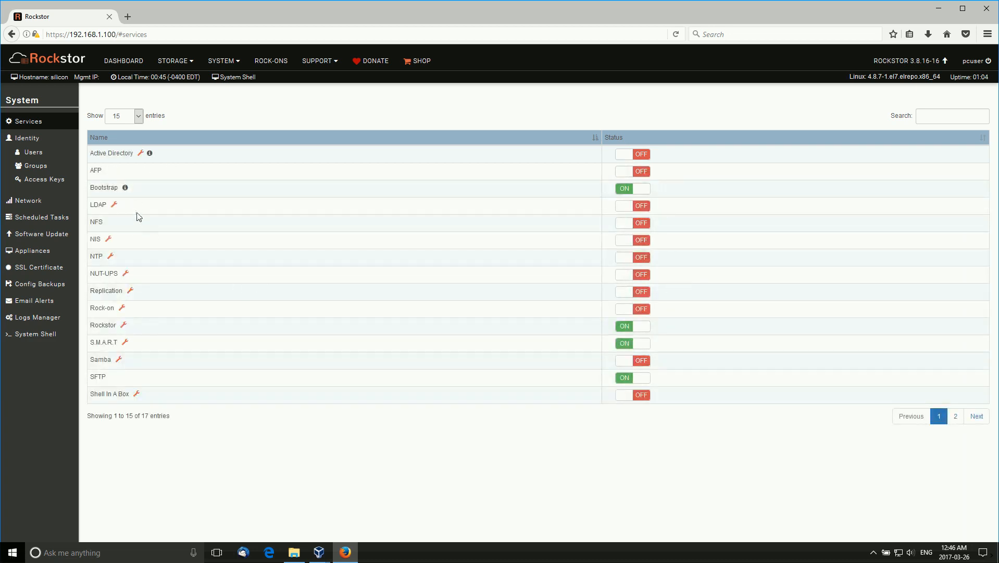
{"action": "mouse_move", "coordinate": [531, 187]}
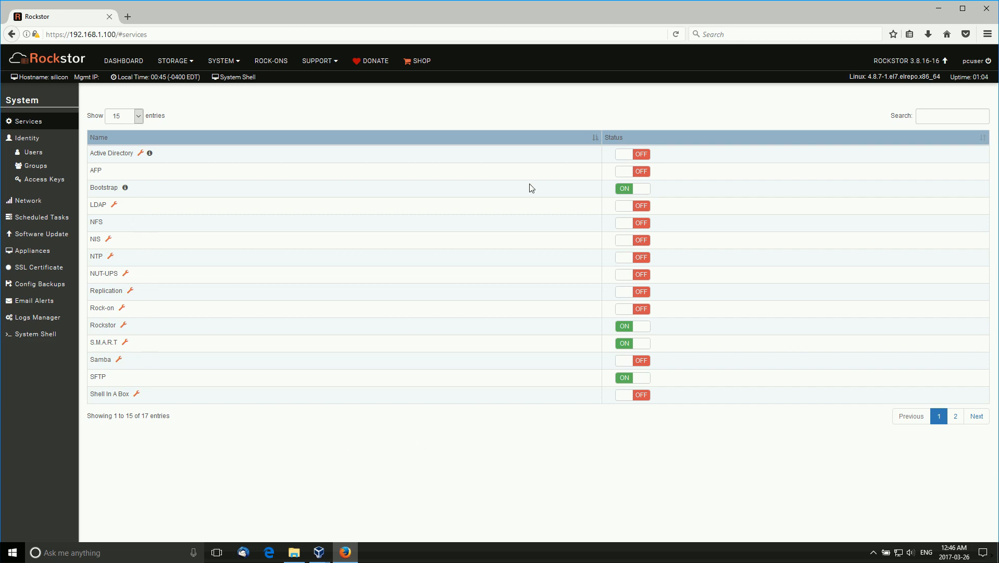
{"action": "mouse_move", "coordinate": [415, 364]}
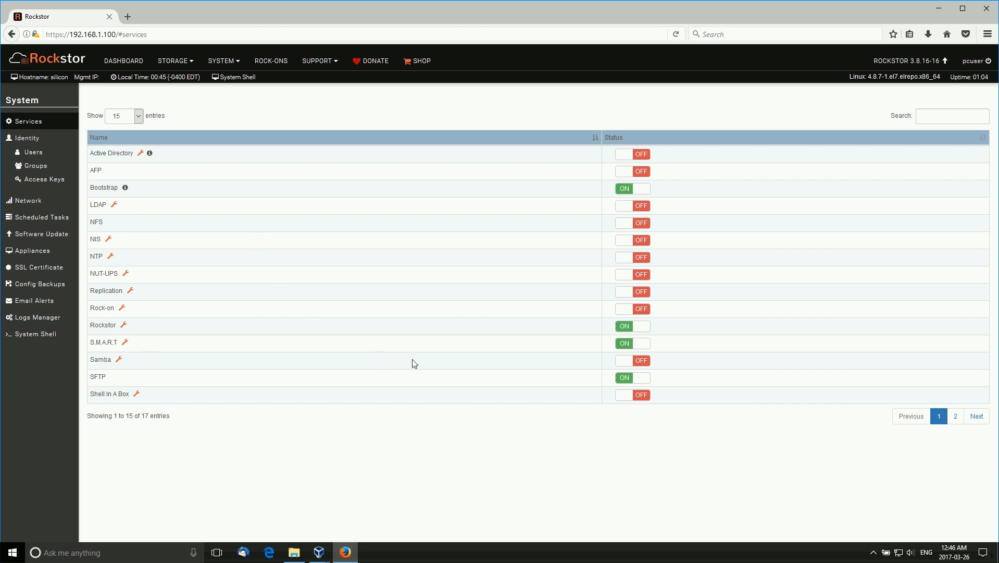
{"action": "left_click", "coordinate": [222, 60]}
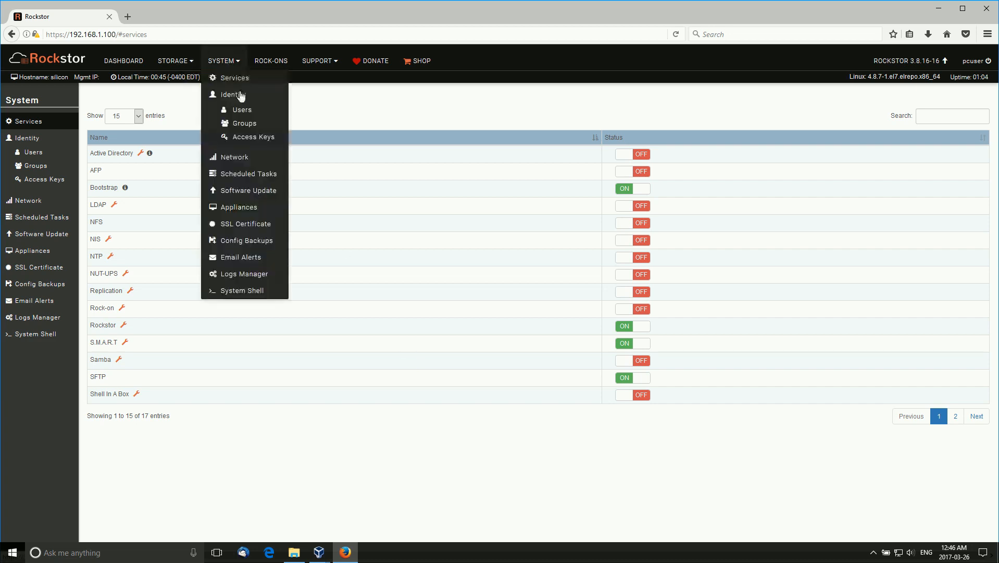
Step: Review the Users page and open the Edit User form for admin user pcuser
{"action": "left_click", "coordinate": [242, 109]}
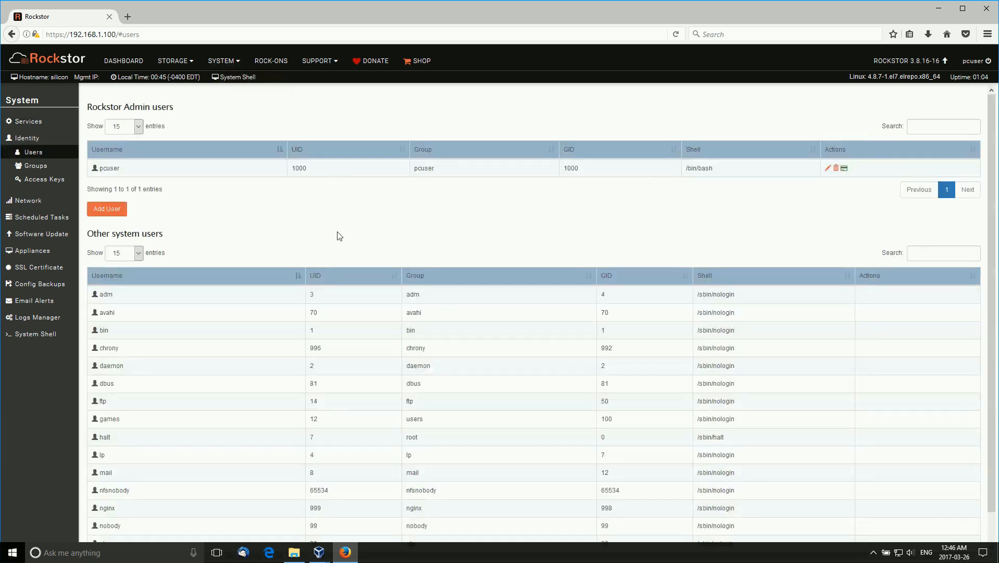
{"action": "scroll", "scroll_direction": "down", "scroll_amount": 3}
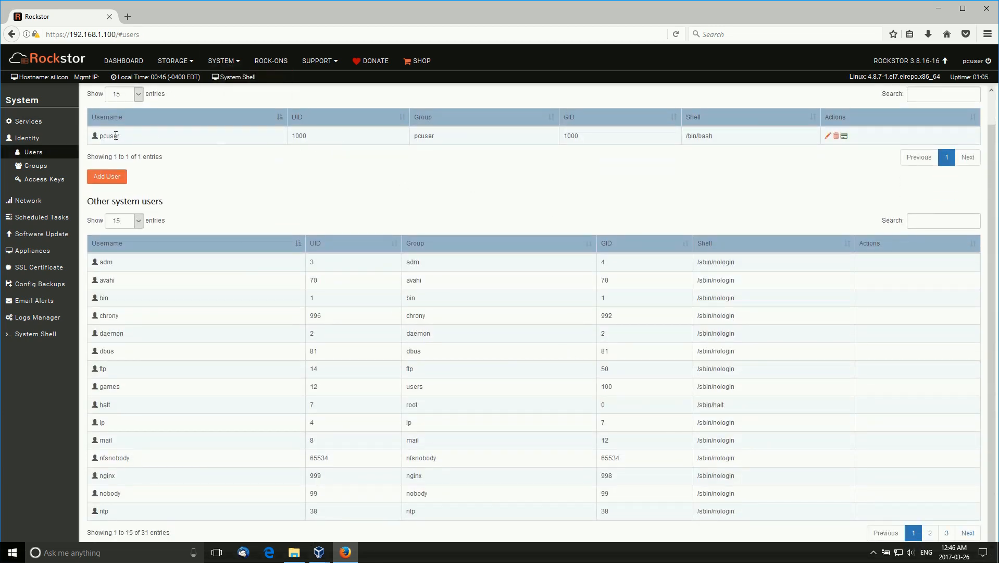
{"action": "mouse_move", "coordinate": [518, 255]}
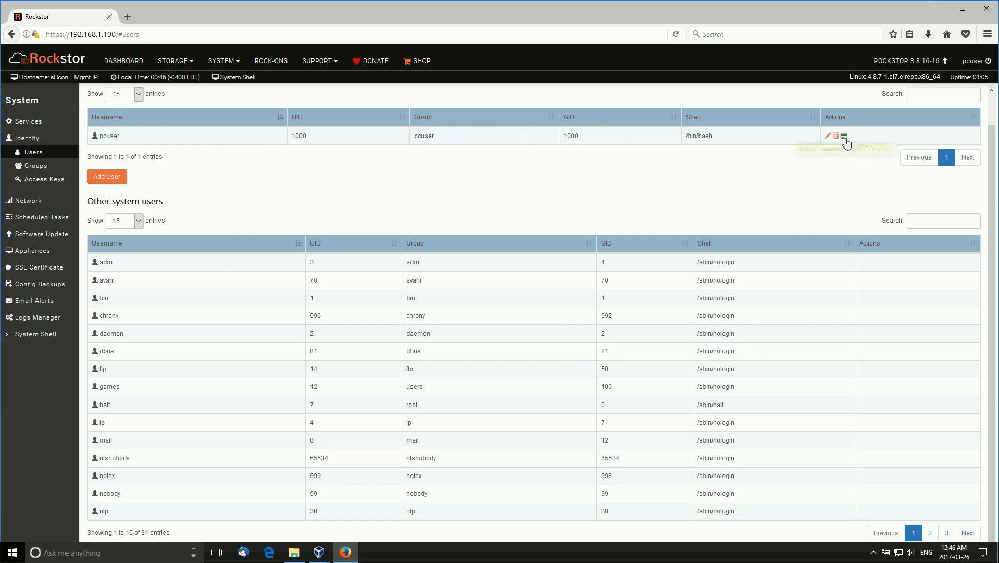
{"action": "mouse_move", "coordinate": [845, 137]}
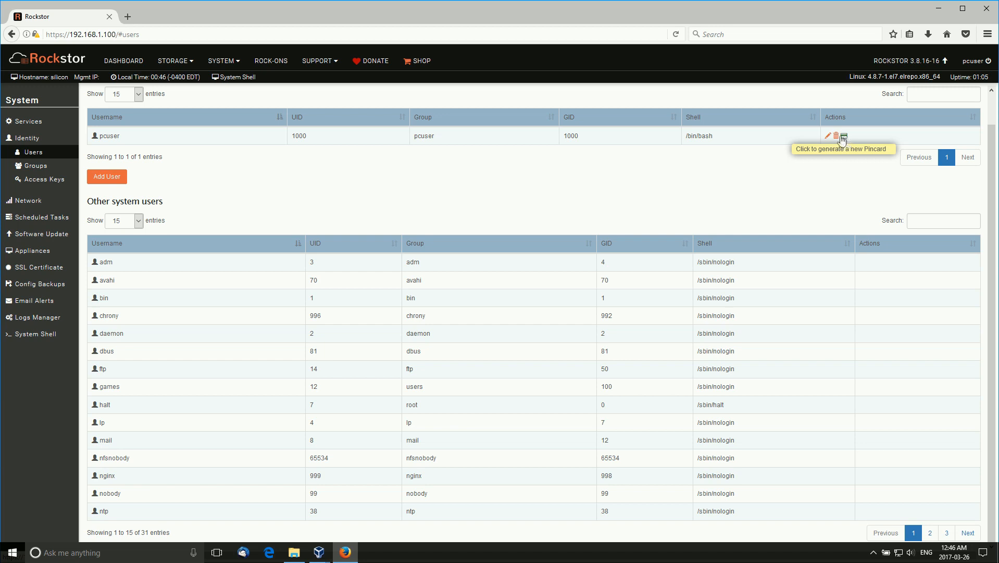
{"action": "mouse_move", "coordinate": [829, 137]}
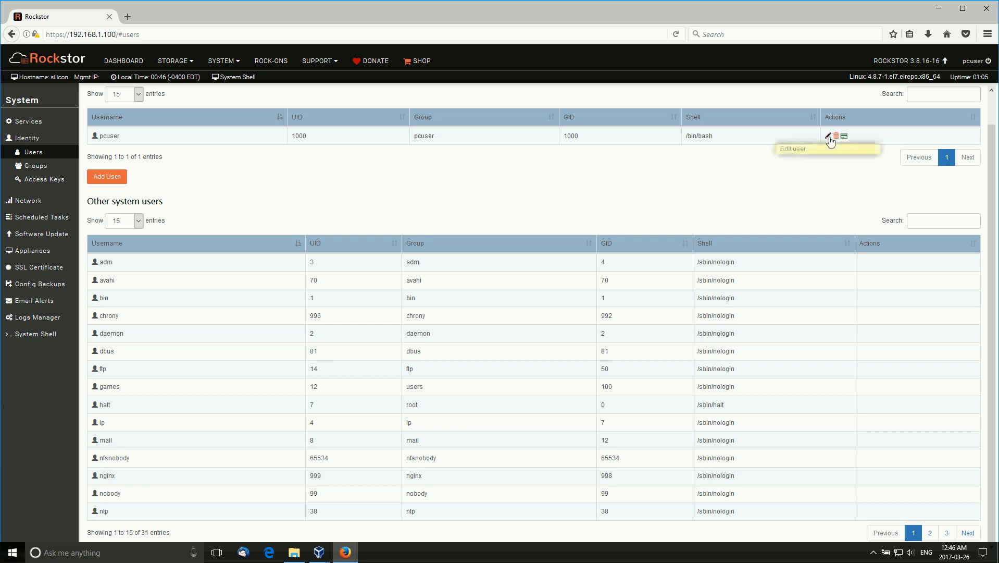
{"action": "left_click", "coordinate": [828, 136]}
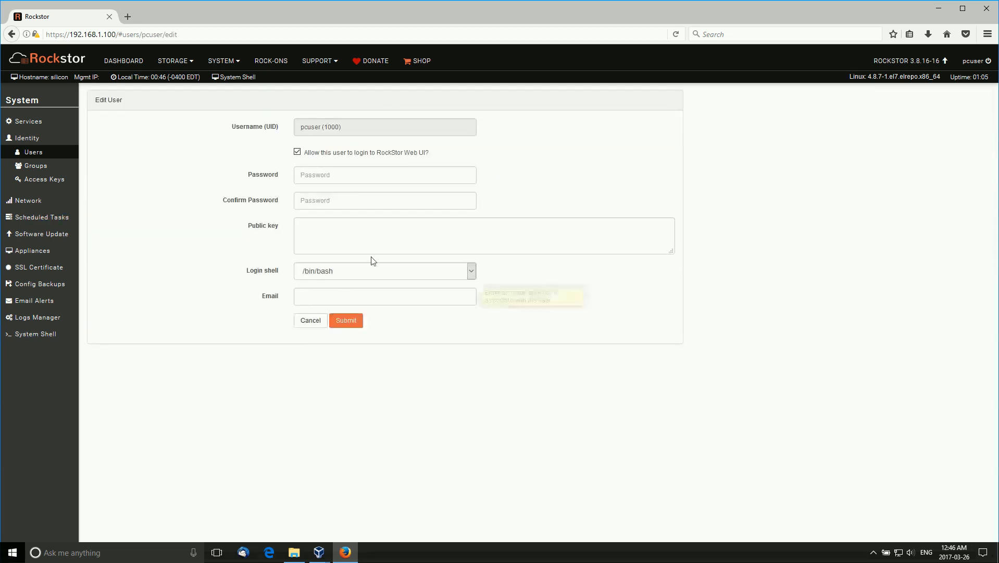
{"action": "mouse_move", "coordinate": [587, 334]}
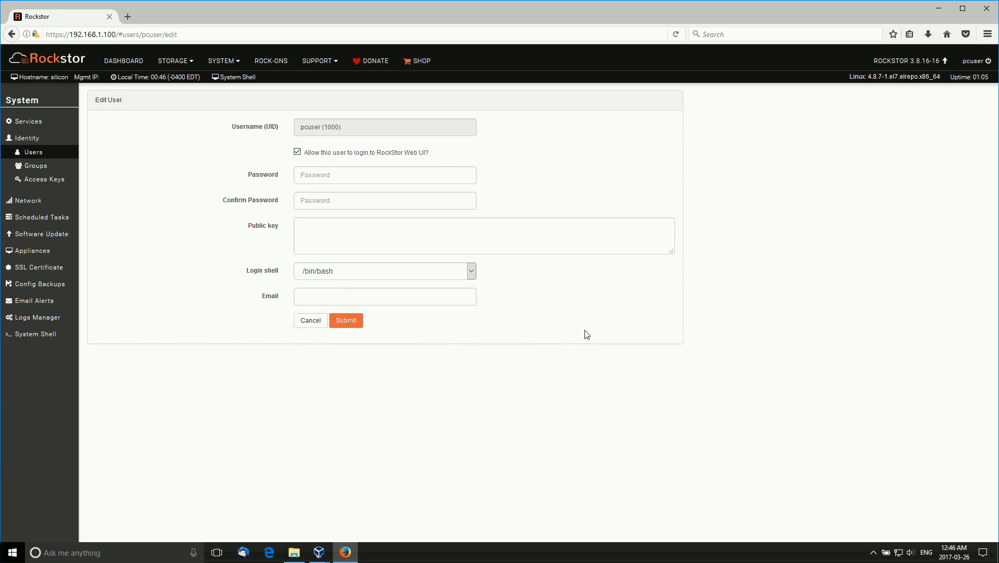
{"action": "left_click", "coordinate": [222, 61]}
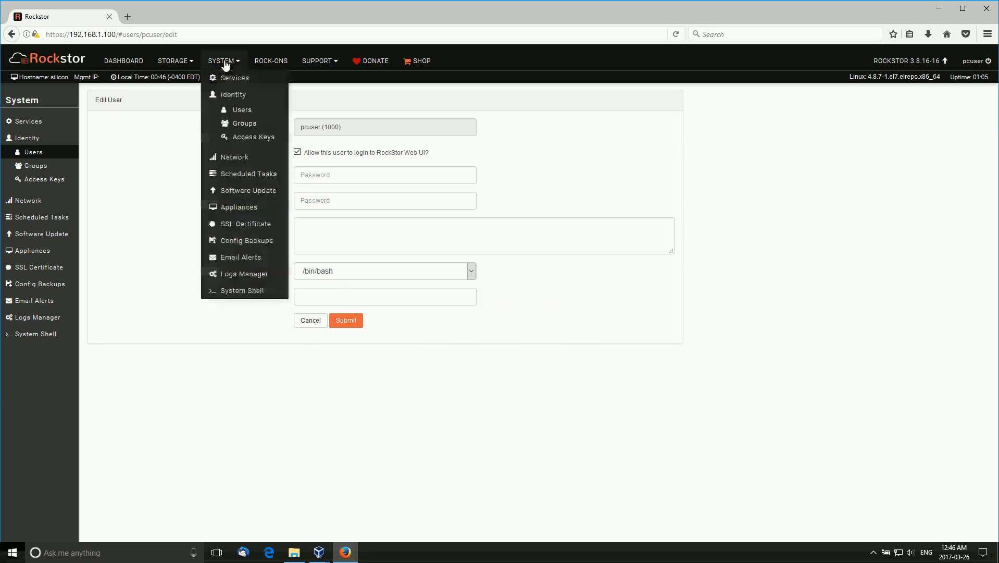
Step: View the Groups page showing the pcuser group (GID 1000) and 55 system groups
{"action": "left_click", "coordinate": [245, 123]}
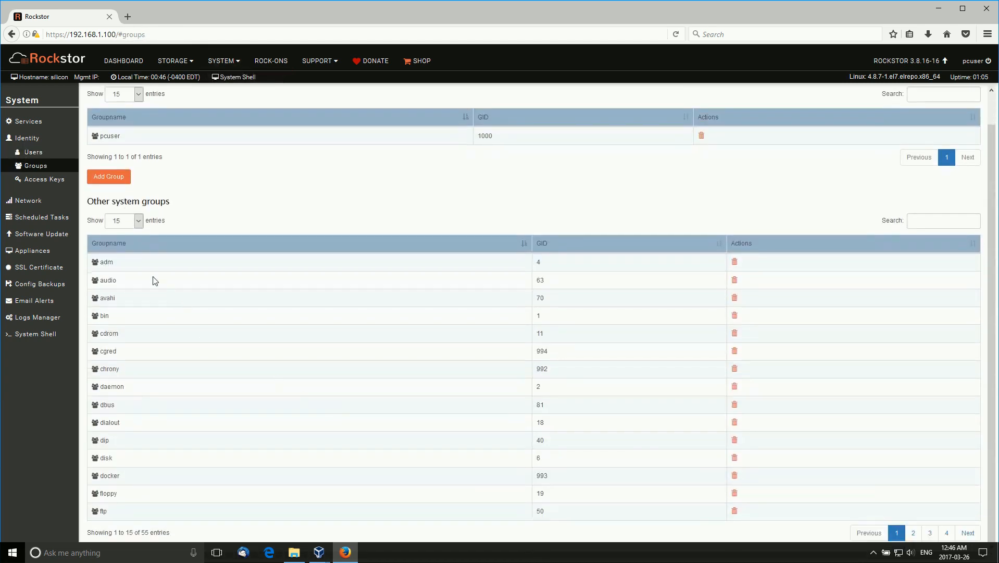
{"action": "mouse_move", "coordinate": [175, 313]}
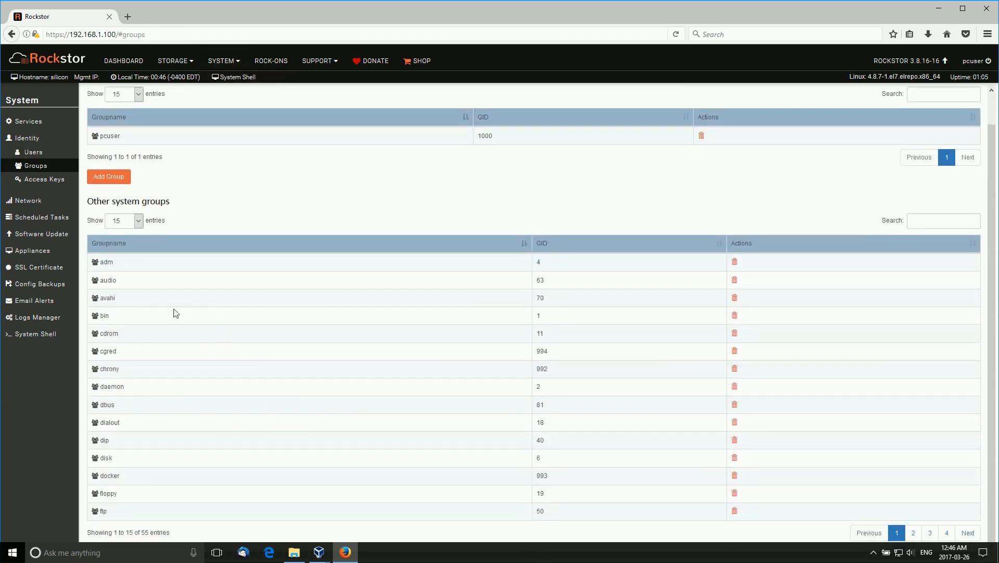
{"action": "mouse_move", "coordinate": [332, 215]}
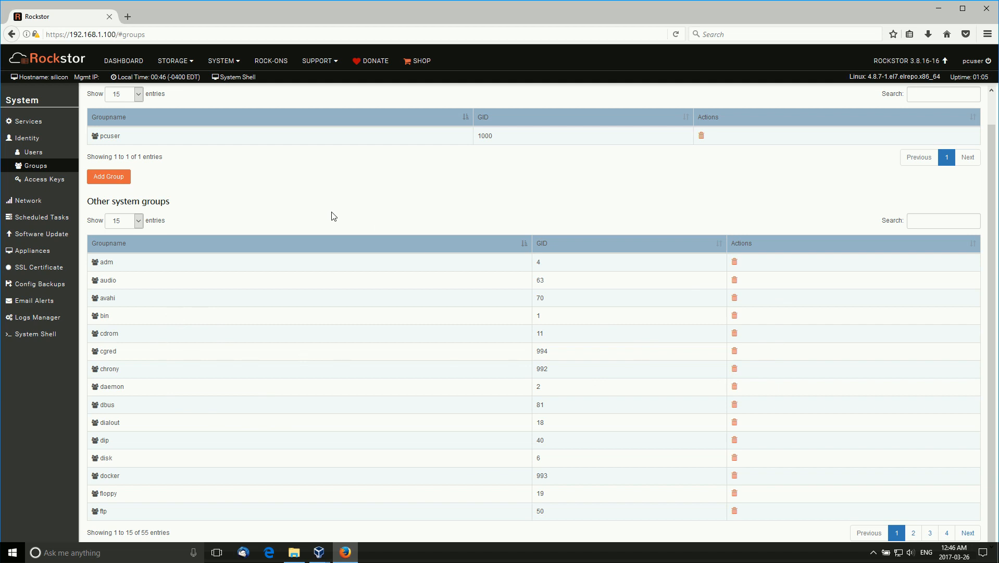
{"action": "mouse_move", "coordinate": [331, 198]}
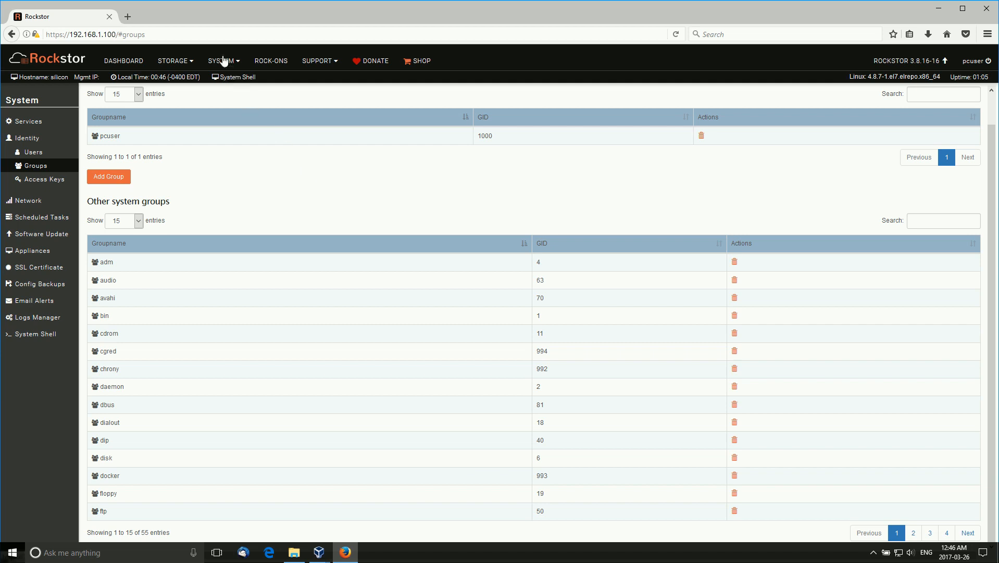
{"action": "left_click", "coordinate": [222, 60]}
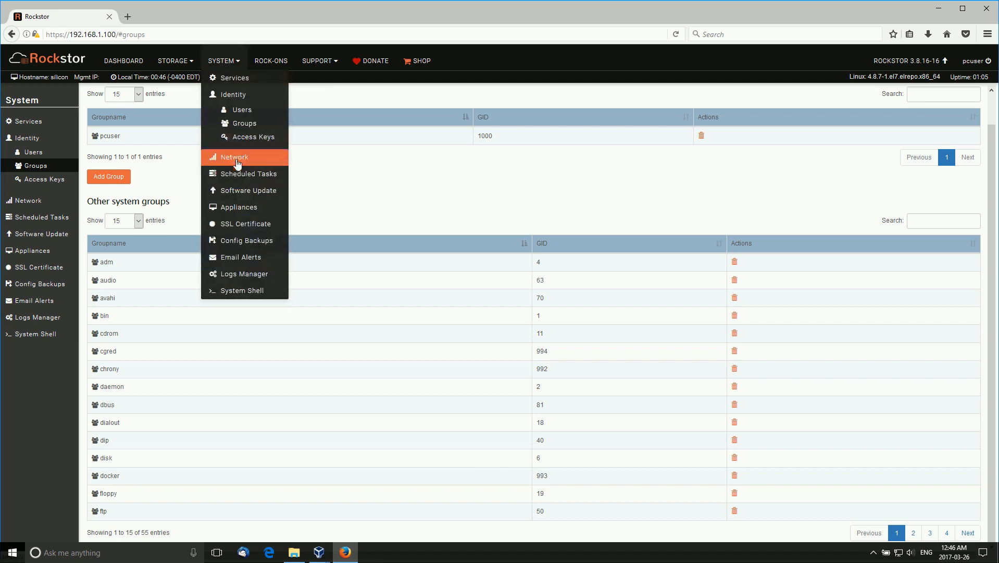
Step: Review the Network page (enp0s3 at 192.168.1.100), then the empty Scheduled Tasks page
{"action": "left_click", "coordinate": [233, 157]}
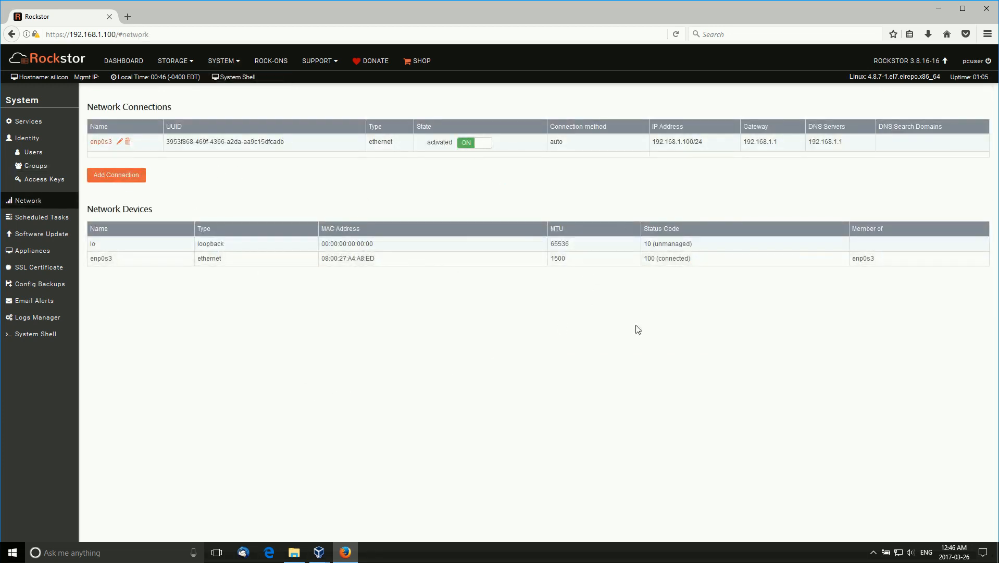
{"action": "mouse_move", "coordinate": [231, 68]}
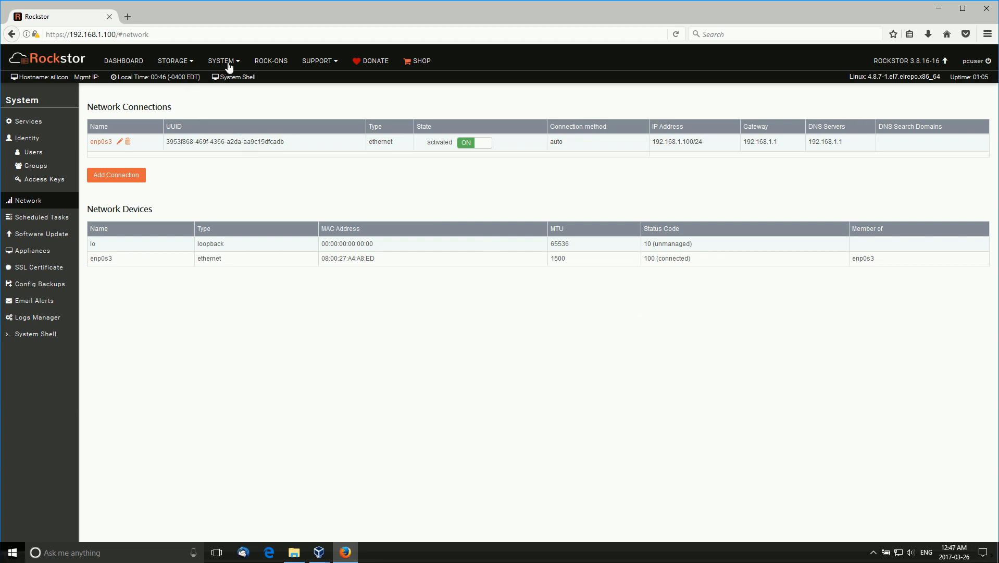
{"action": "left_click", "coordinate": [221, 60]}
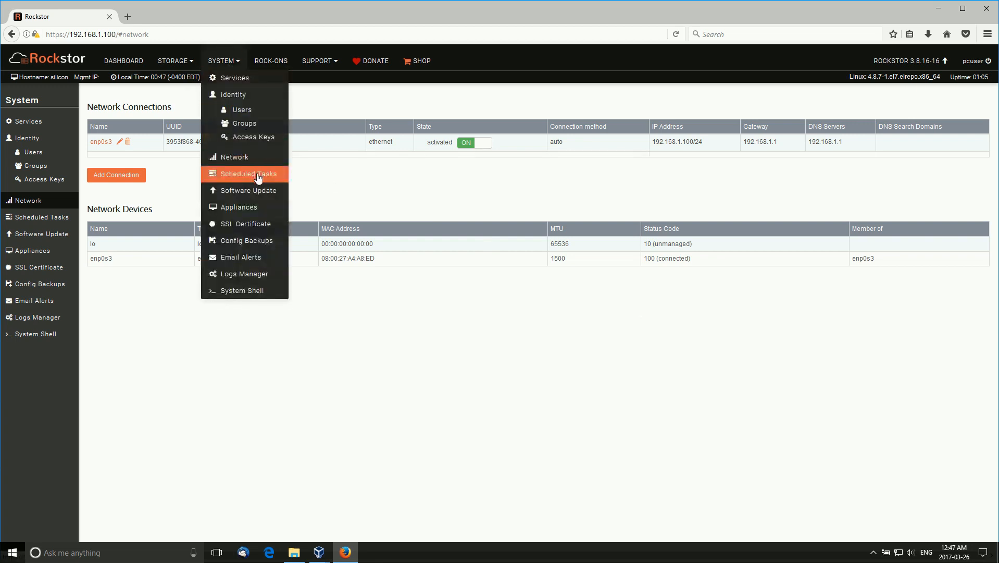
{"action": "left_click", "coordinate": [250, 173]}
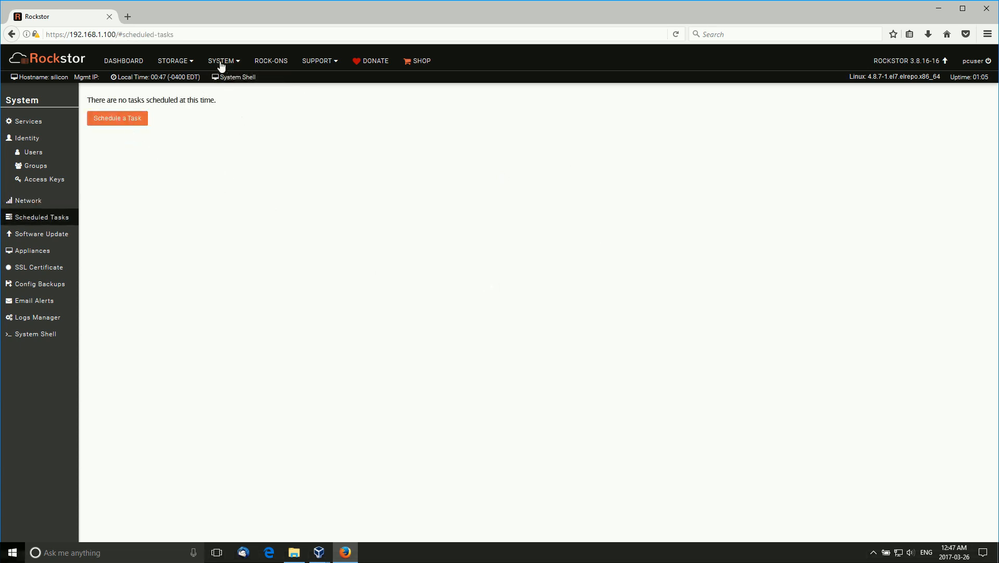
{"action": "left_click", "coordinate": [221, 61]}
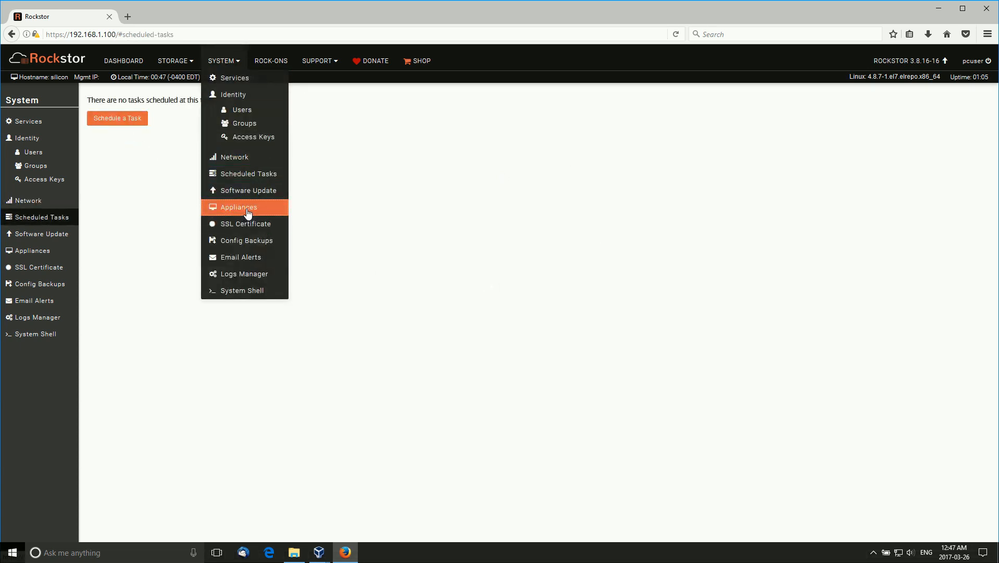
Step: Review the Appliances page listing host silicon on port 443, then reopen the SYSTEM menu
{"action": "left_click", "coordinate": [242, 207]}
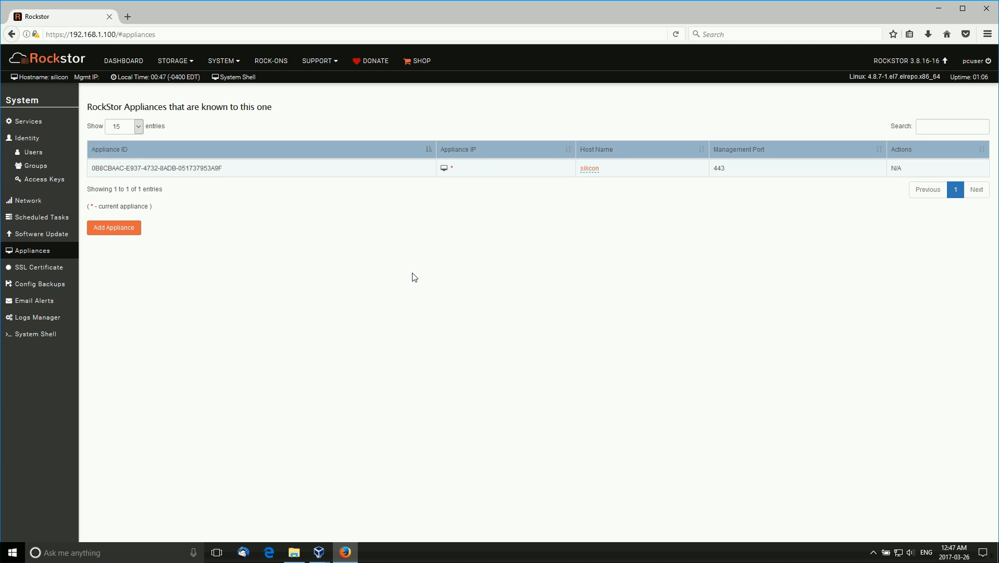
{"action": "mouse_move", "coordinate": [661, 431]}
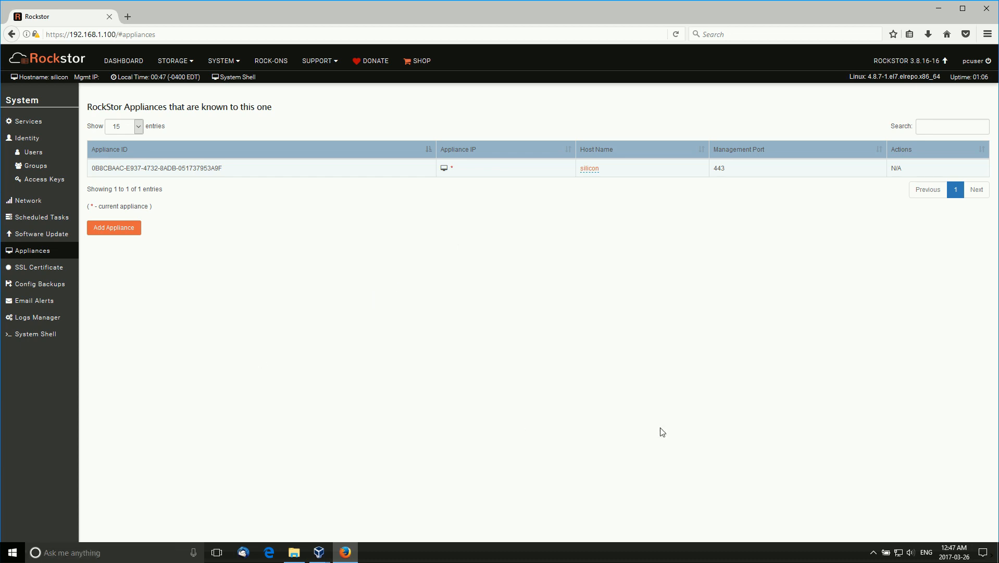
{"action": "mouse_move", "coordinate": [621, 295]}
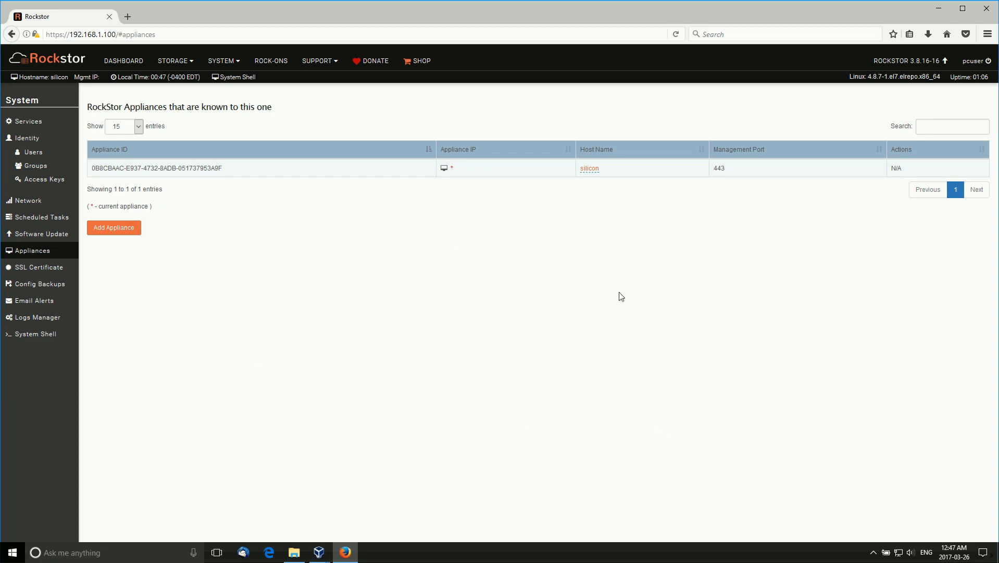
{"action": "mouse_move", "coordinate": [392, 324]}
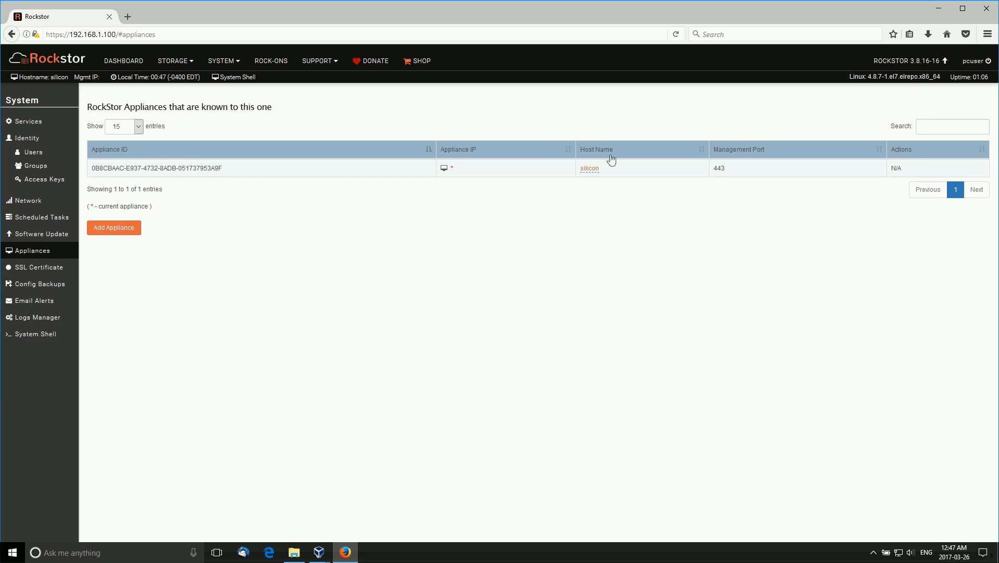
{"action": "mouse_move", "coordinate": [428, 275]}
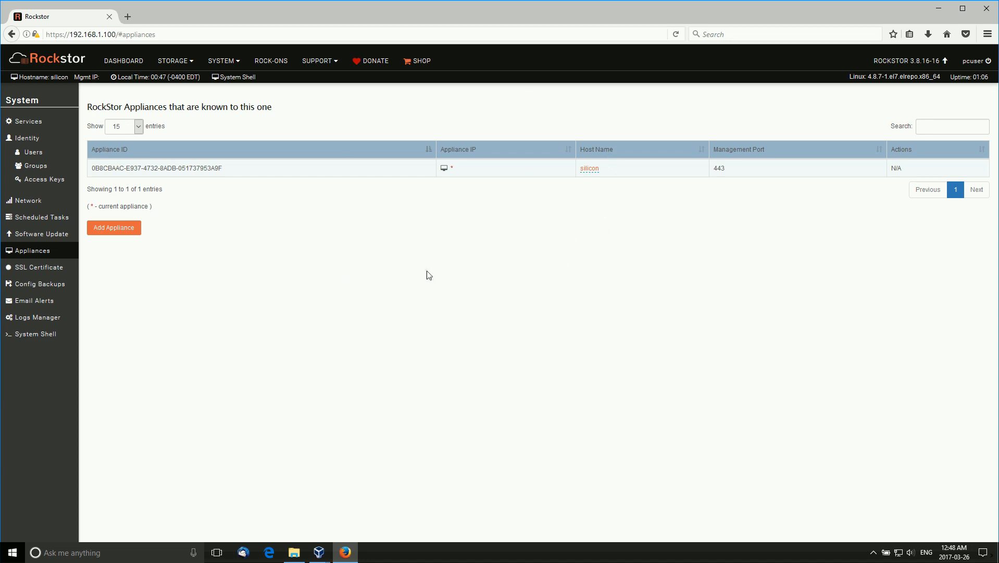
{"action": "left_click", "coordinate": [222, 61]}
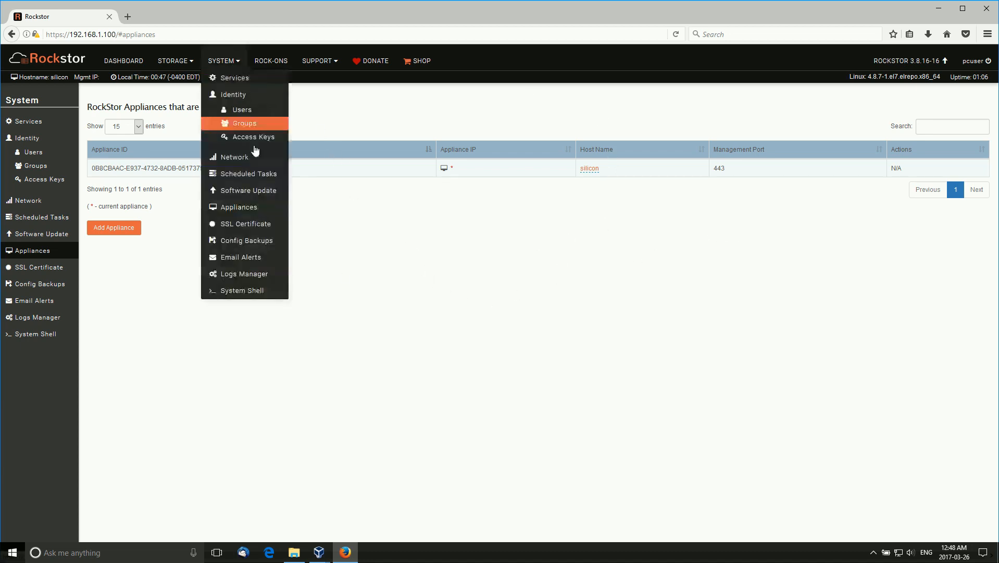
{"action": "mouse_move", "coordinate": [262, 239]}
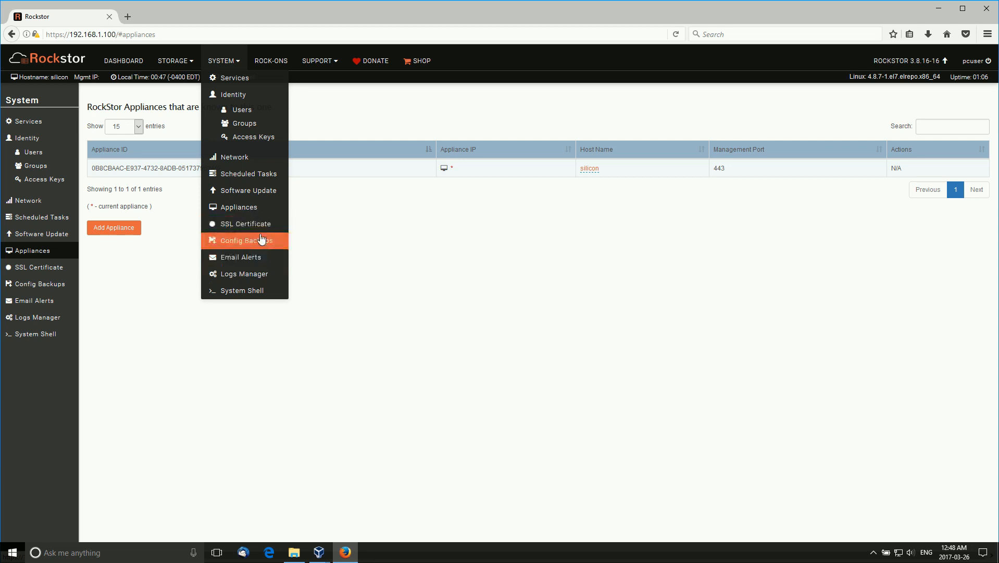
{"action": "mouse_move", "coordinate": [267, 261]}
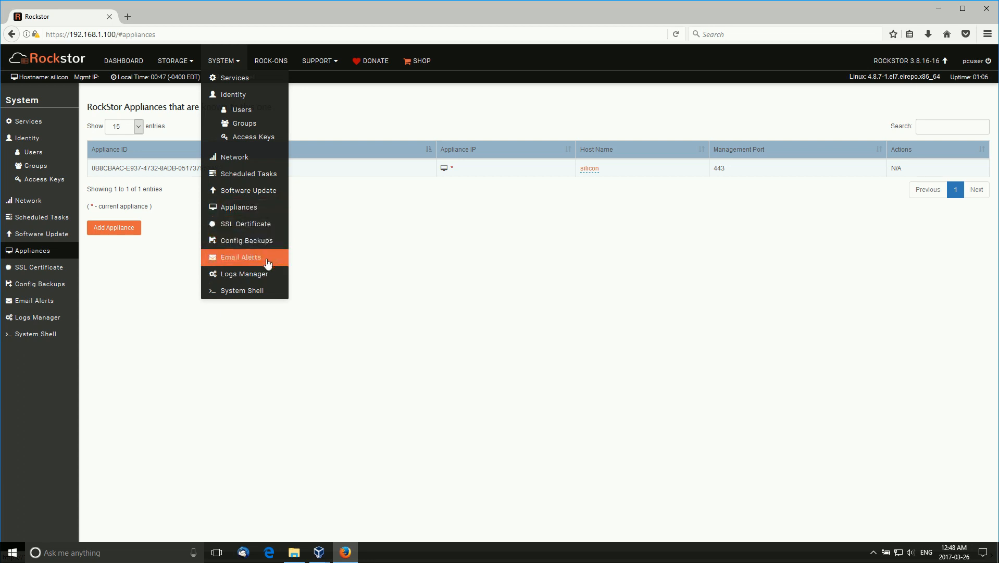
{"action": "left_click", "coordinate": [239, 257]}
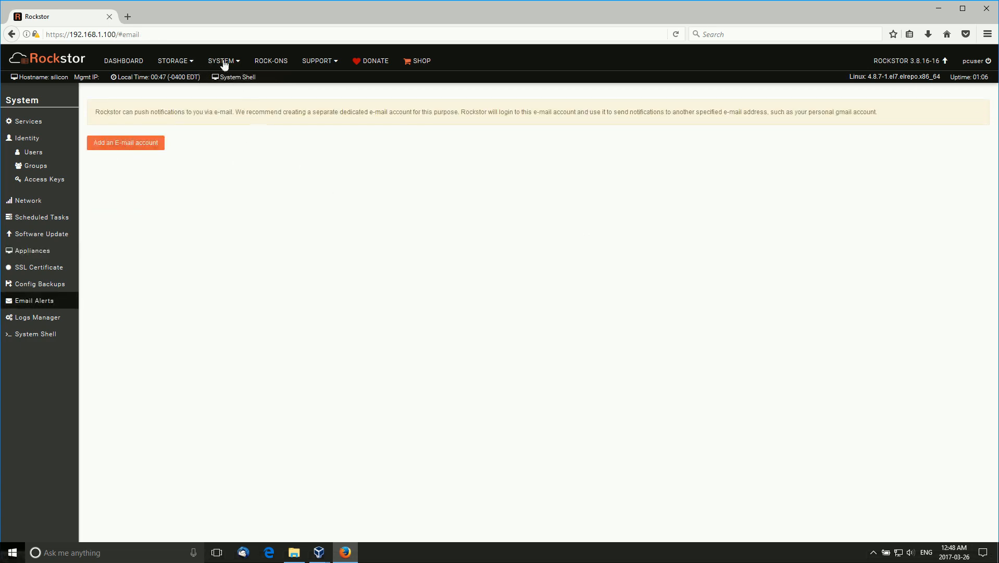
{"action": "left_click", "coordinate": [220, 61]}
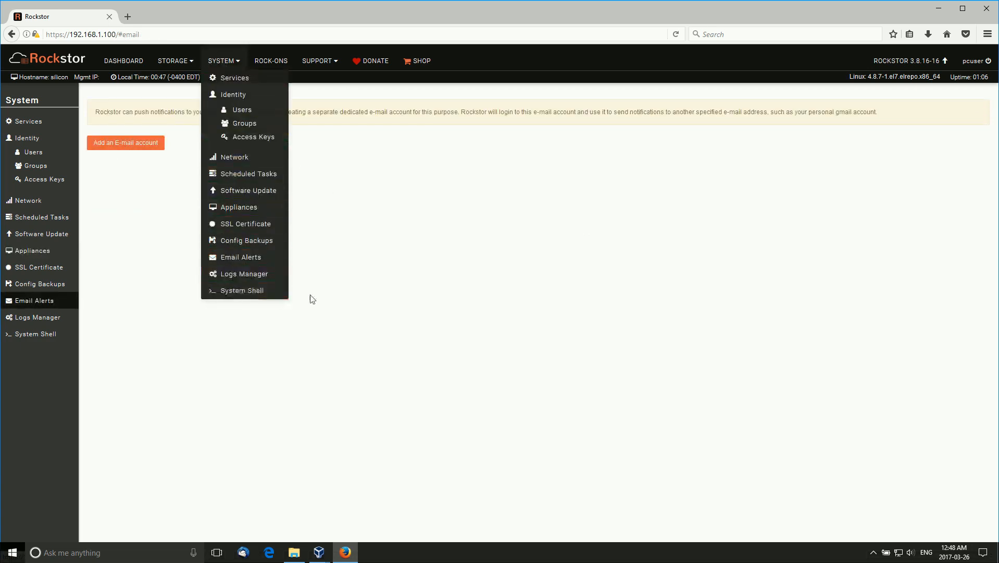
{"action": "mouse_move", "coordinate": [390, 296]}
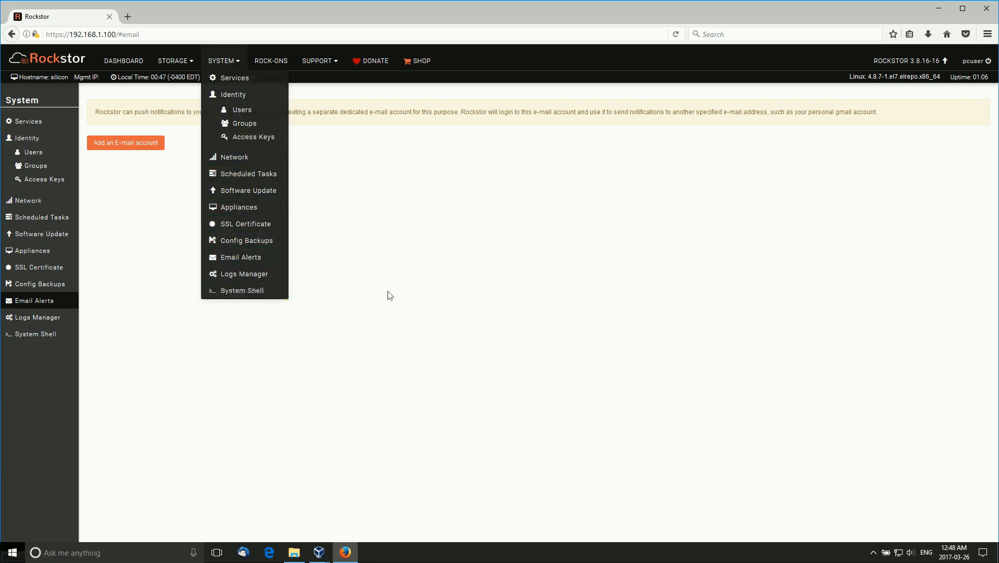
{"action": "left_click", "coordinate": [223, 60]}
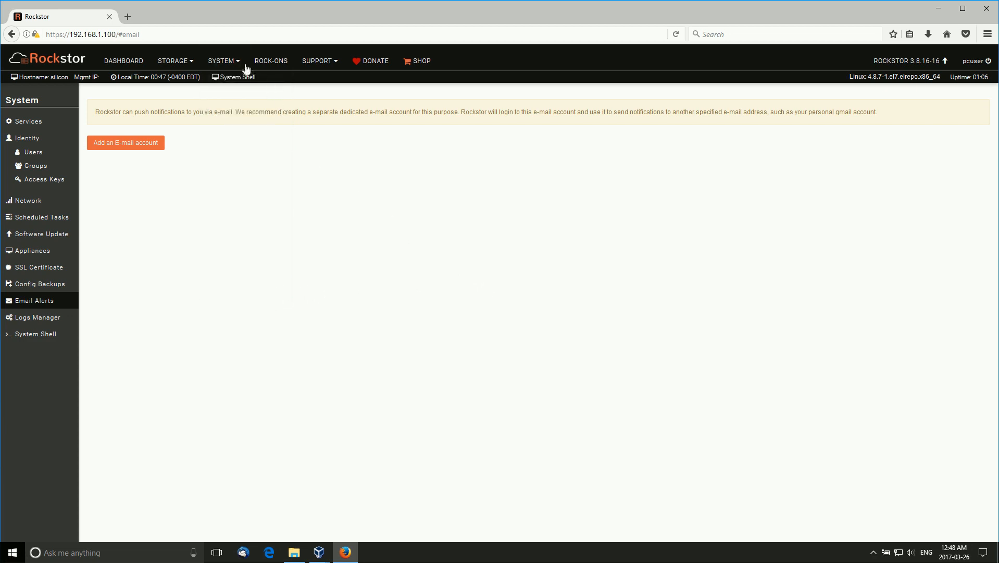
Step: Go to the Rock-ons page, which warns the Rock-on service is off
{"action": "left_click", "coordinate": [270, 61]}
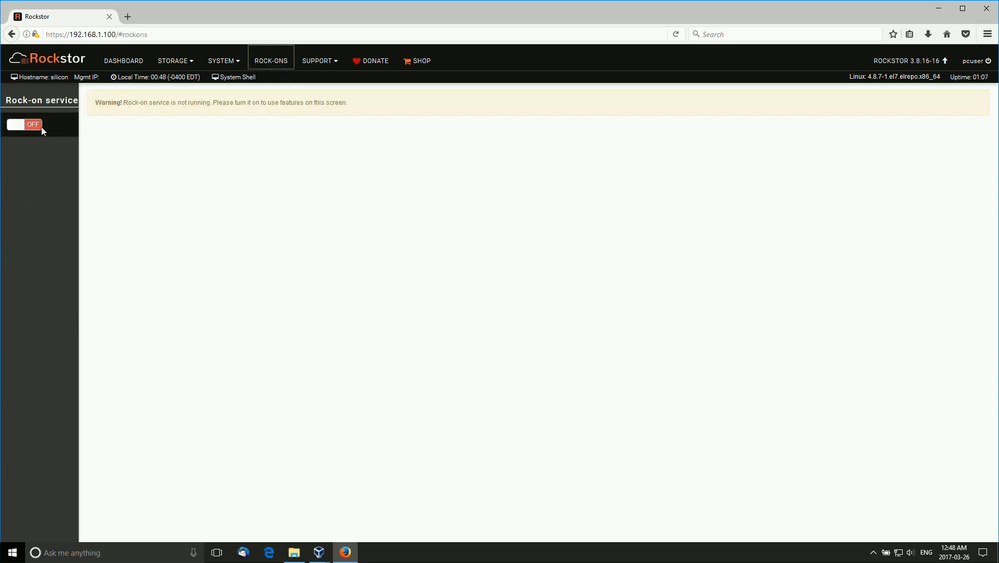
{"action": "mouse_move", "coordinate": [341, 269]}
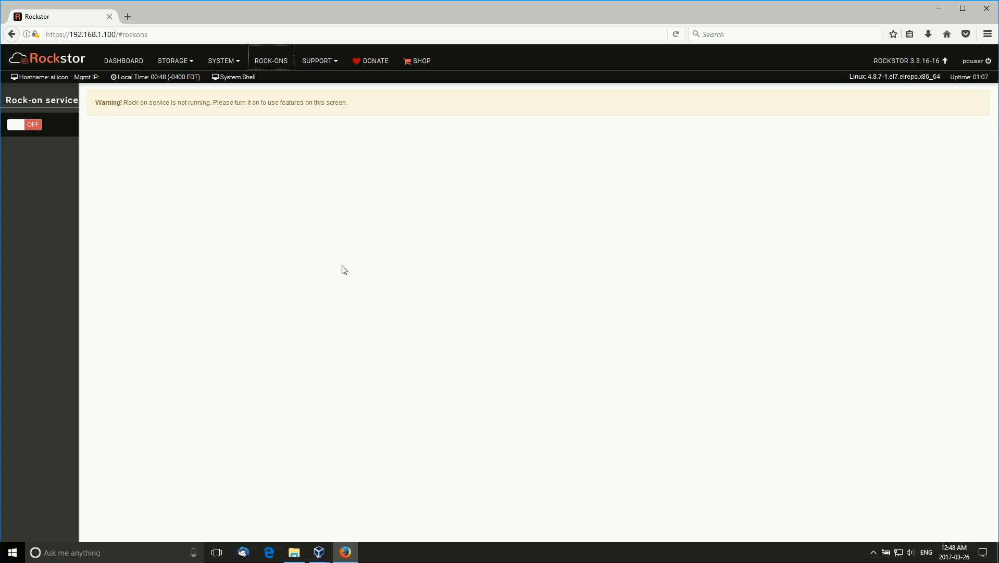
{"action": "mouse_move", "coordinate": [323, 239]}
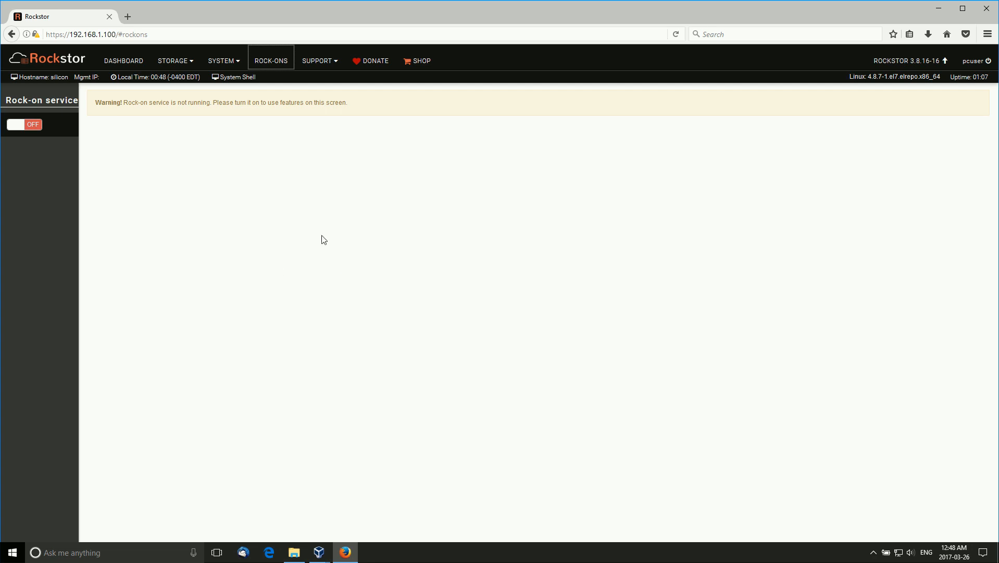
{"action": "mouse_move", "coordinate": [706, 261]}
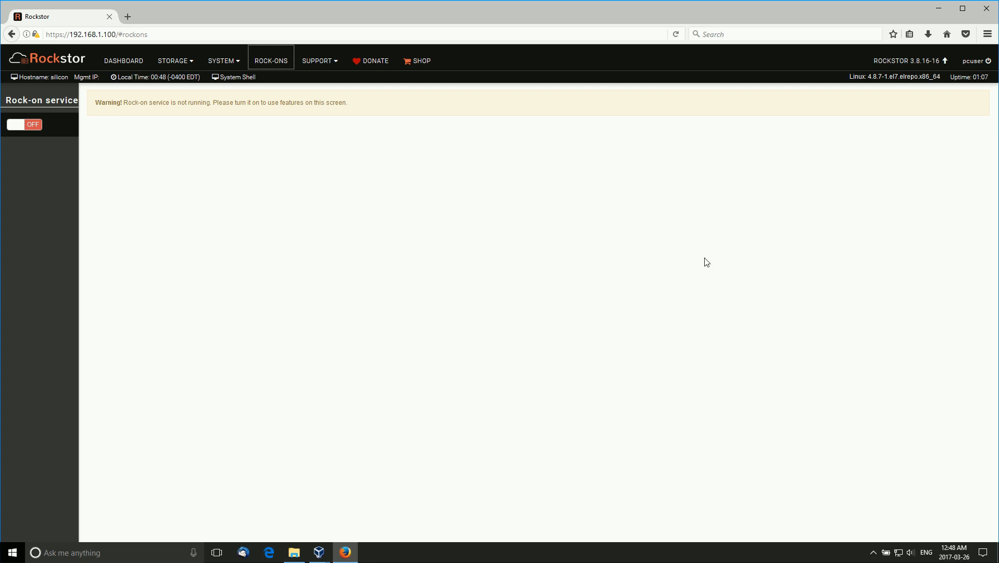
{"action": "mouse_move", "coordinate": [698, 269]}
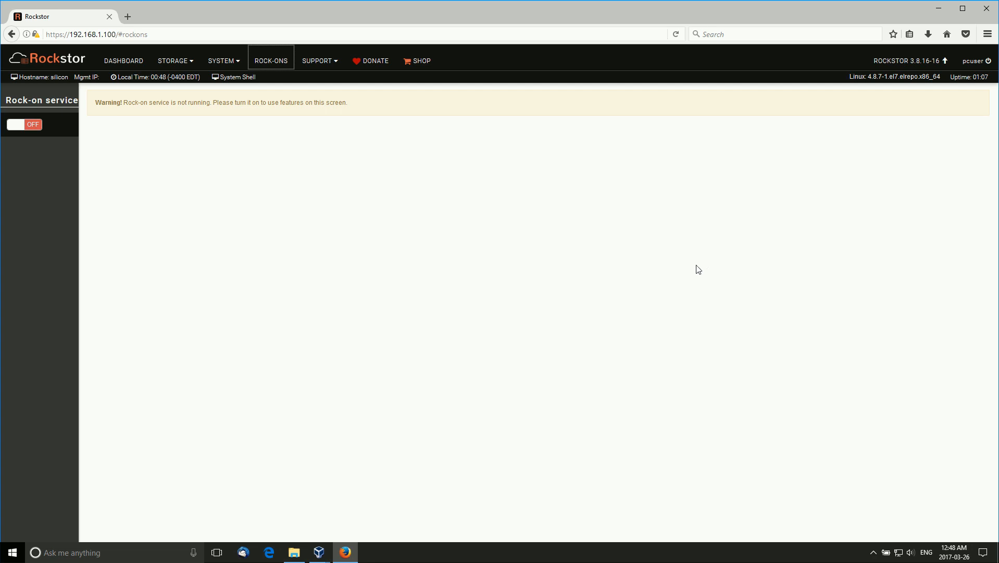
{"action": "mouse_move", "coordinate": [200, 155]}
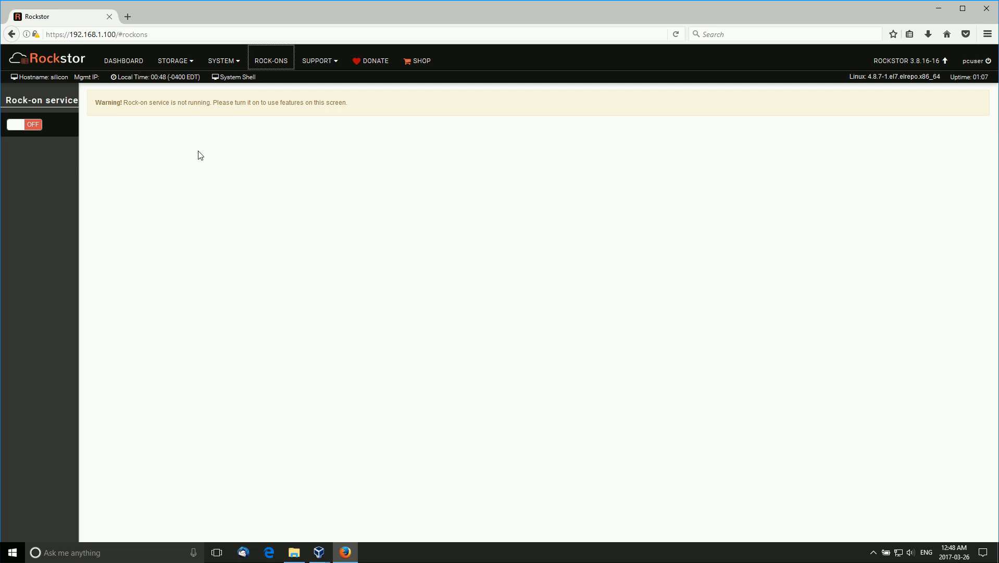
{"action": "mouse_move", "coordinate": [366, 162]}
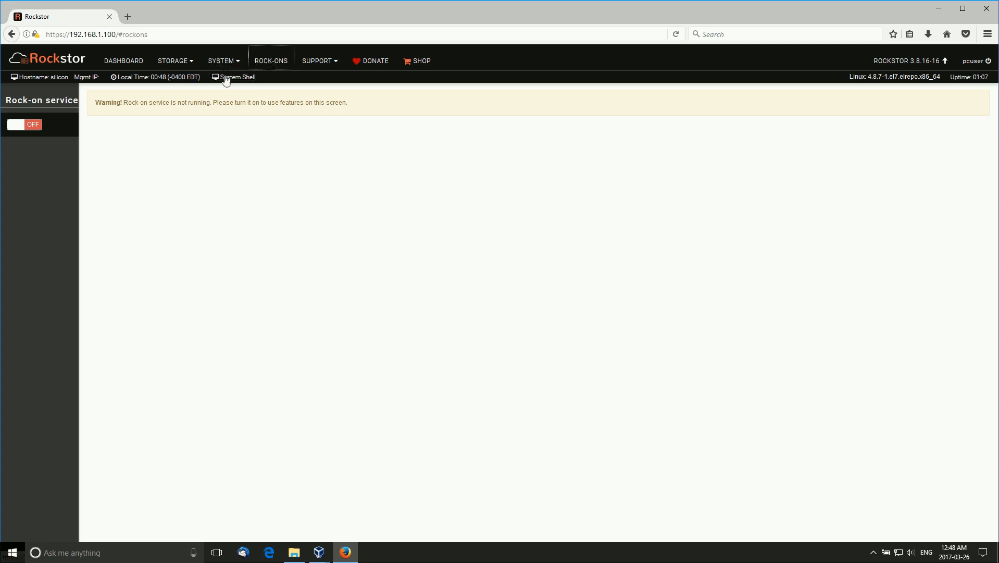
Step: View the System Shell page warning Shell In a Box is off, then open the STORAGE menu
{"action": "left_click", "coordinate": [237, 77]}
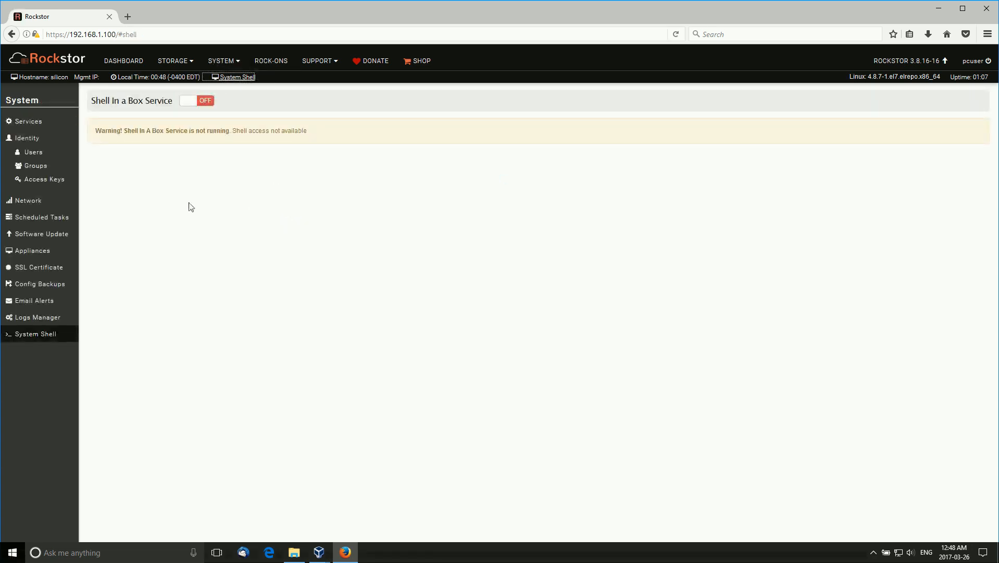
{"action": "mouse_move", "coordinate": [252, 178]}
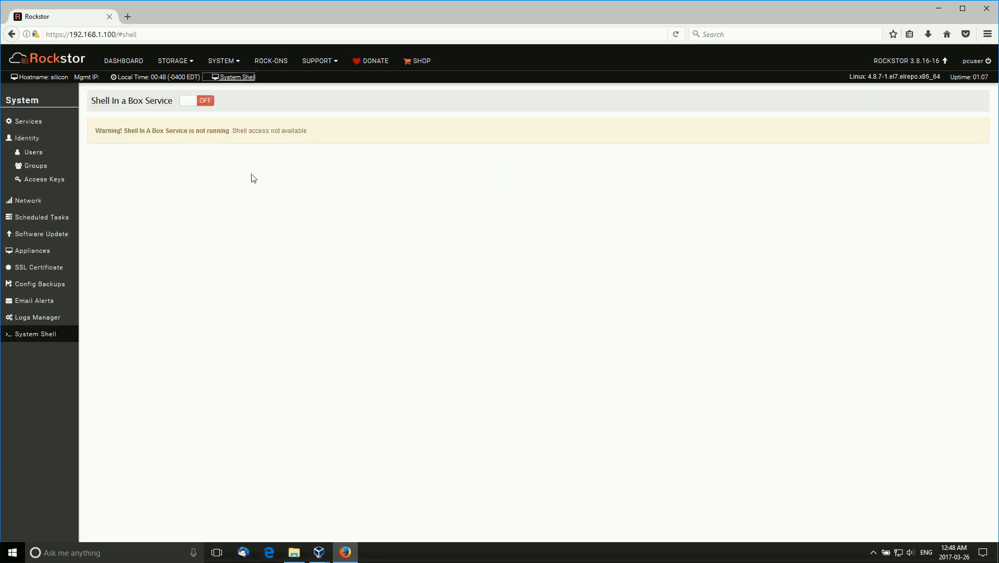
{"action": "mouse_move", "coordinate": [171, 60]}
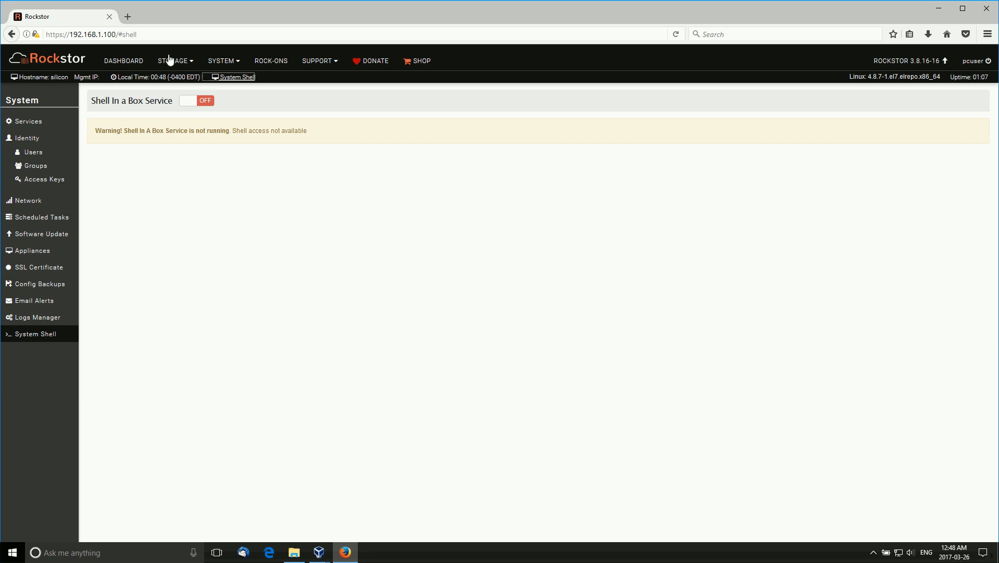
{"action": "left_click", "coordinate": [123, 60]}
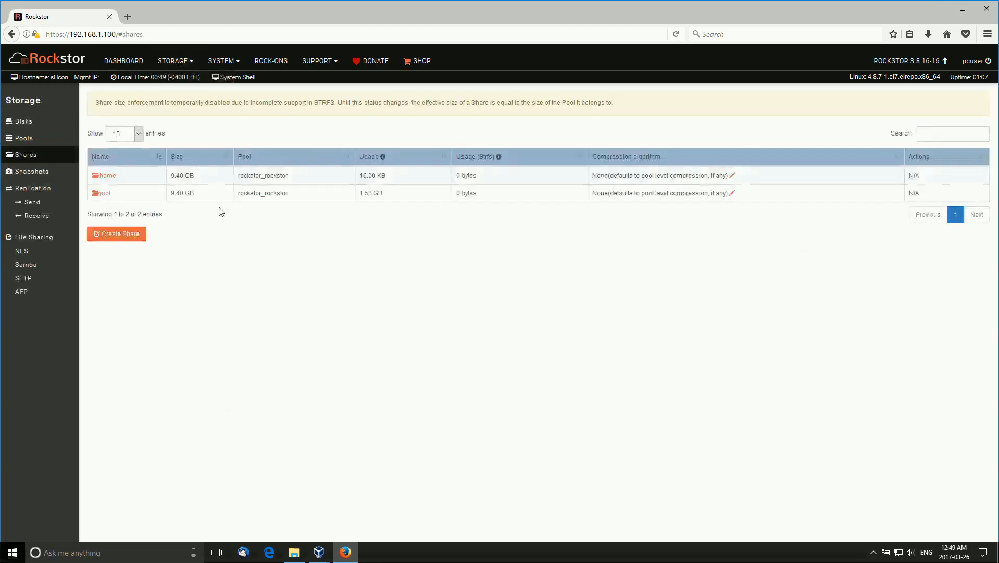
{"action": "mouse_move", "coordinate": [262, 210]}
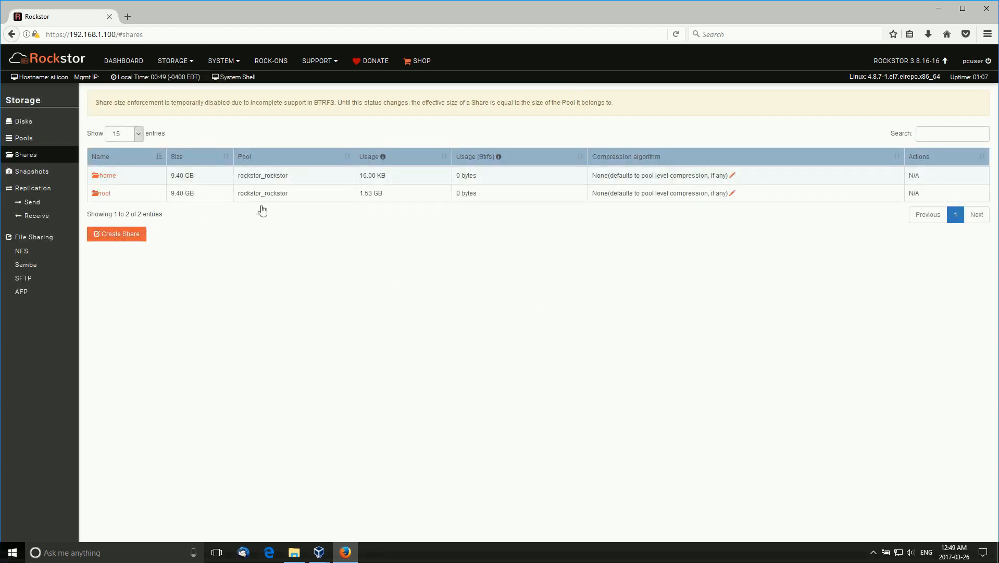
Step: Start a new share on rockstor_rockstor and set its size slider to 5.0 GB
{"action": "left_click", "coordinate": [116, 233]}
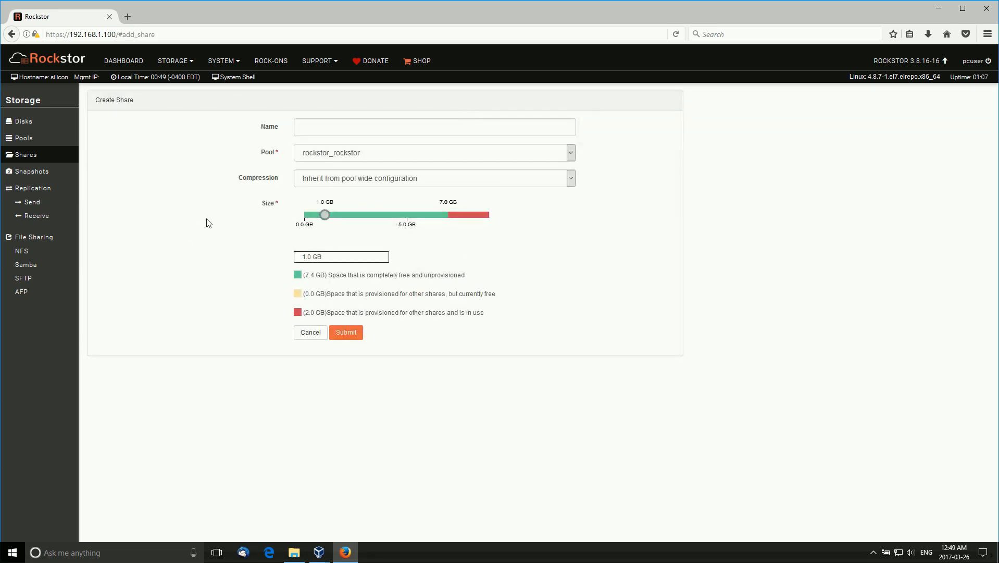
{"action": "mouse_move", "coordinate": [330, 222]}
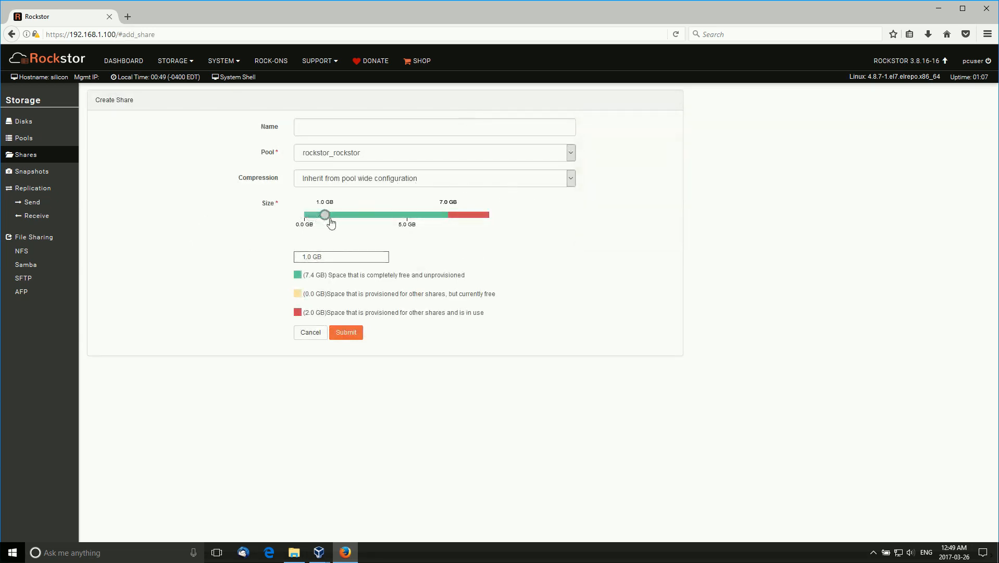
{"action": "left_click_drag", "start_coordinate": [324, 215], "coordinate": [402, 215]}
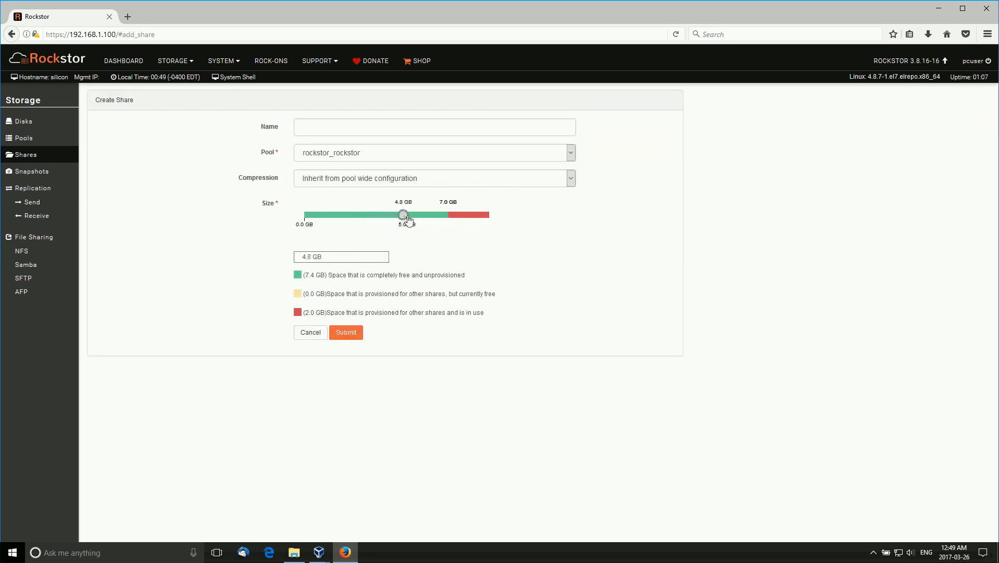
{"action": "left_click_drag", "start_coordinate": [403, 214], "coordinate": [408, 215]}
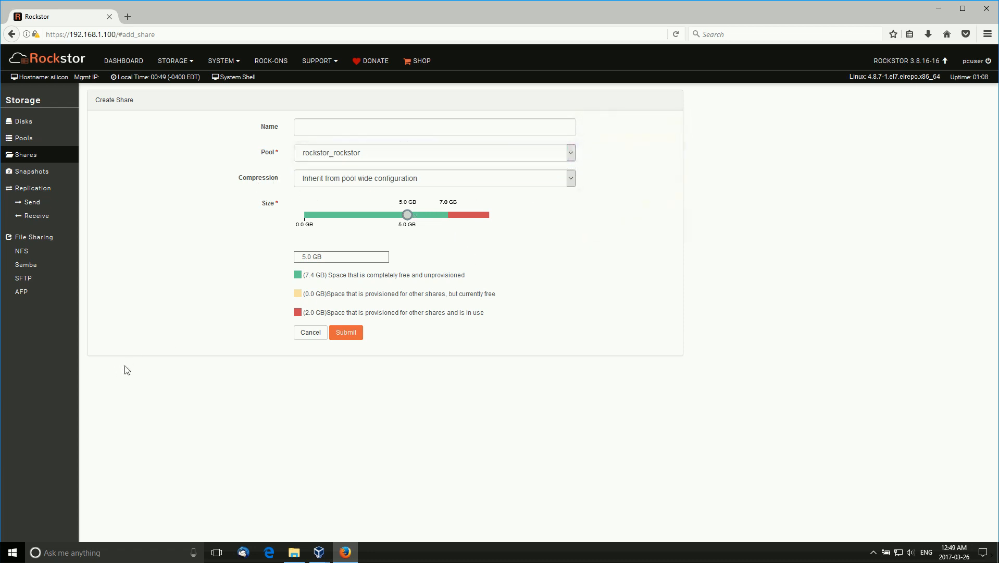
Step: Abandon the share form and return to the dashboard, reloading it via the Rockstor logo
{"action": "left_click", "coordinate": [123, 60]}
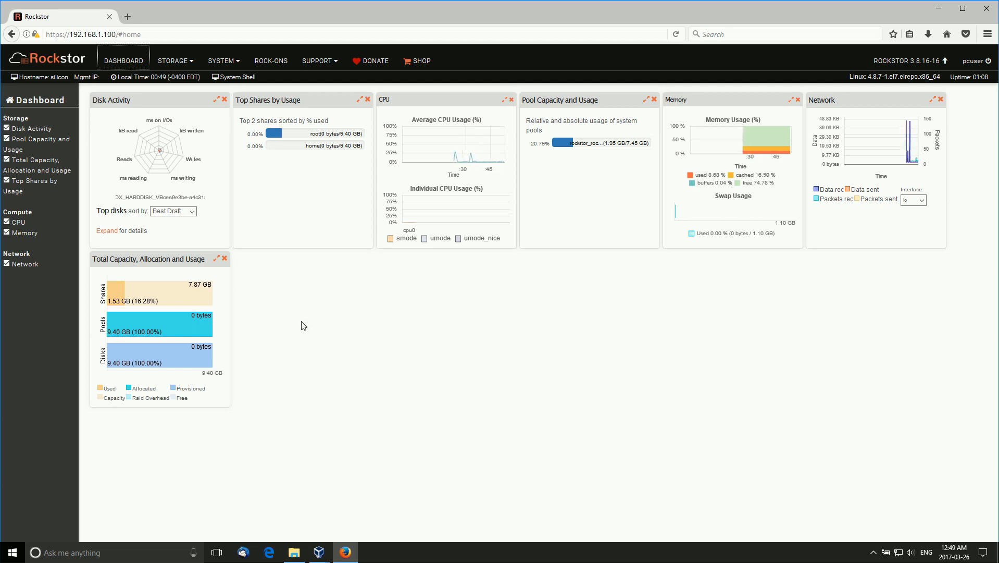
{"action": "mouse_move", "coordinate": [646, 410]}
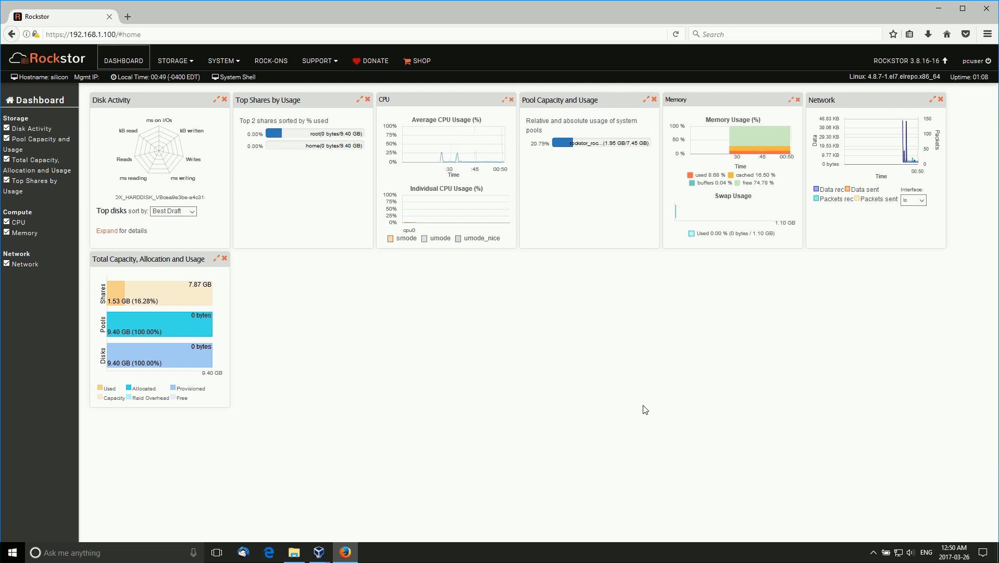
{"action": "mouse_move", "coordinate": [650, 397]}
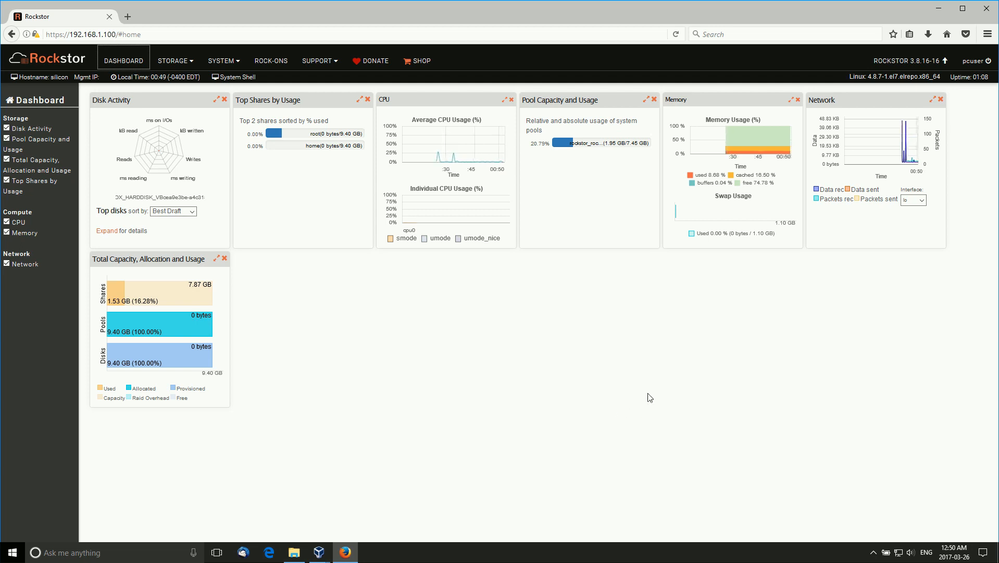
{"action": "mouse_move", "coordinate": [656, 395]}
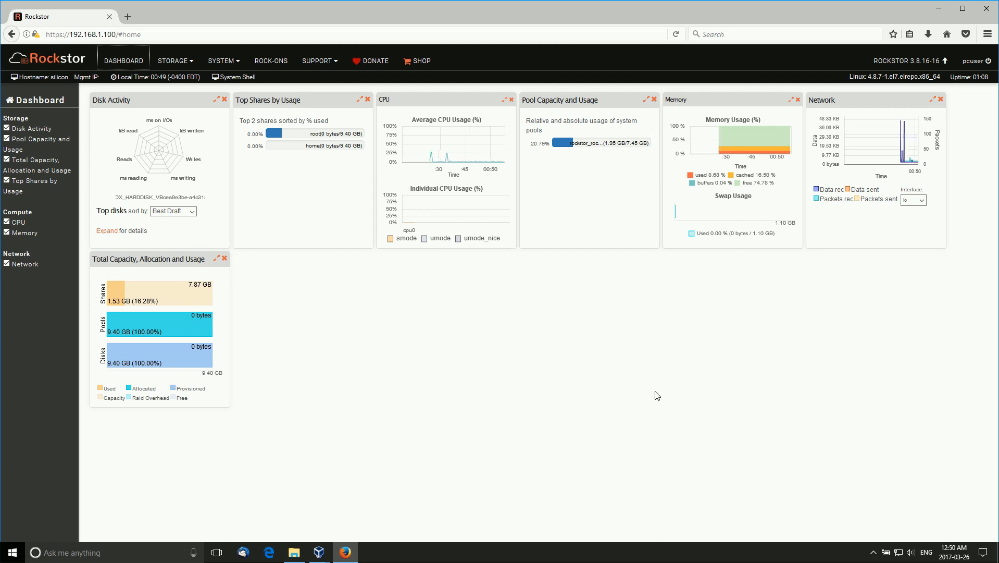
{"action": "mouse_move", "coordinate": [540, 348]}
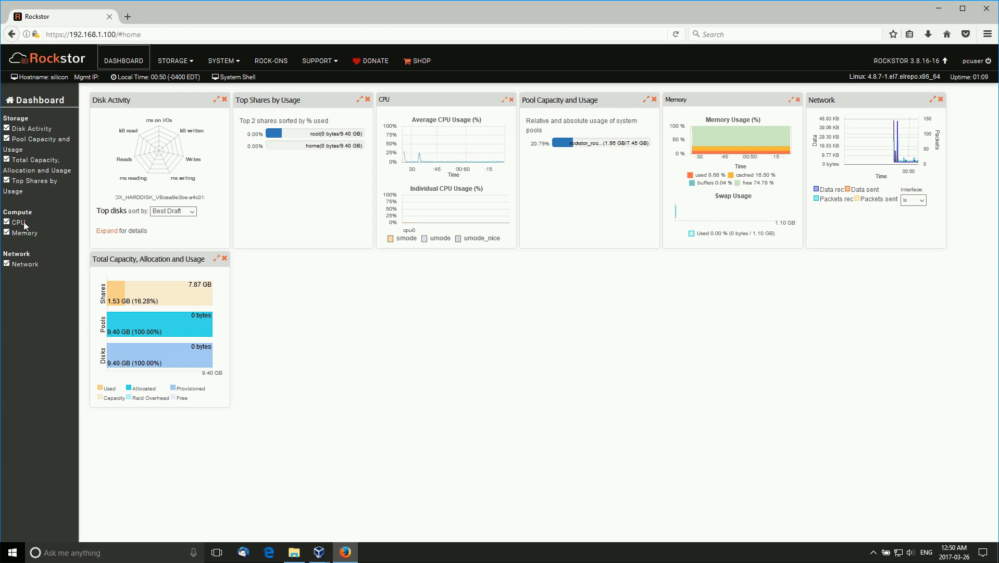
{"action": "mouse_move", "coordinate": [735, 333]}
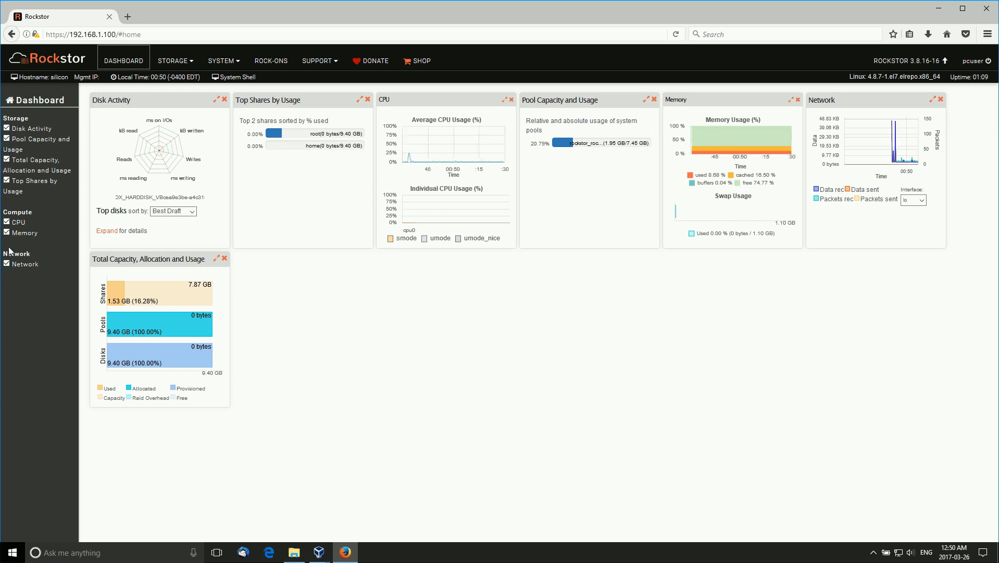
{"action": "mouse_move", "coordinate": [258, 155]}
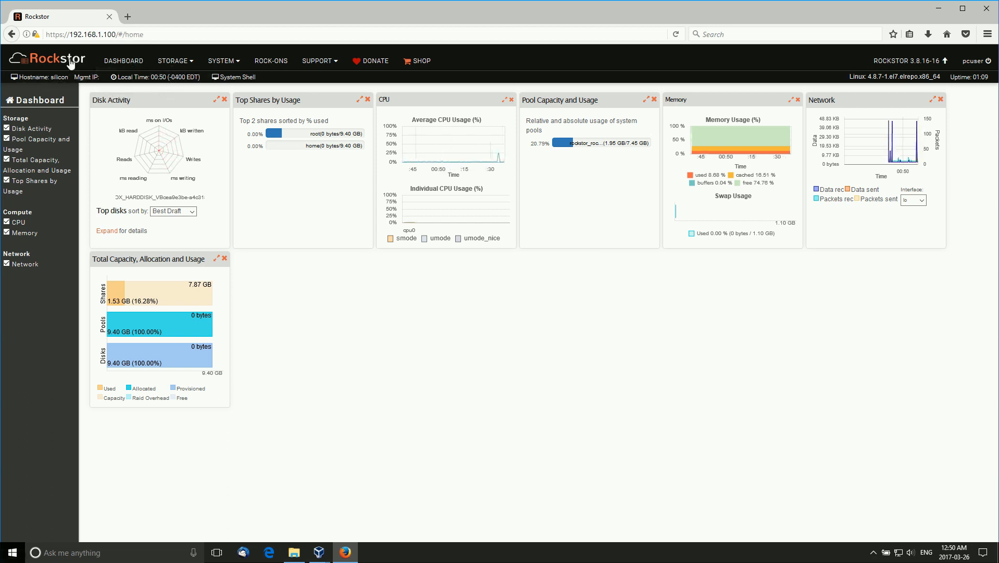
{"action": "left_click", "coordinate": [174, 61]}
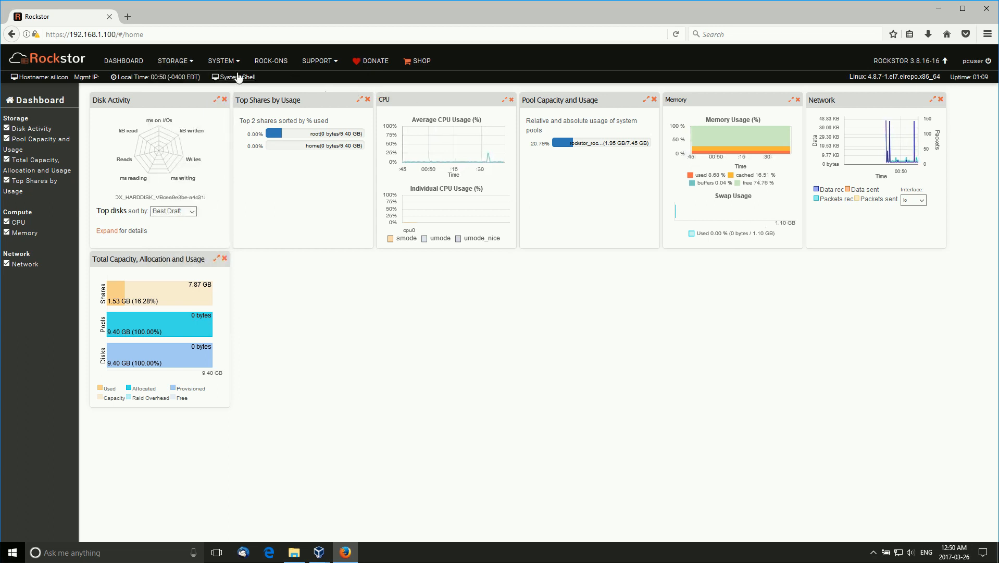
{"action": "left_click", "coordinate": [175, 61]}
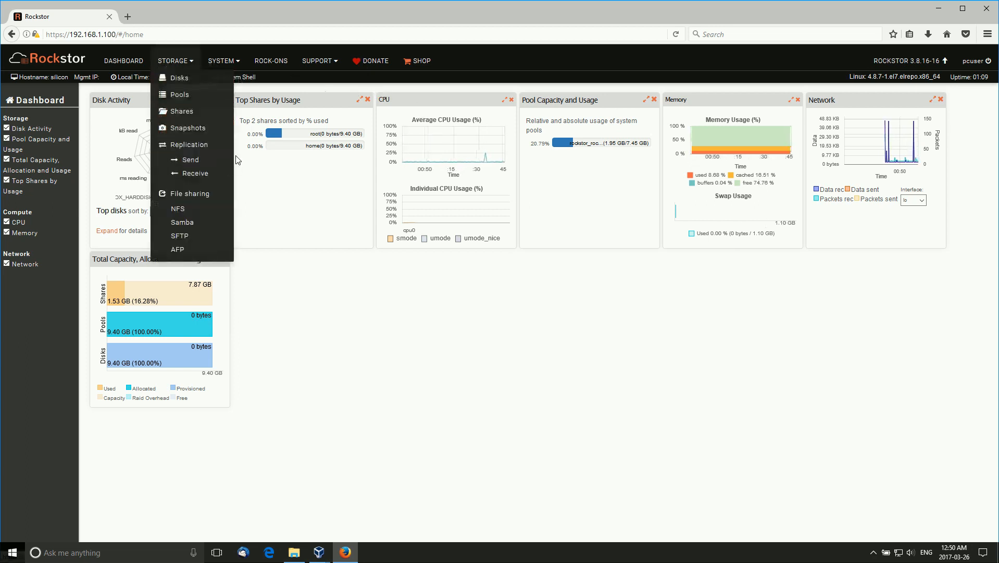
{"action": "left_click", "coordinate": [179, 95]}
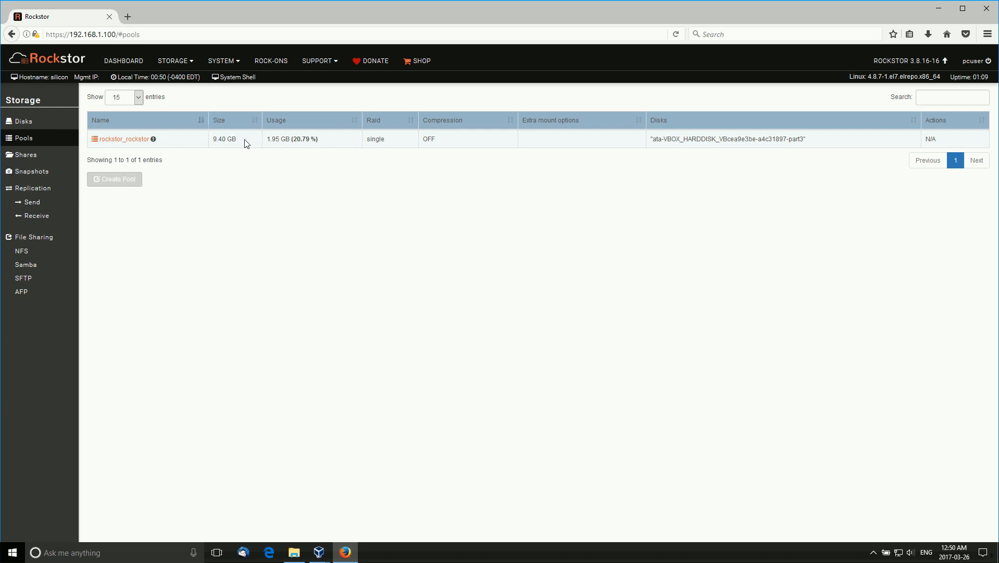
{"action": "mouse_move", "coordinate": [420, 160]}
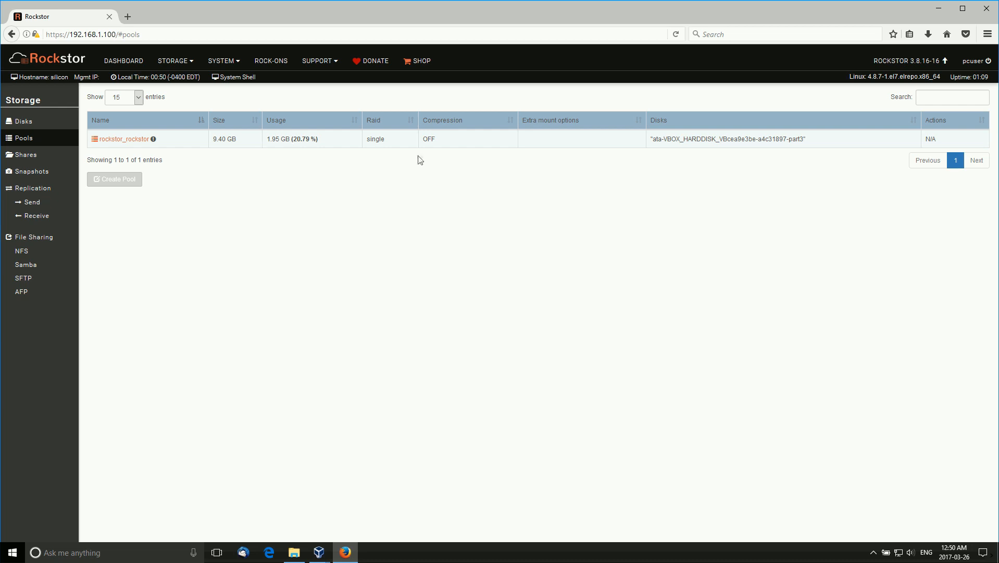
{"action": "mouse_move", "coordinate": [838, 156]}
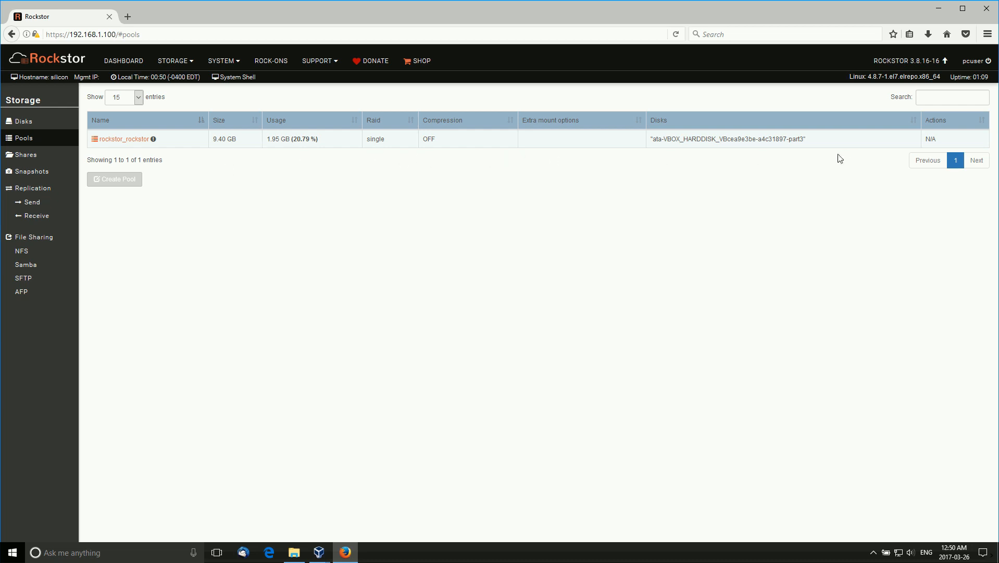
{"action": "mouse_move", "coordinate": [125, 140]}
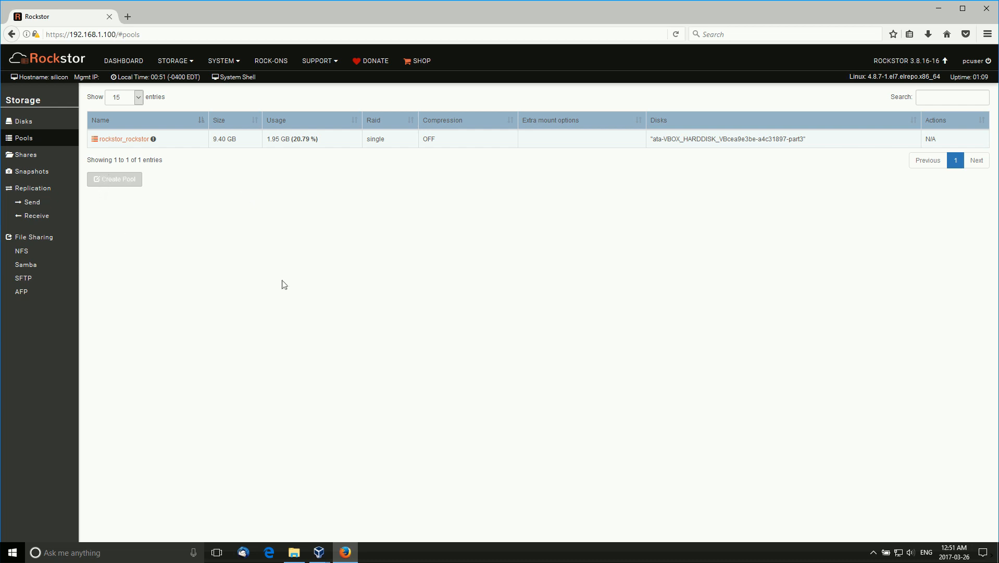
{"action": "left_click", "coordinate": [317, 61]}
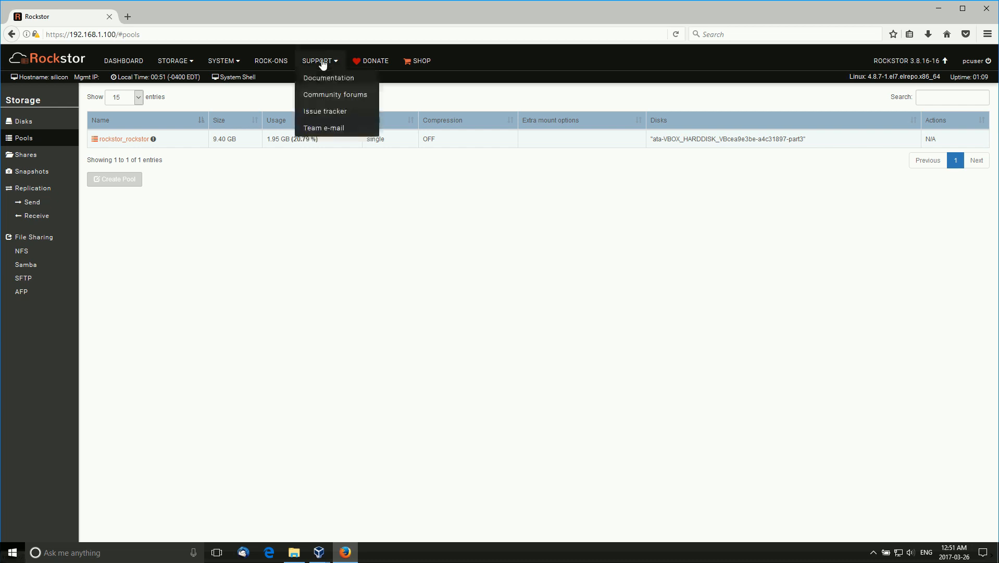
{"action": "left_click", "coordinate": [306, 227]}
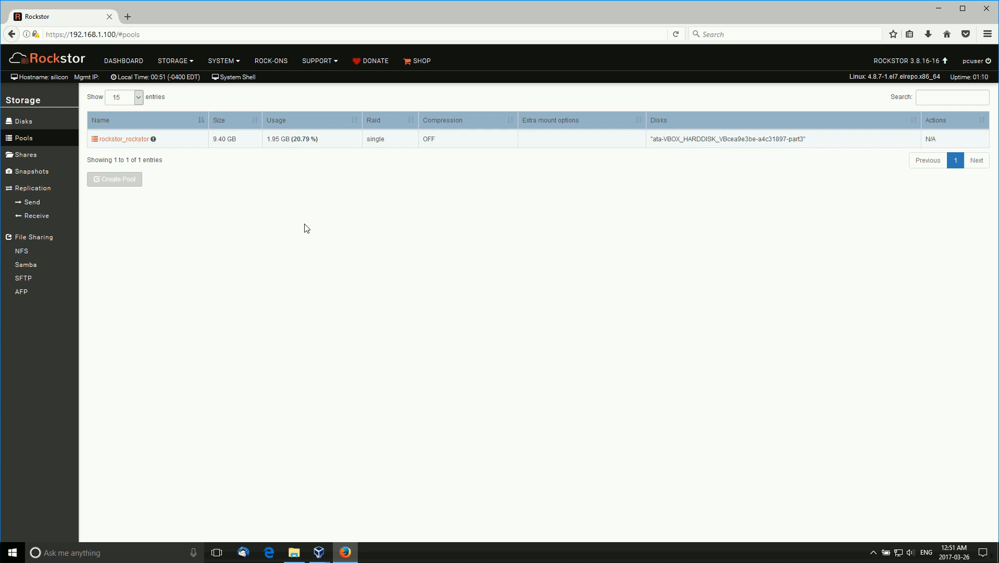
{"action": "mouse_move", "coordinate": [620, 189]}
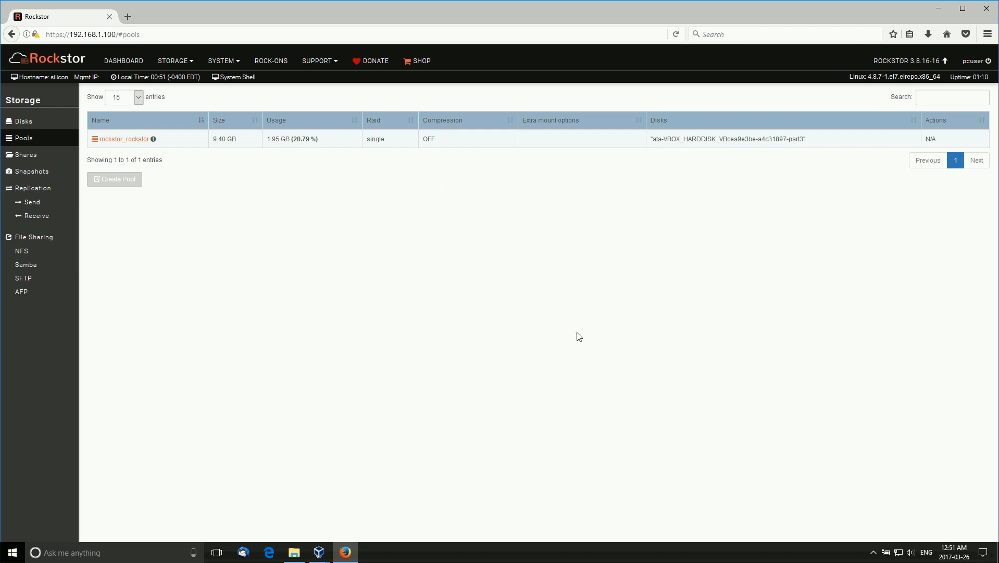
{"action": "mouse_move", "coordinate": [383, 291]}
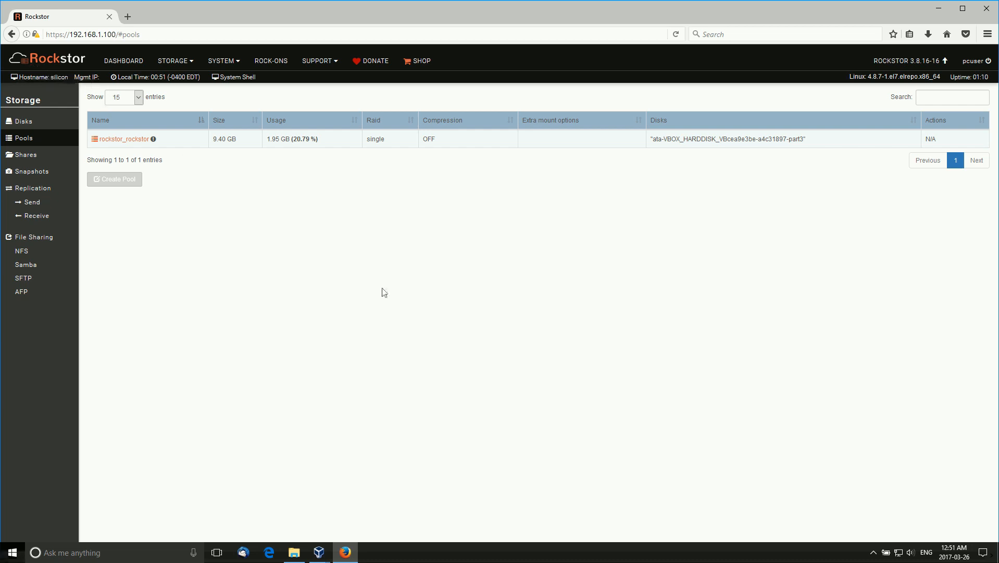
{"action": "mouse_move", "coordinate": [614, 342]}
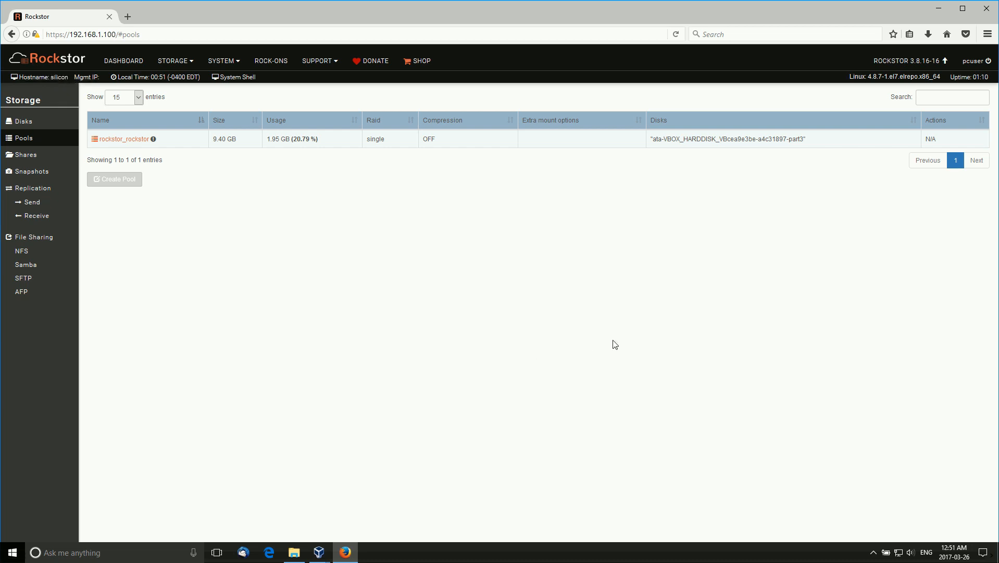
{"action": "mouse_move", "coordinate": [479, 293]}
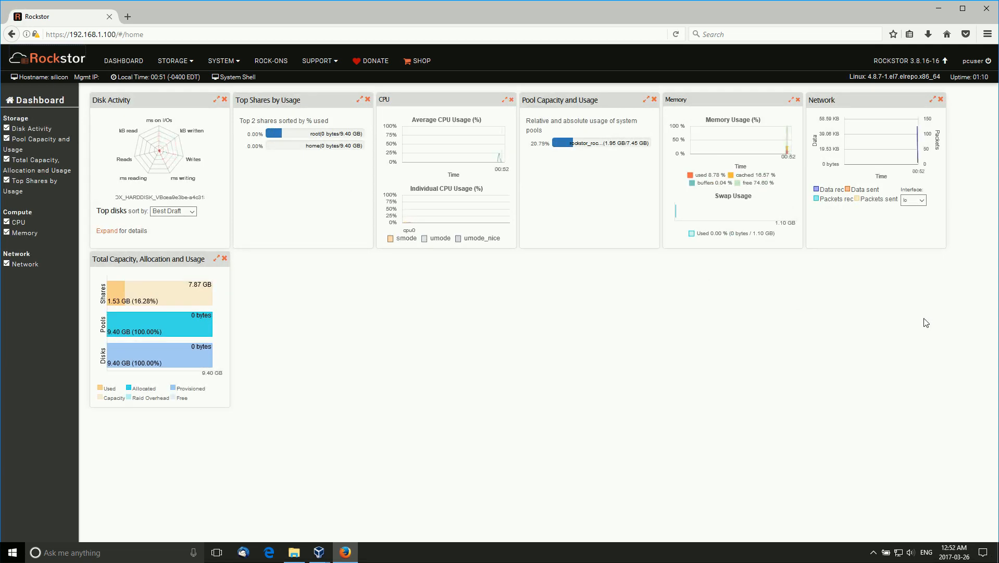
{"action": "mouse_move", "coordinate": [584, 305]}
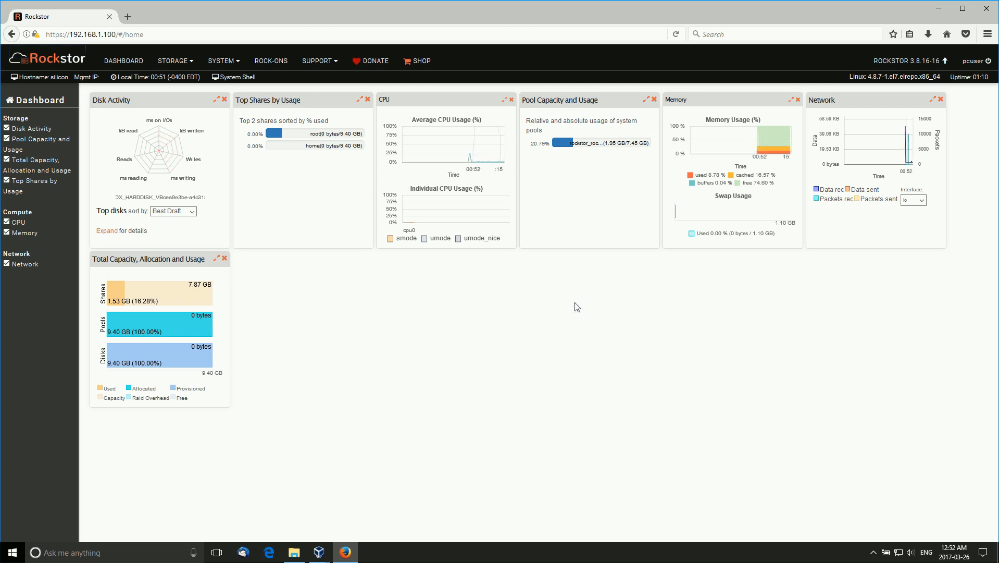
{"action": "mouse_move", "coordinate": [638, 311]}
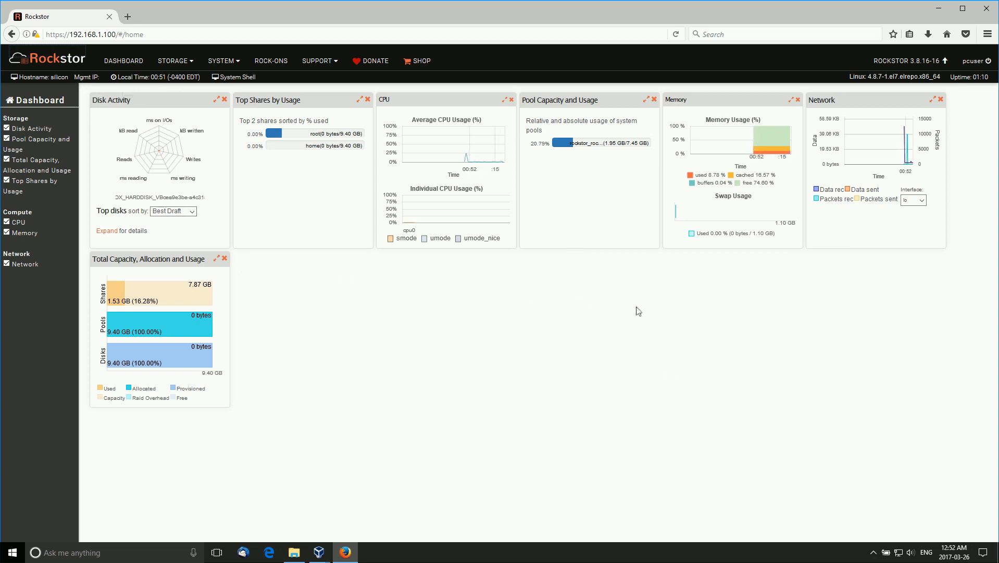
{"action": "mouse_move", "coordinate": [678, 354]}
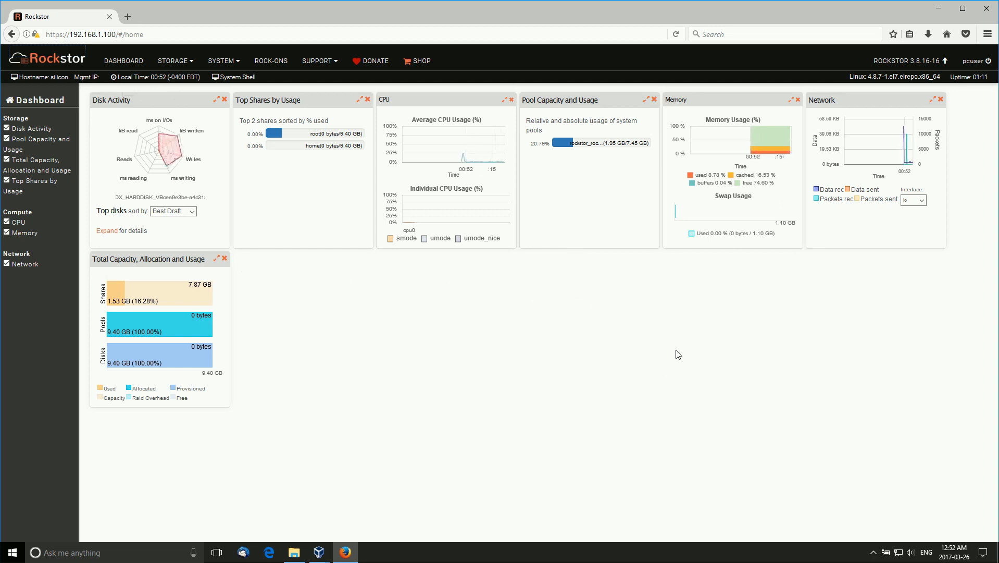
{"action": "mouse_move", "coordinate": [665, 329]}
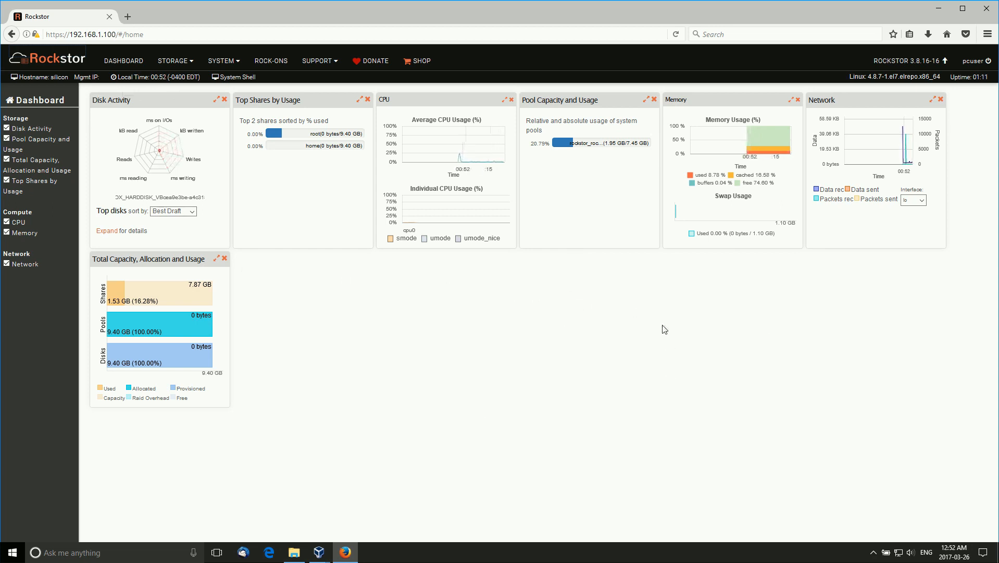
{"action": "mouse_move", "coordinate": [712, 397]}
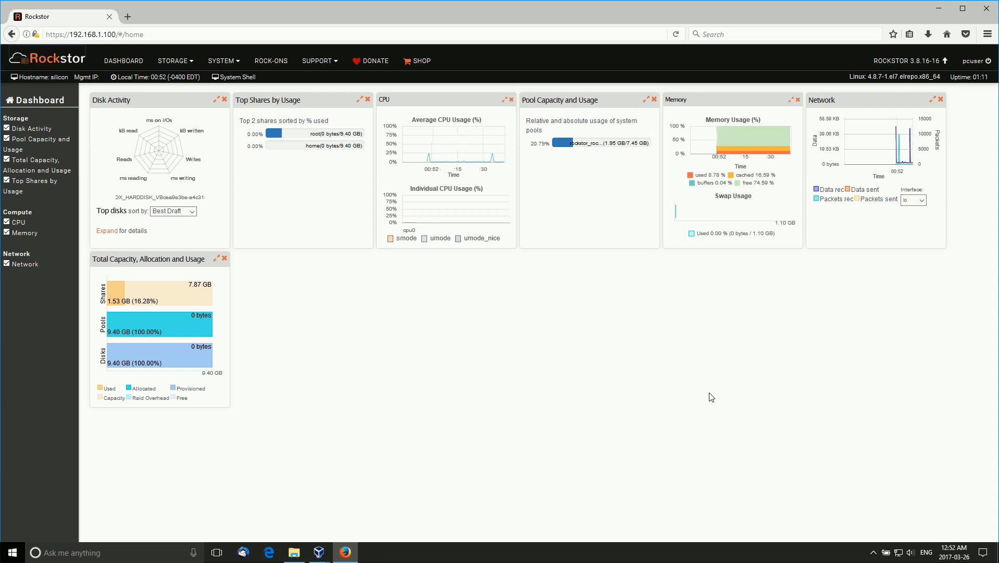
{"action": "left_click", "coordinate": [172, 61]}
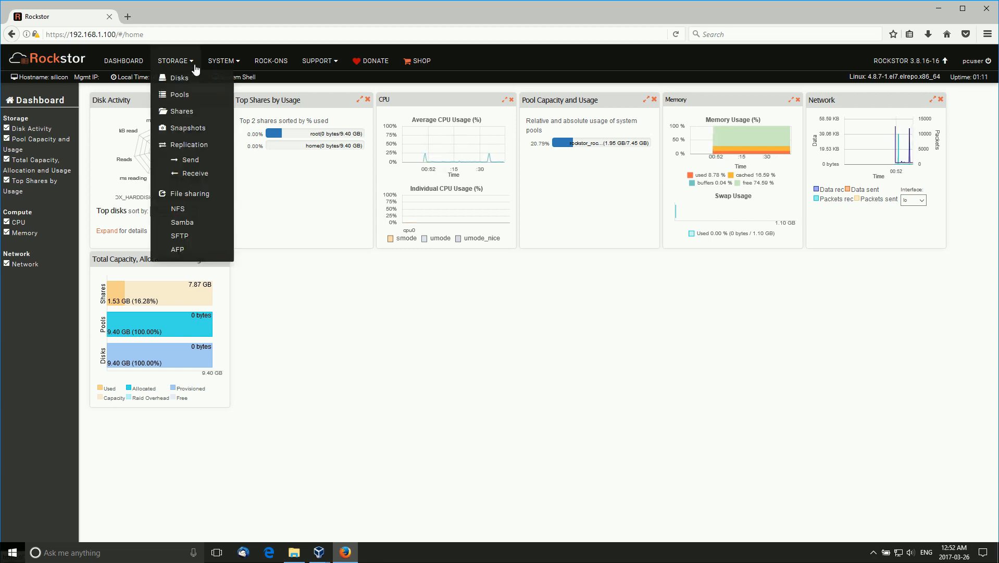
{"action": "mouse_move", "coordinate": [188, 128]}
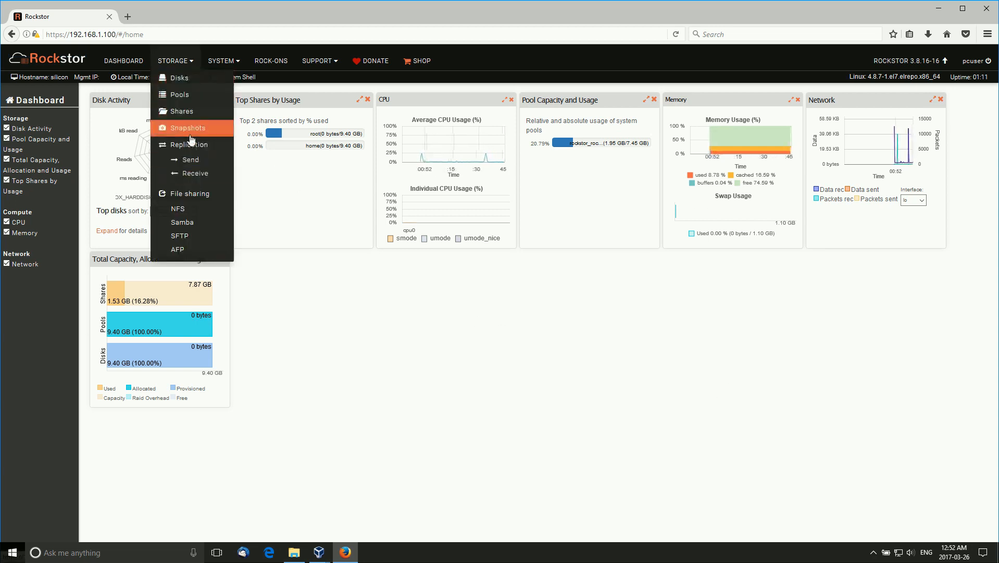
{"action": "mouse_move", "coordinate": [181, 111]}
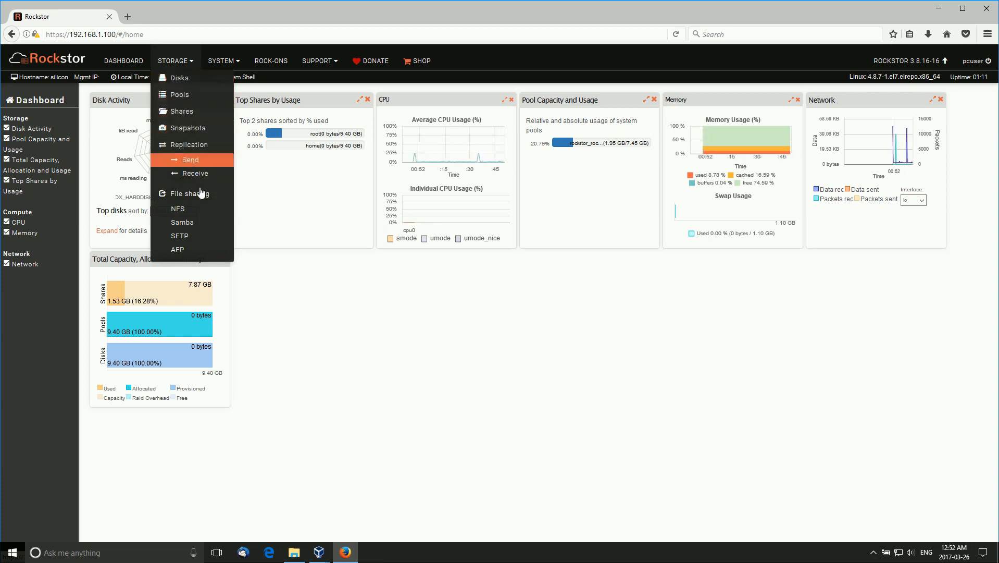
{"action": "mouse_move", "coordinate": [193, 237]}
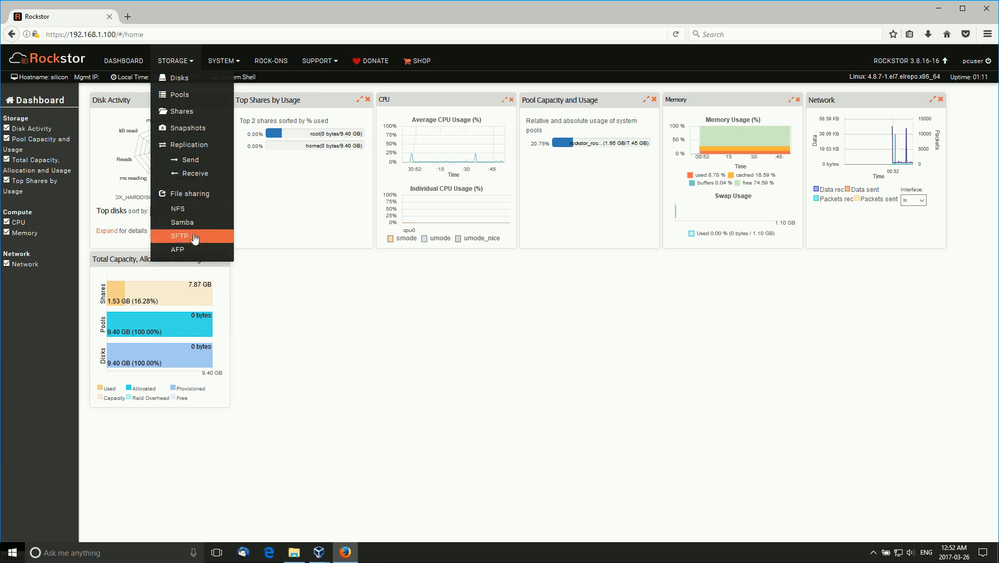
{"action": "left_click", "coordinate": [476, 400]}
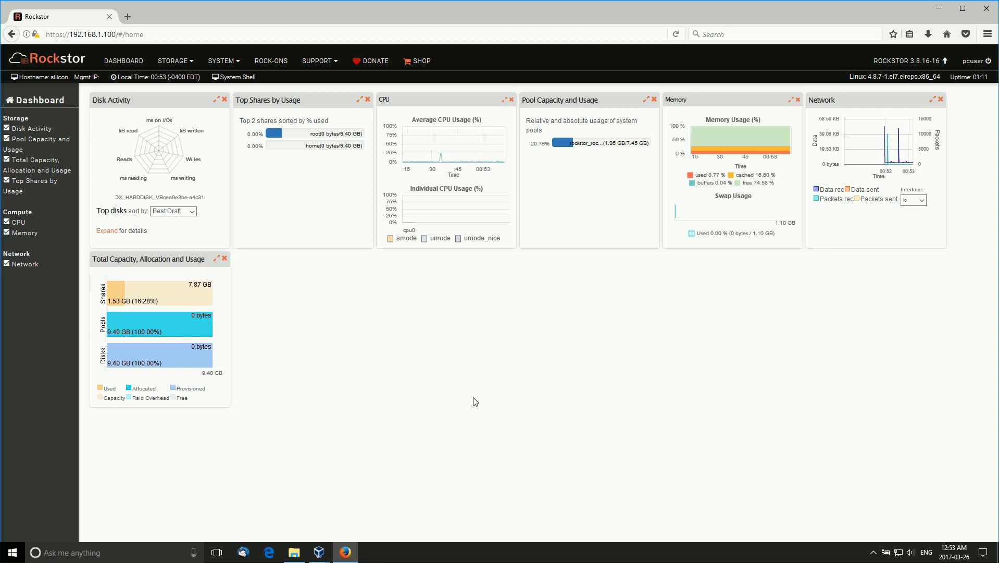
{"action": "mouse_move", "coordinate": [591, 385]}
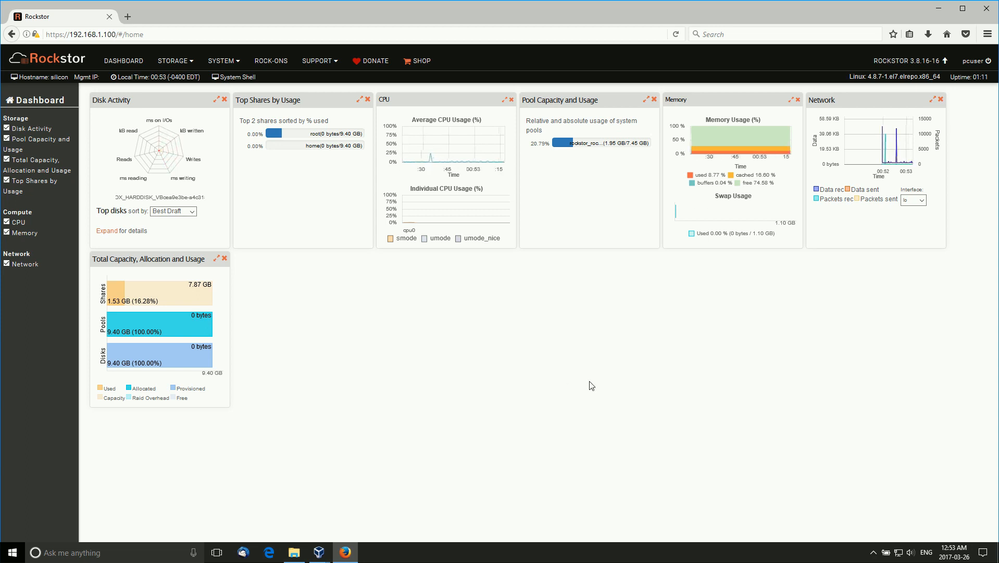
{"action": "mouse_move", "coordinate": [615, 367]}
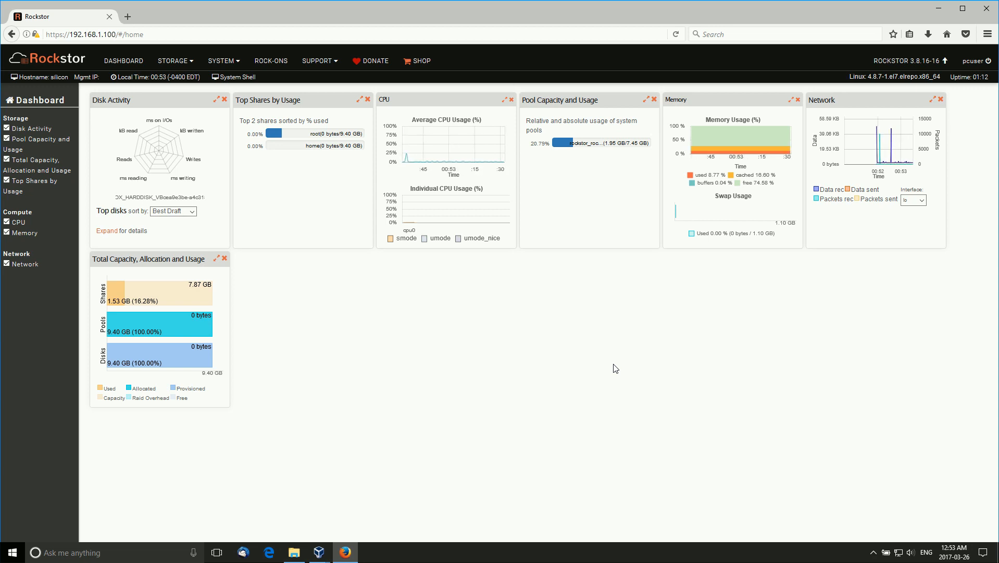
{"action": "mouse_move", "coordinate": [603, 300]}
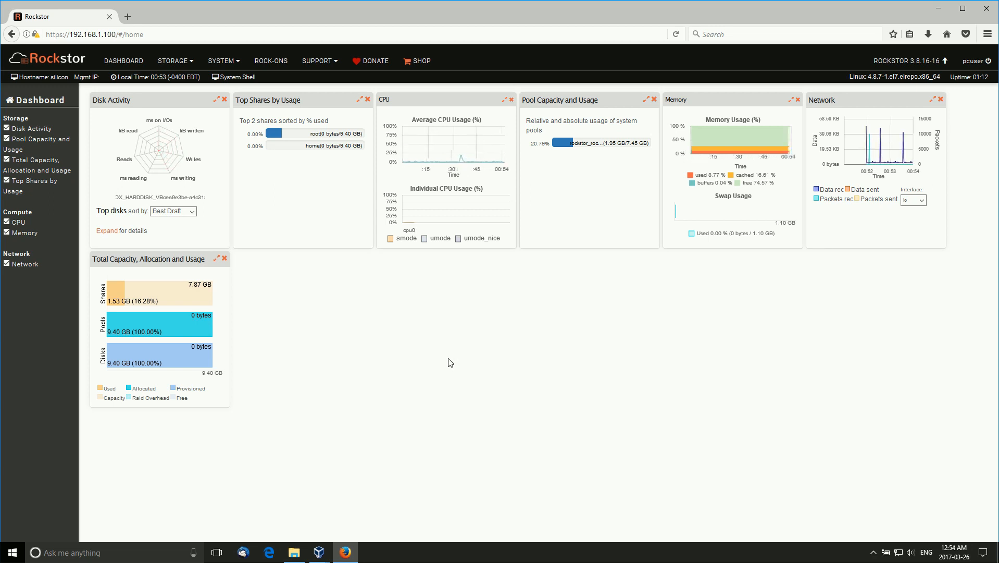
{"action": "mouse_move", "coordinate": [680, 379]}
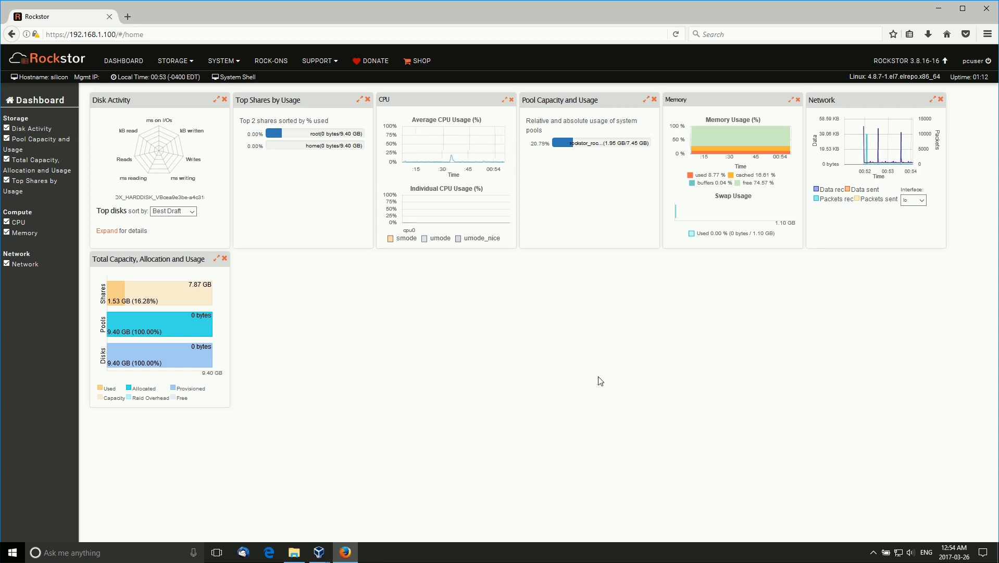
{"action": "mouse_move", "coordinate": [500, 358]}
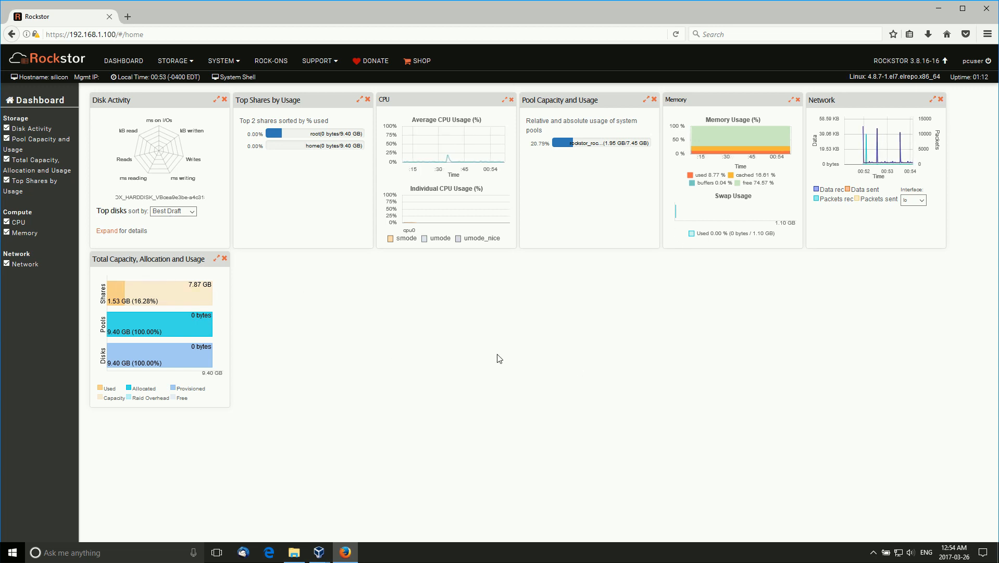